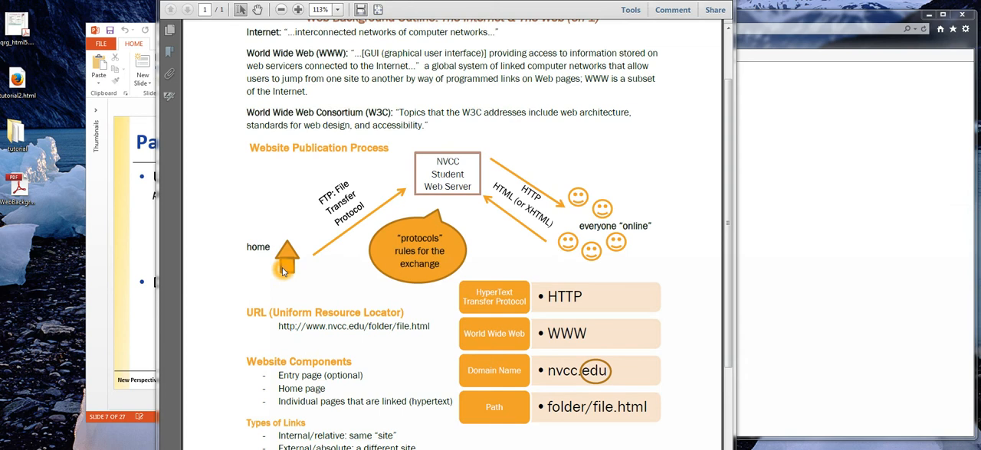
pyautogui.moveTo(640, 201)
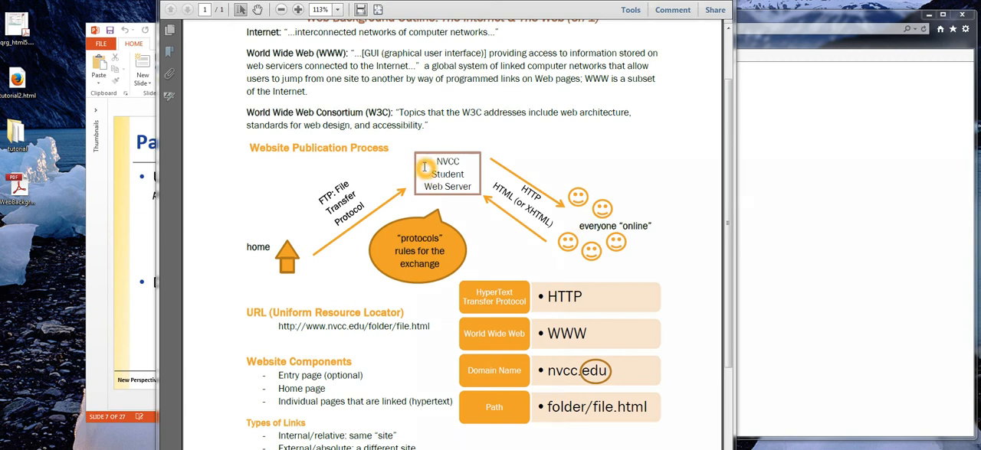
pyautogui.moveTo(545, 209)
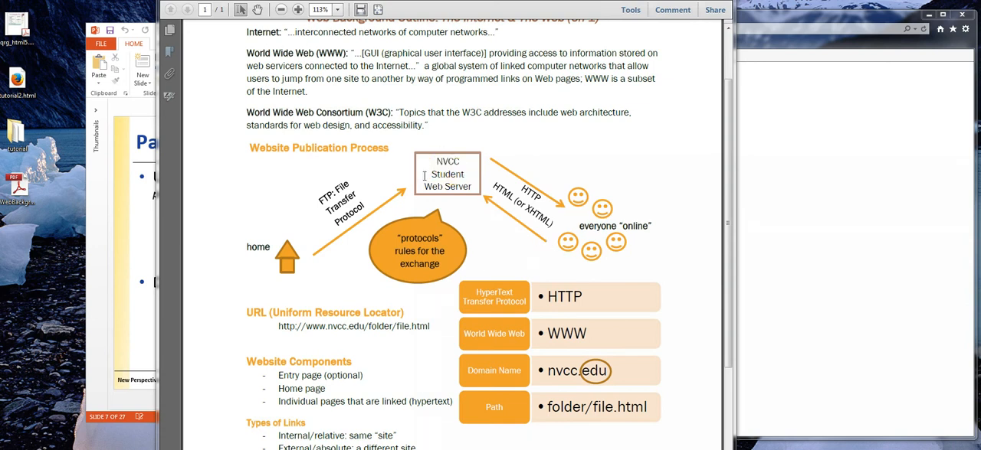
pyautogui.moveTo(488, 157)
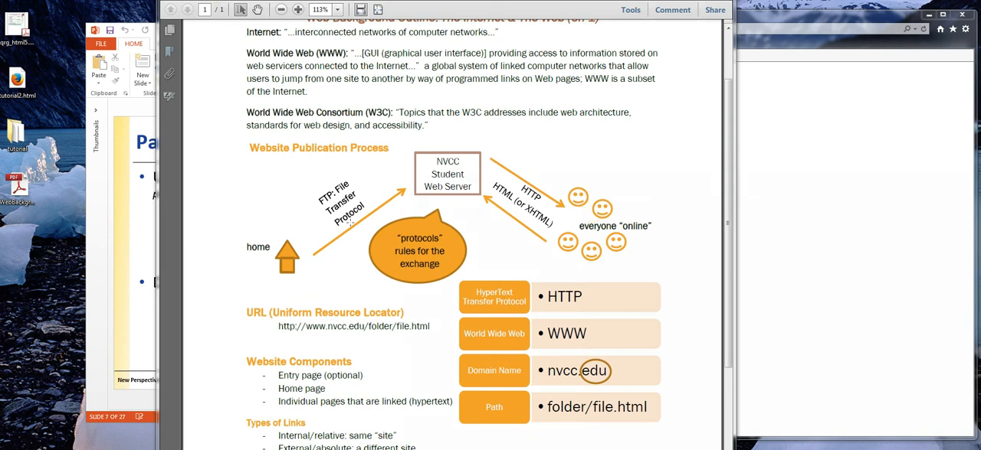
pyautogui.moveTo(406, 197)
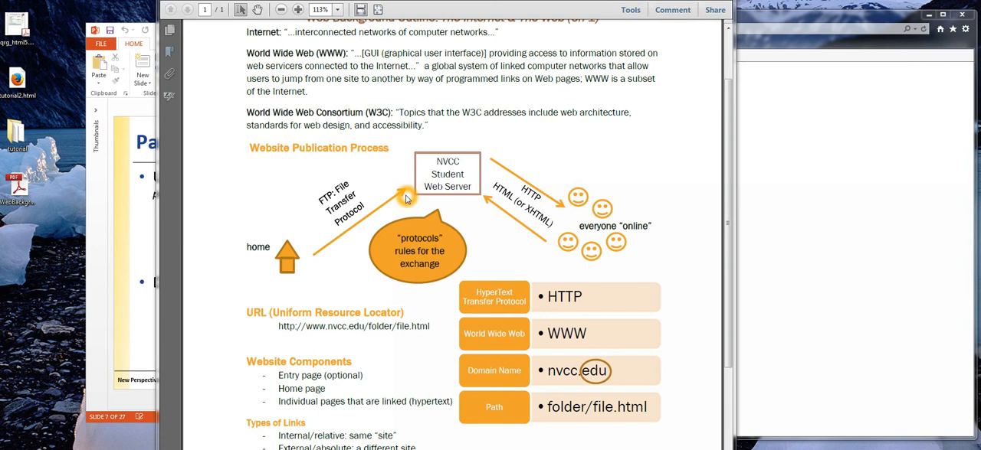
pyautogui.moveTo(406, 197)
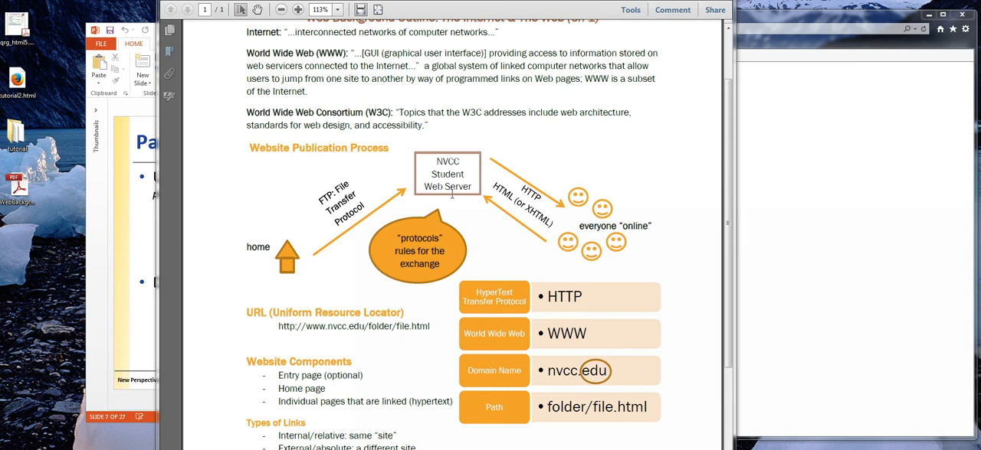
pyautogui.moveTo(561, 233)
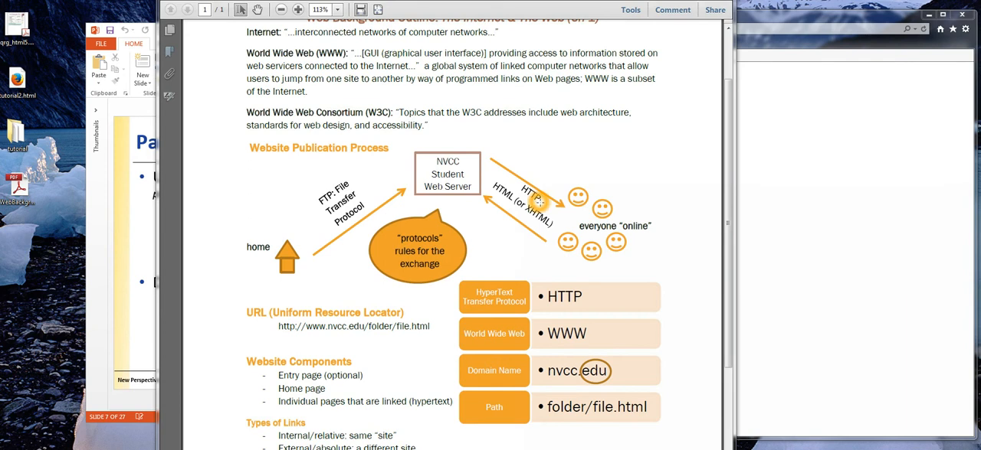
pyautogui.moveTo(540, 207)
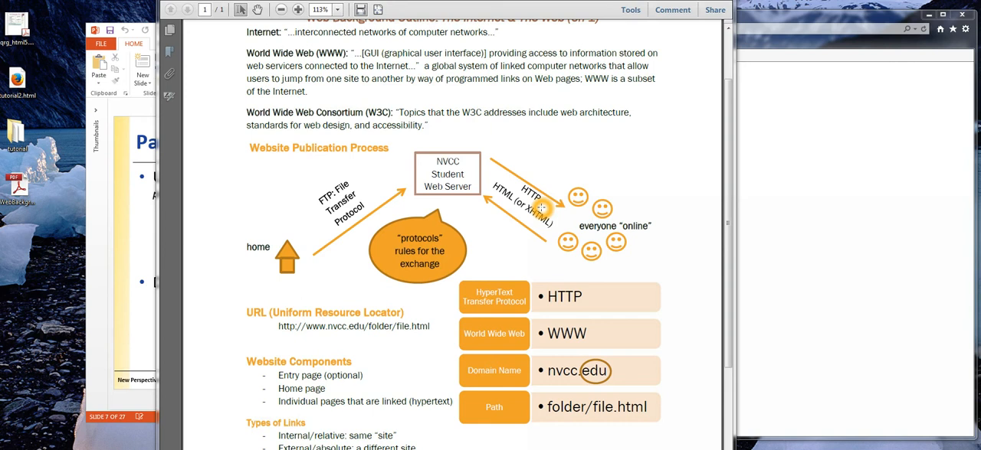
pyautogui.moveTo(429, 301)
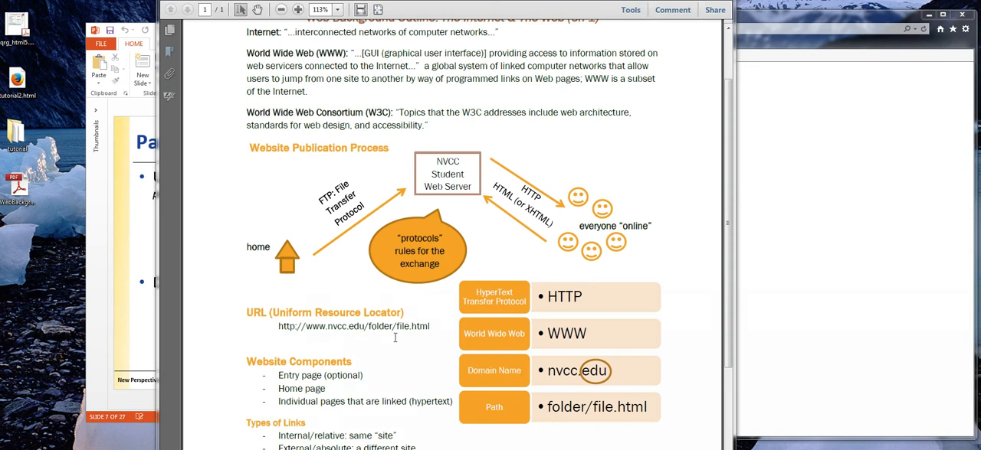
pyautogui.moveTo(327, 340)
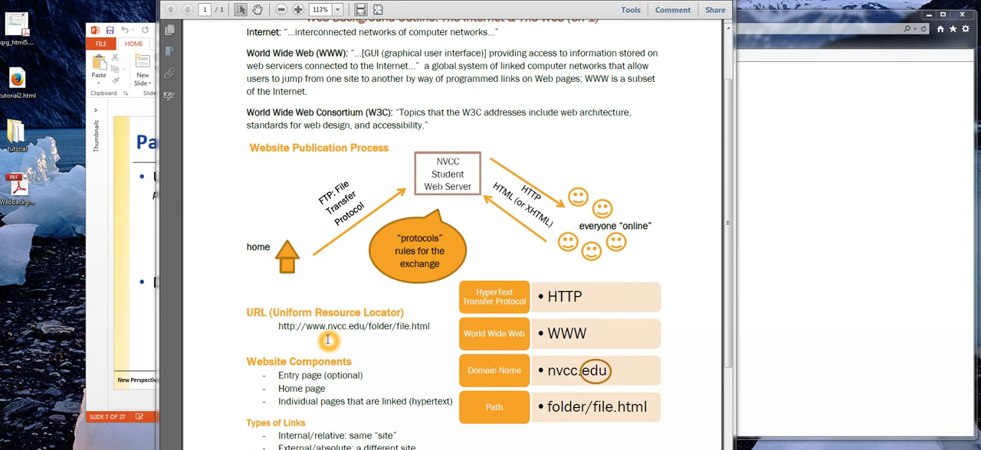
pyautogui.moveTo(288, 337)
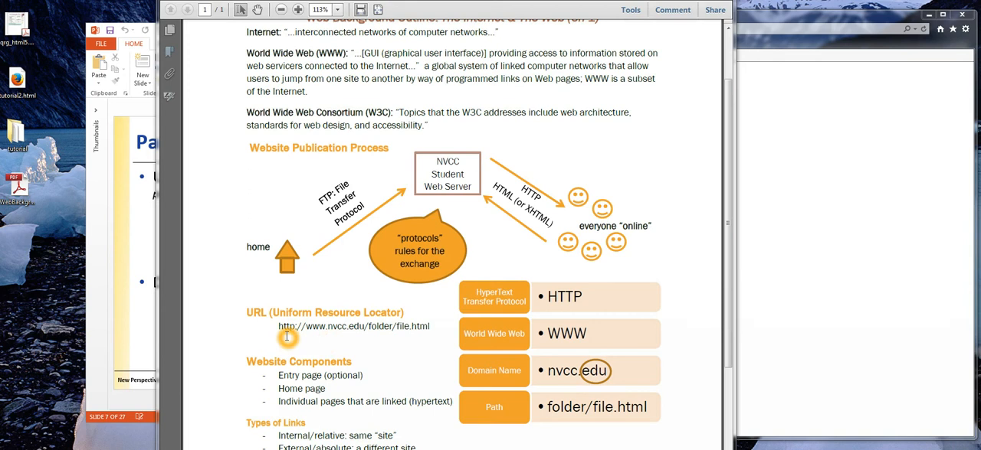
pyautogui.moveTo(314, 335)
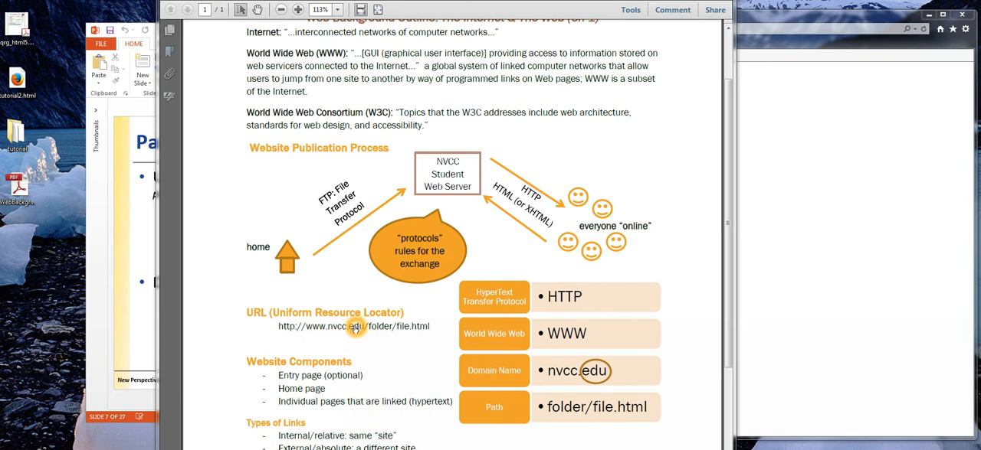
pyautogui.moveTo(353, 326)
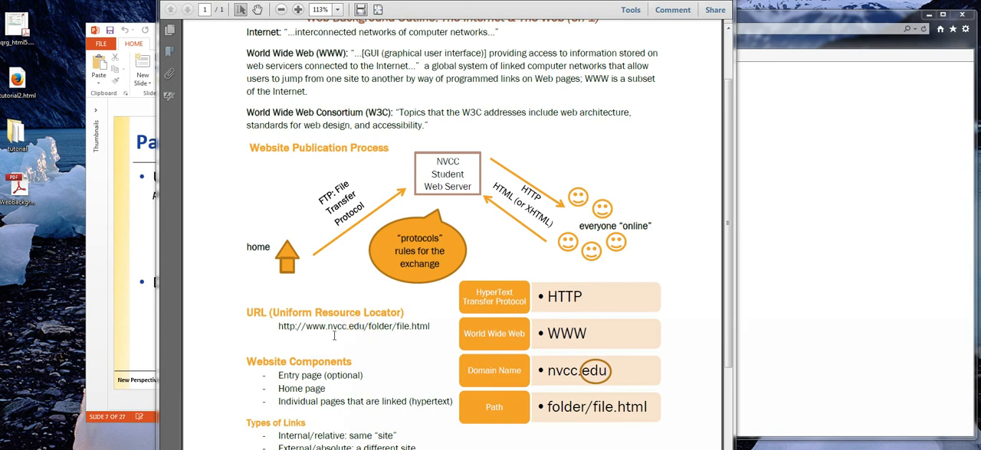
pyautogui.moveTo(356, 338)
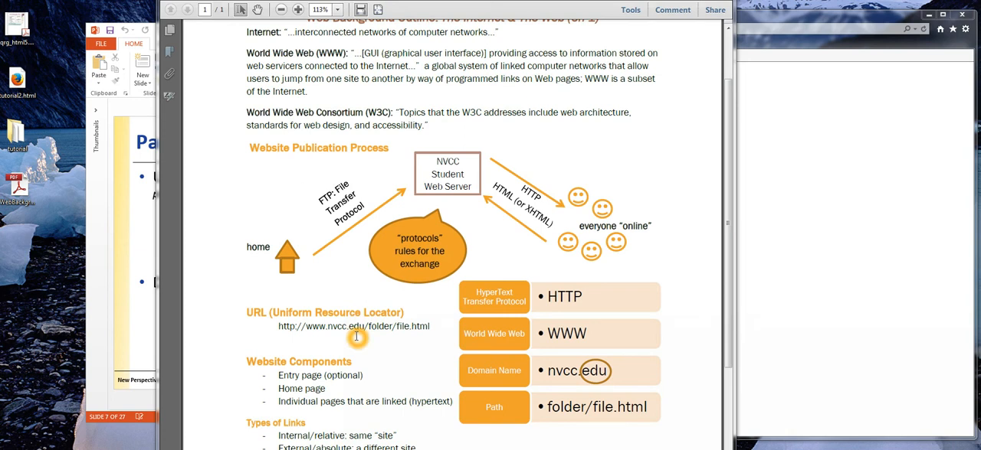
pyautogui.moveTo(375, 340)
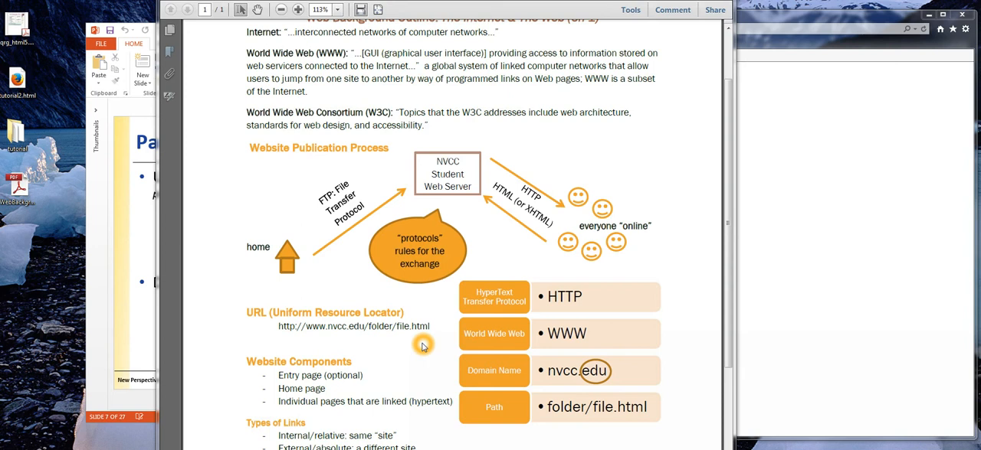
pyautogui.moveTo(352, 349)
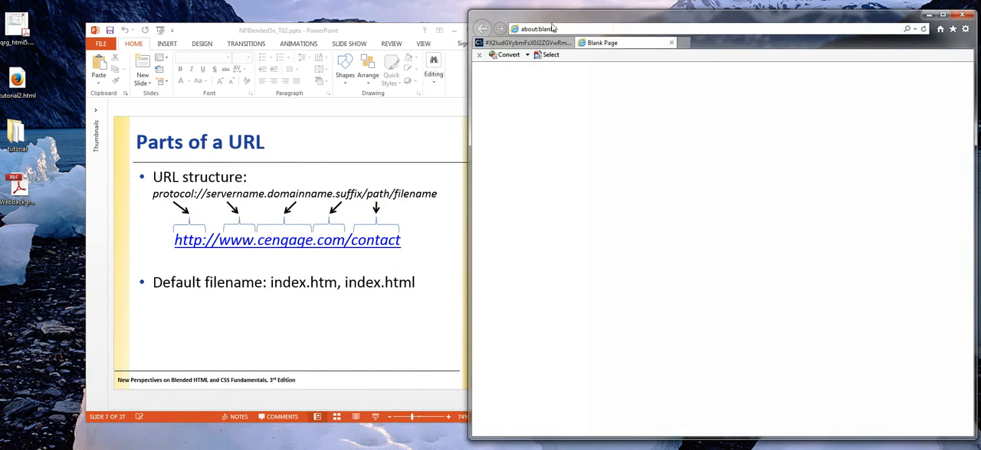
pyautogui.click(536, 29)
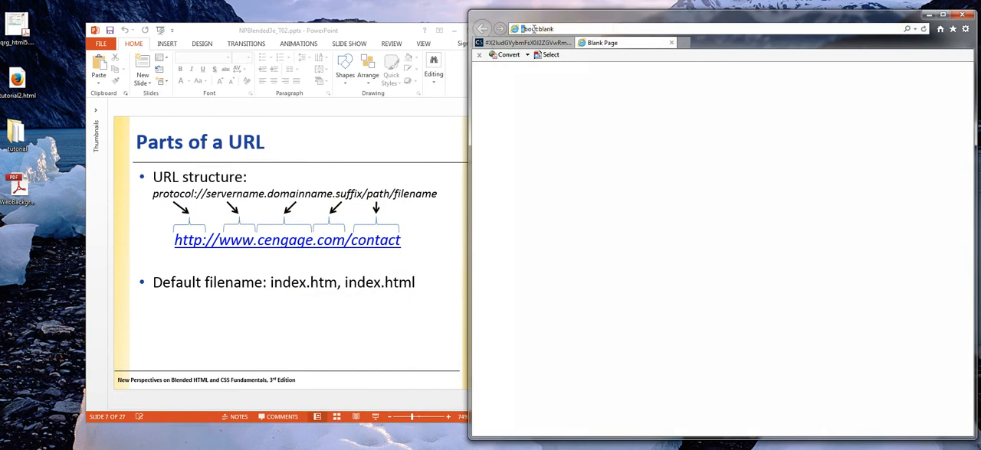
pyautogui.write('http://157.166.226.26/')
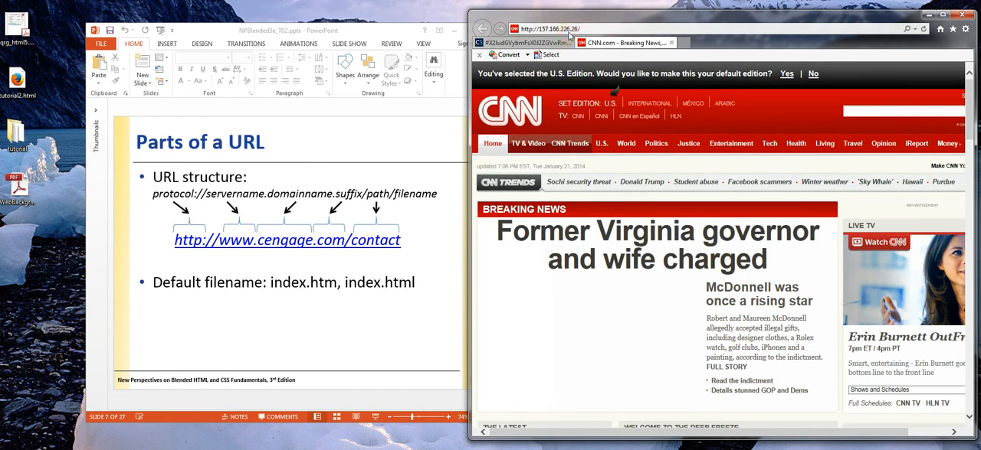
pyautogui.moveTo(467, 272)
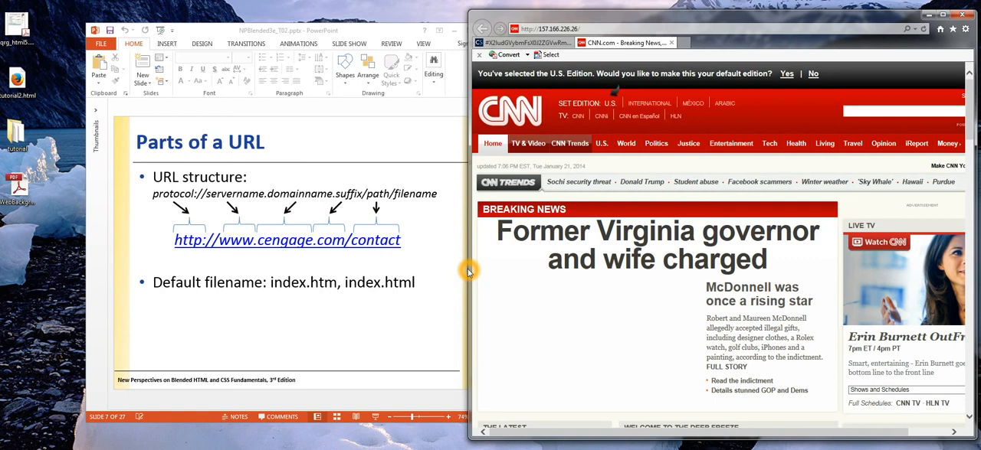
pyautogui.moveTo(720, 439)
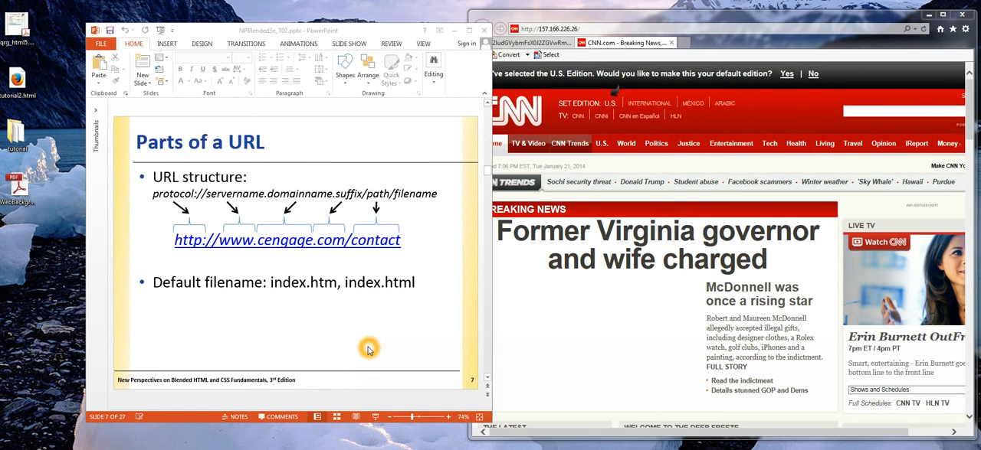
pyautogui.moveTo(387, 310)
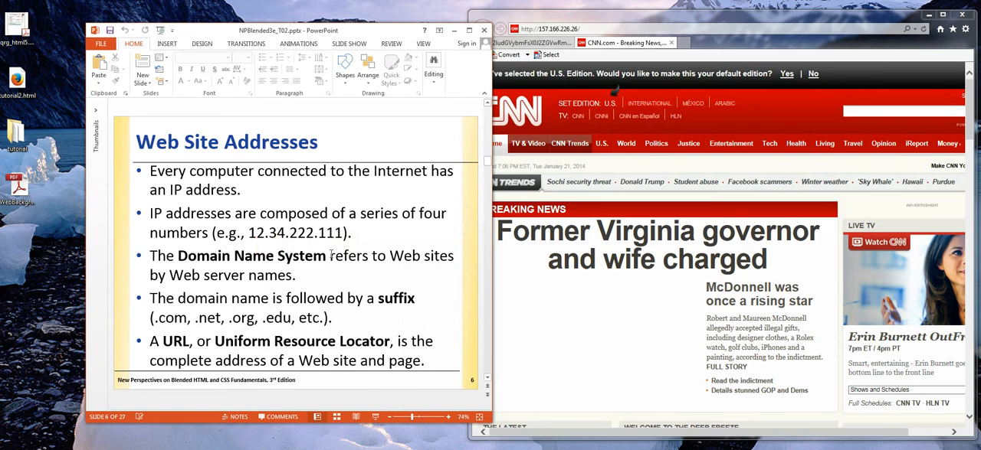
pyautogui.moveTo(381, 290)
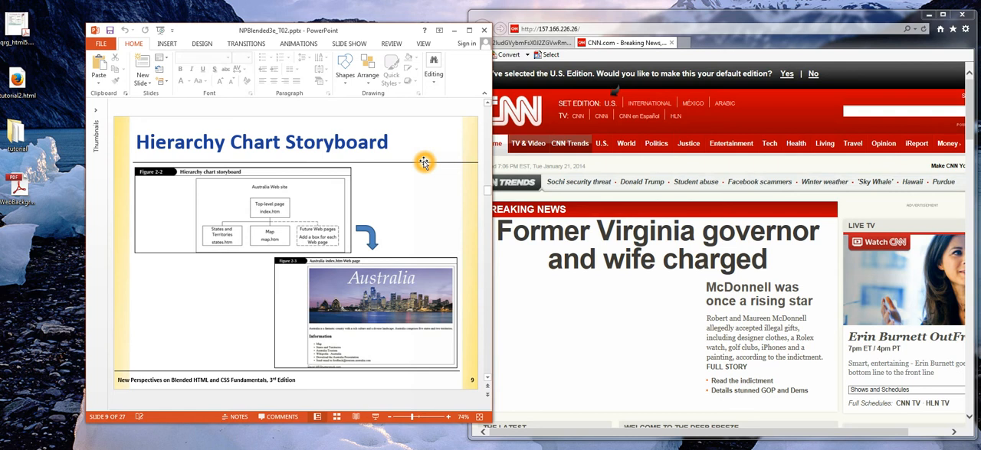
pyautogui.moveTo(285, 209)
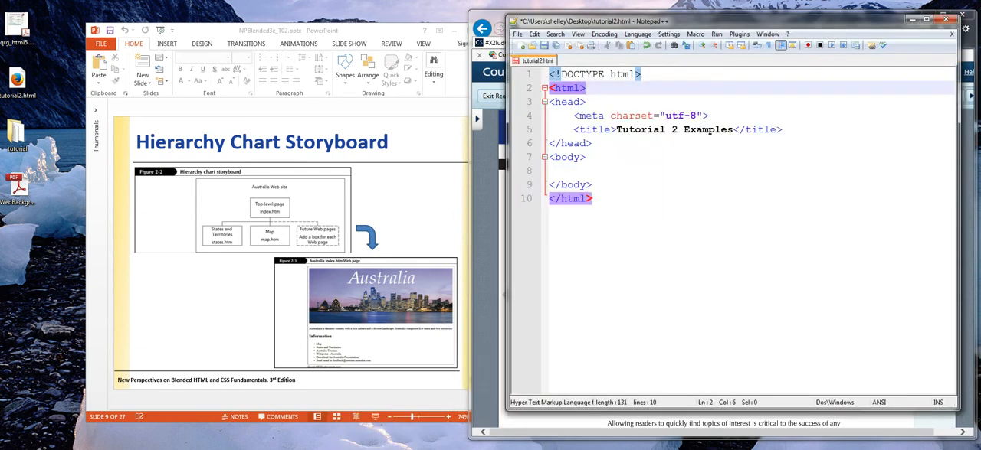
pyautogui.moveTo(596, 321)
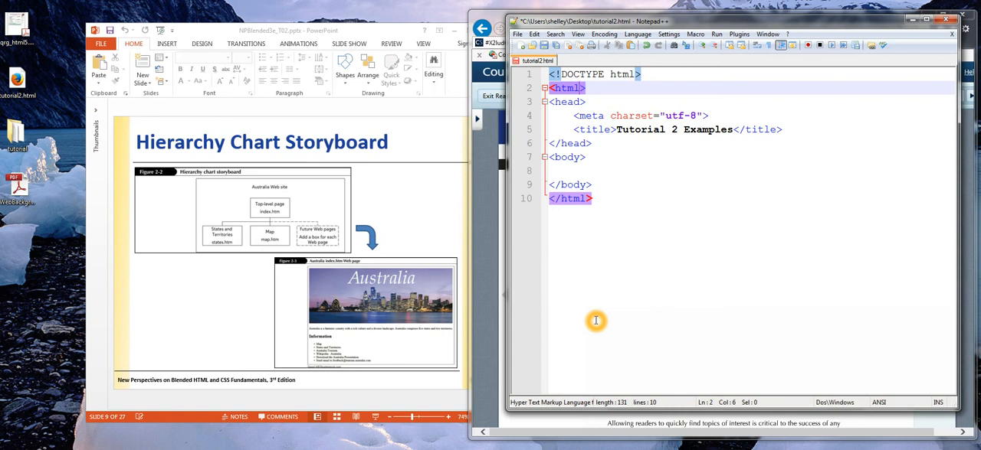
pyautogui.moveTo(840, 220)
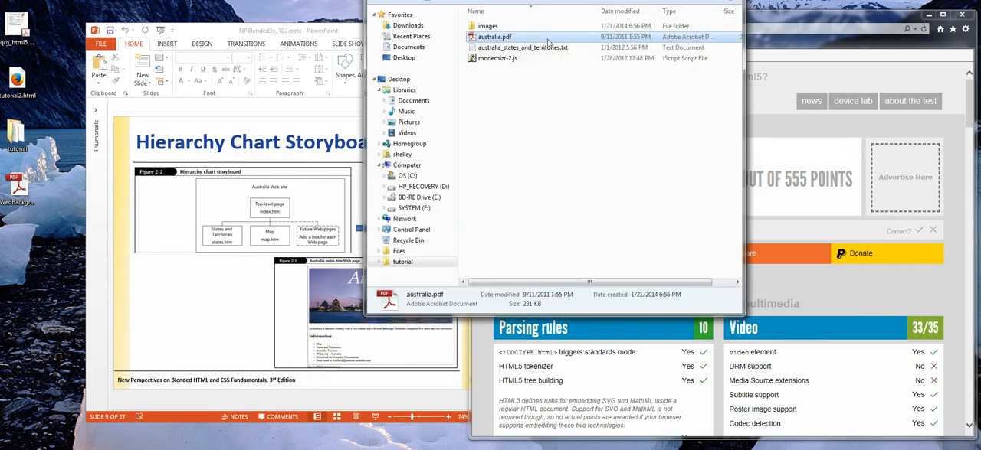
# Step: Close the Windows Explorer window once modernizr-2.js is on the desktop
pyautogui.click(498, 58)
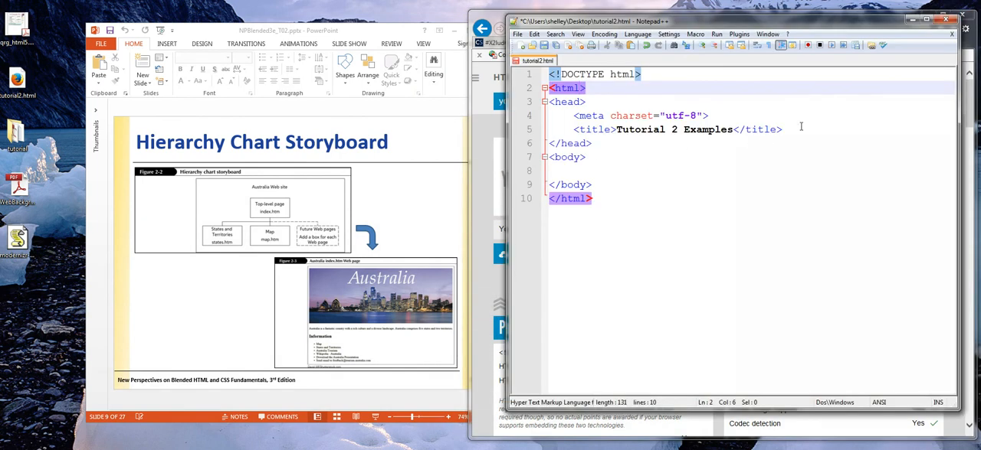
pyautogui.moveTo(805, 126)
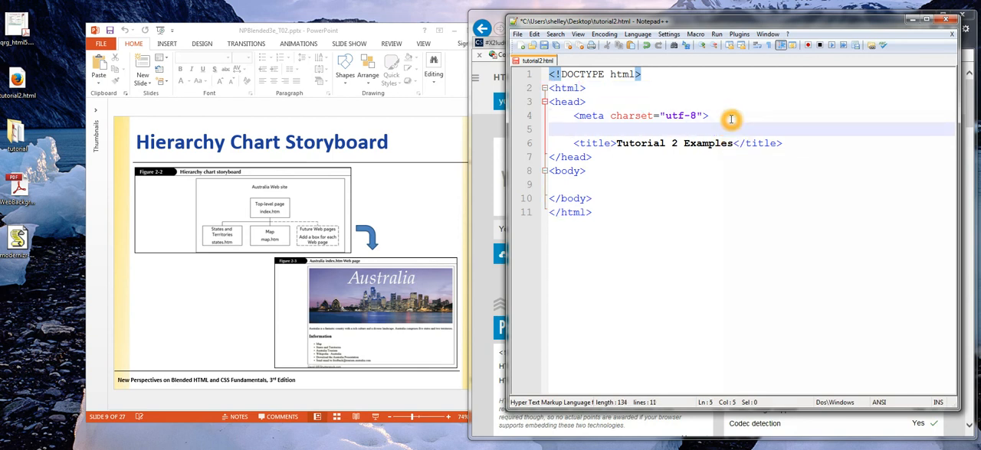
# Step: Type <script src="modernizr-2.js"></script> on line 5 of the head
pyautogui.write('<sc')
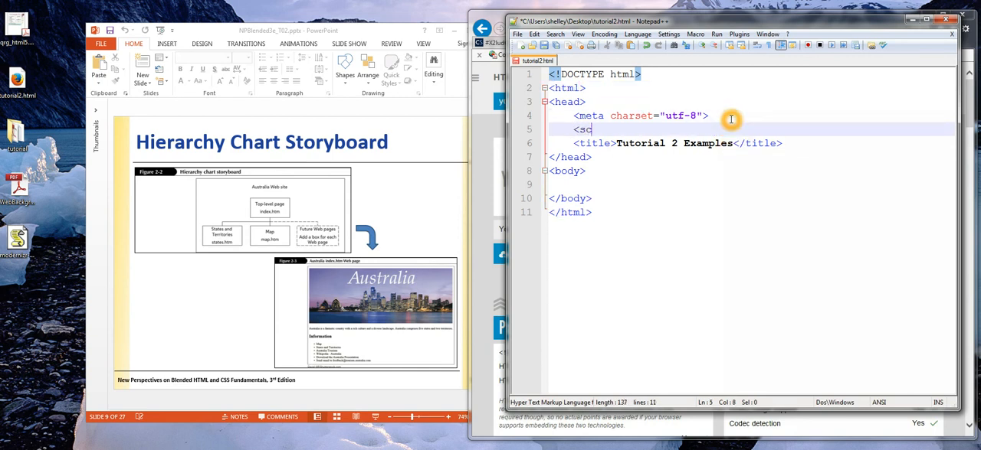
pyautogui.write('ript')
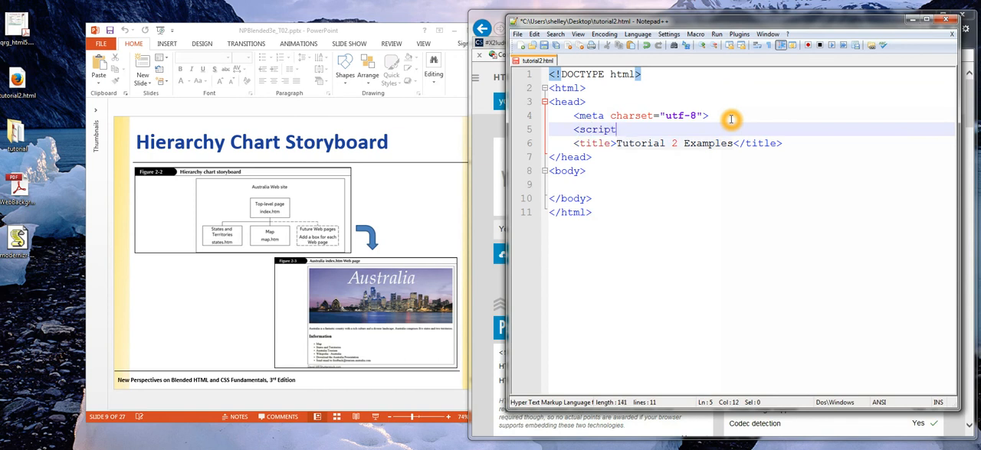
pyautogui.write('sr')
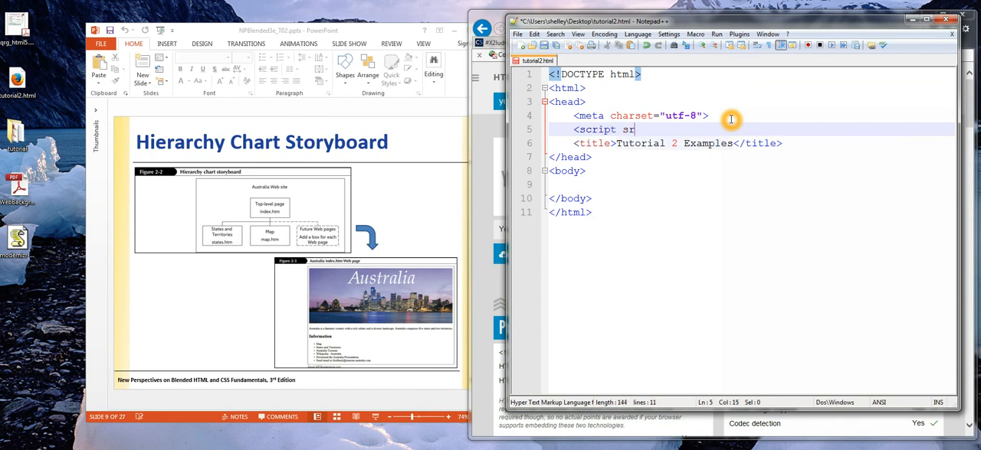
pyautogui.write('c=')
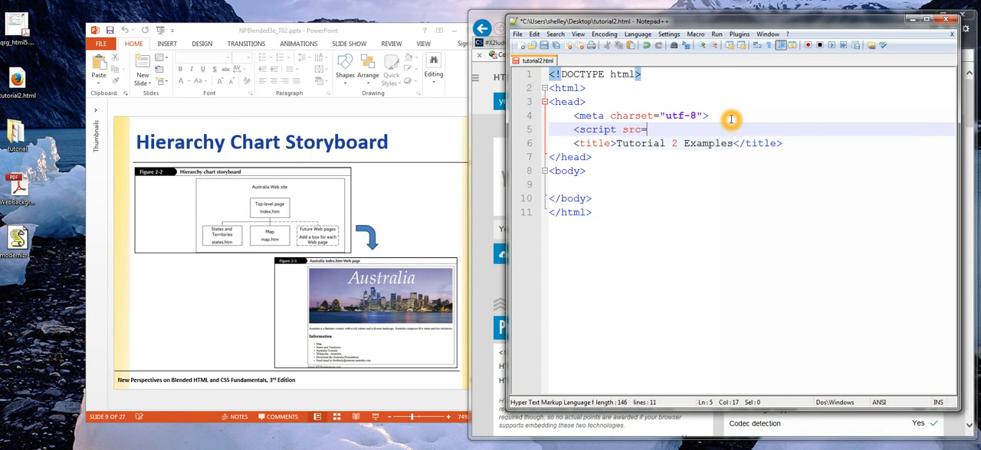
pyautogui.write('"mod')
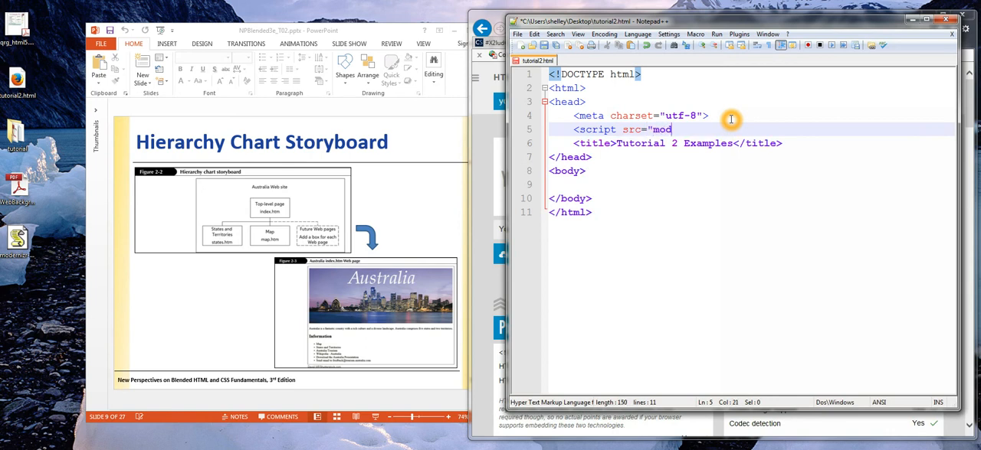
pyautogui.write('erni')
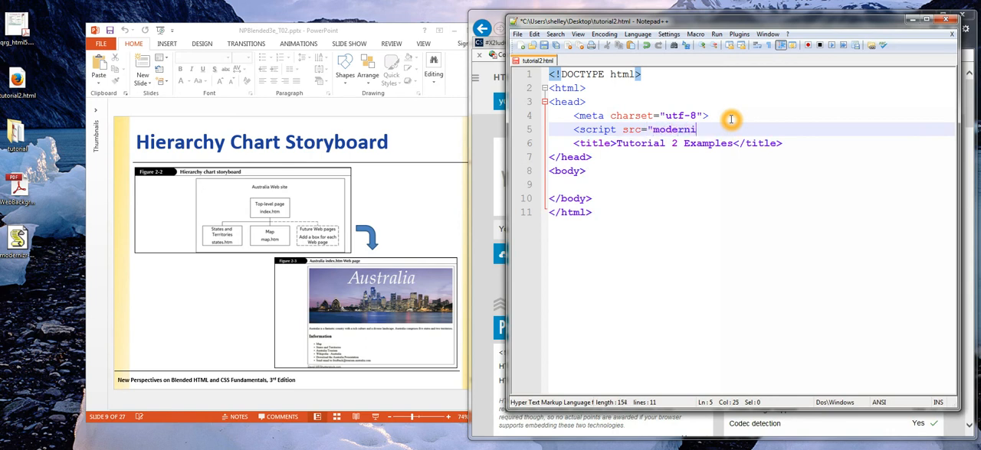
pyautogui.write('z')
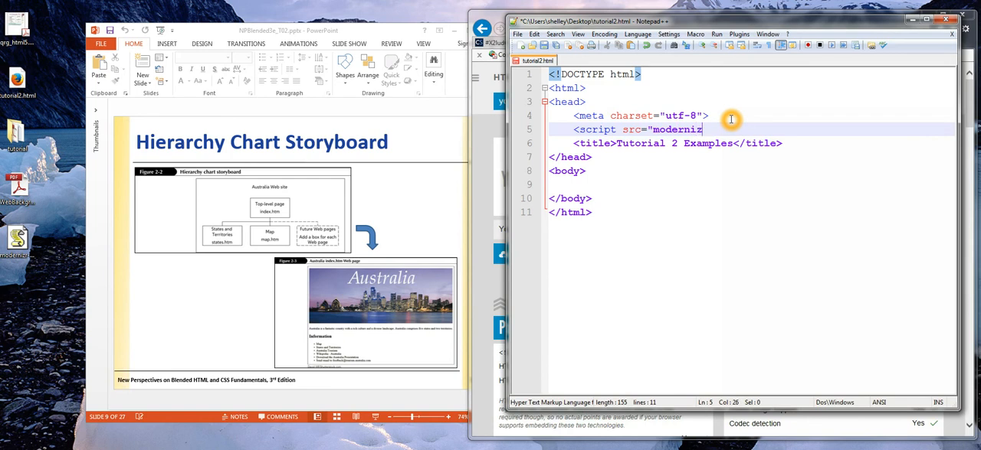
pyautogui.write('-2')
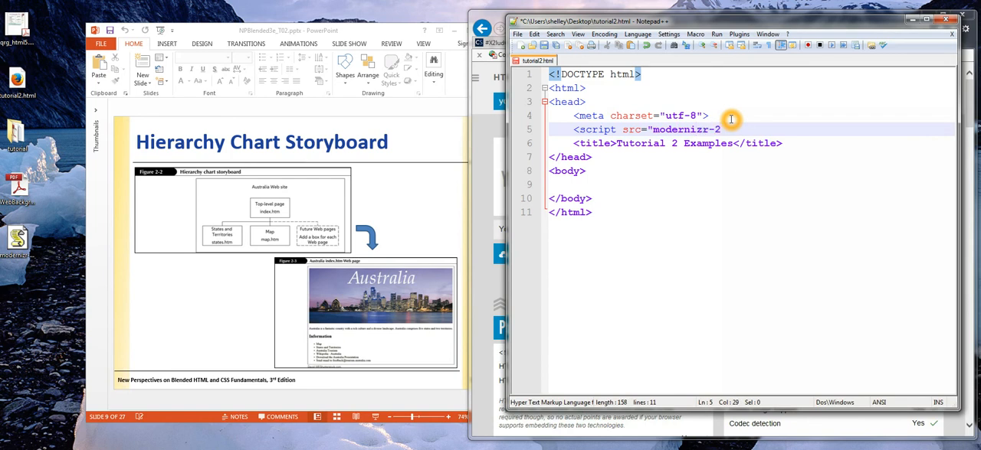
pyautogui.write('.js')
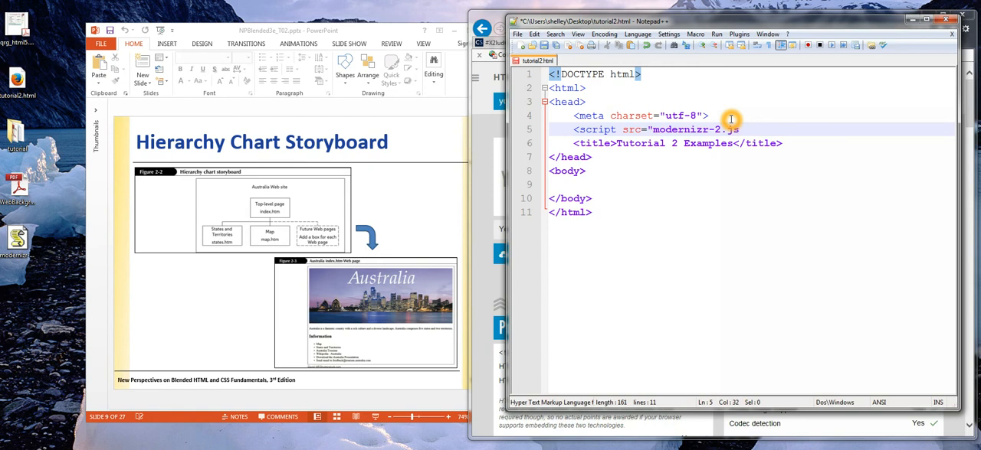
pyautogui.write('">')
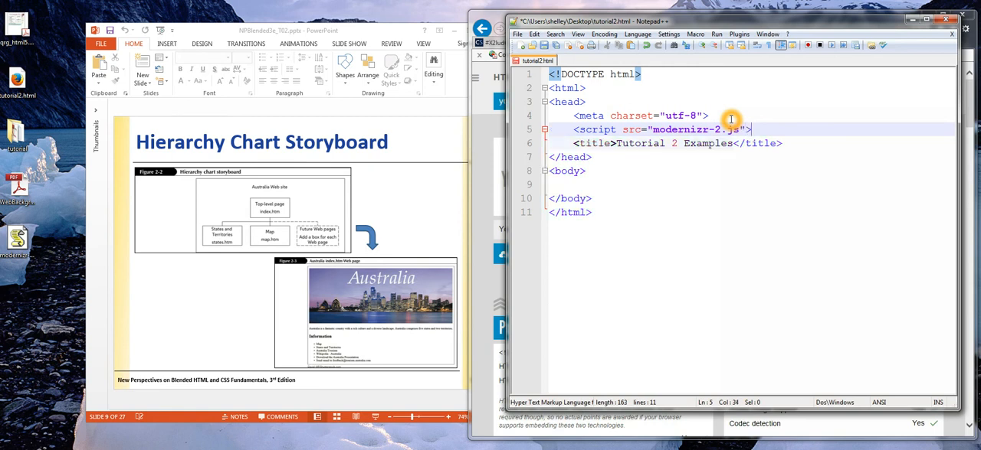
pyautogui.write('</')
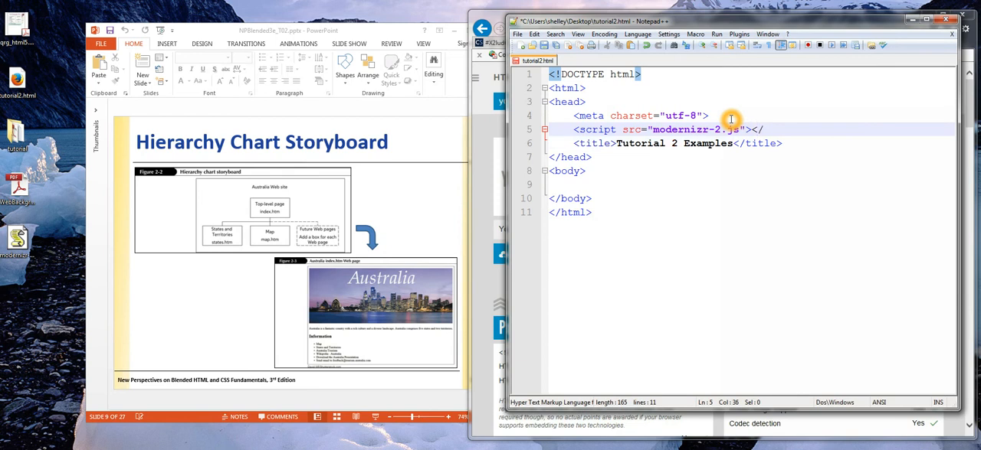
pyautogui.write('scipt')
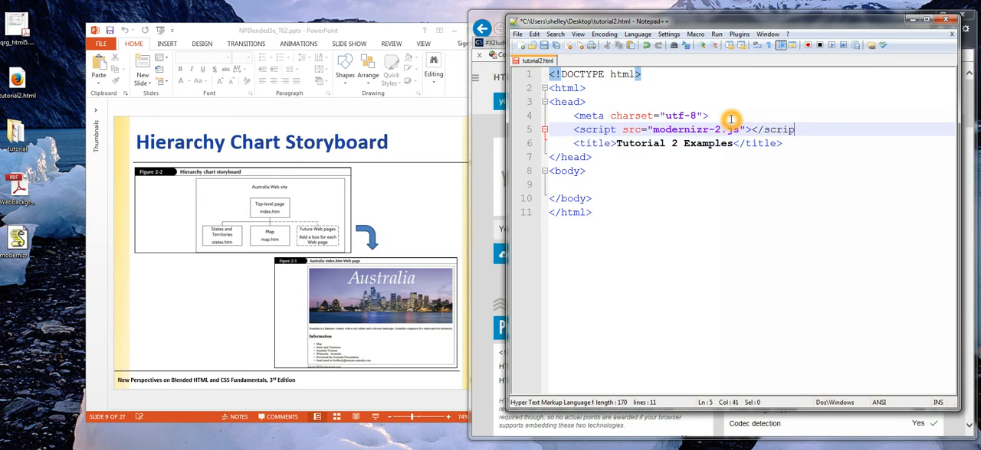
pyautogui.write('t>')
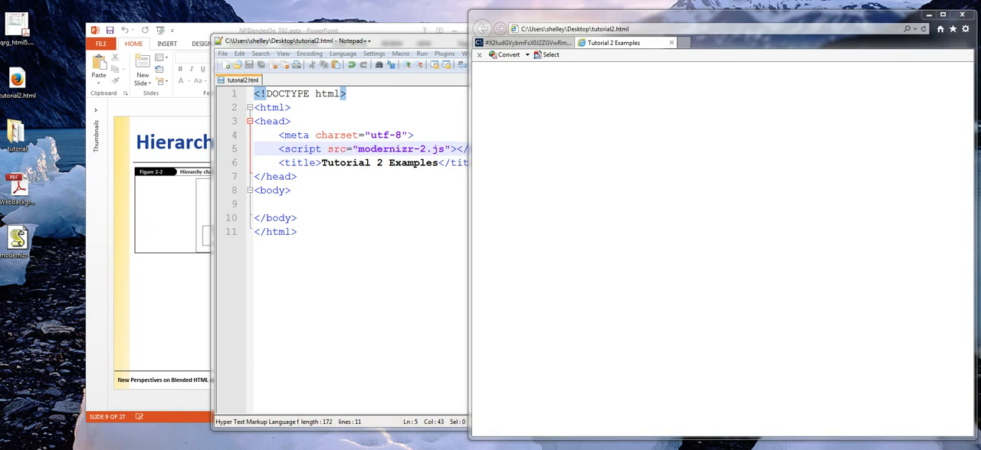
pyautogui.moveTo(119, 283)
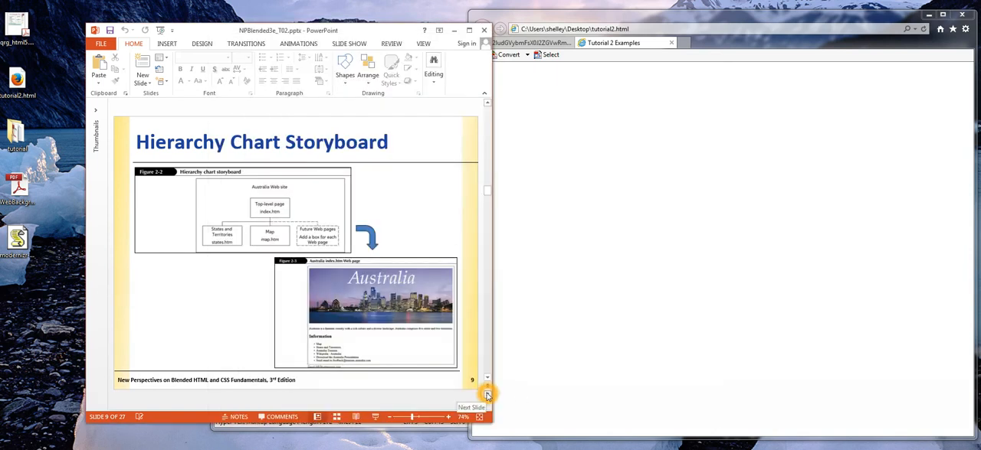
# Step: Advance PowerPoint to The Anchor Element slide, then return to Notepad++
pyautogui.click(487, 395)
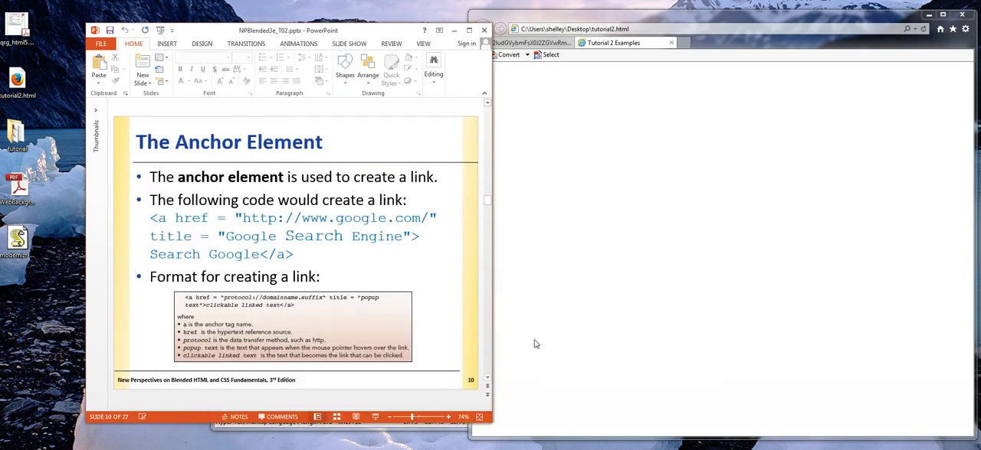
pyautogui.moveTo(328, 370)
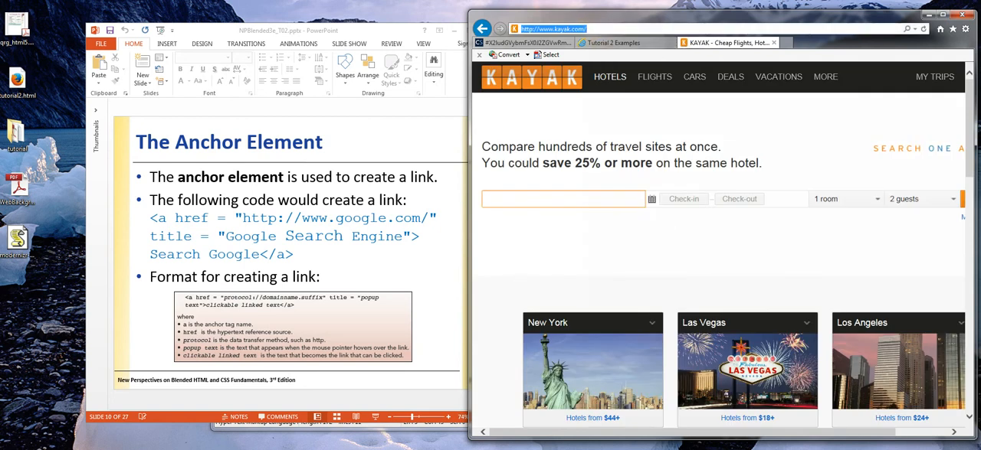
pyautogui.click(621, 42)
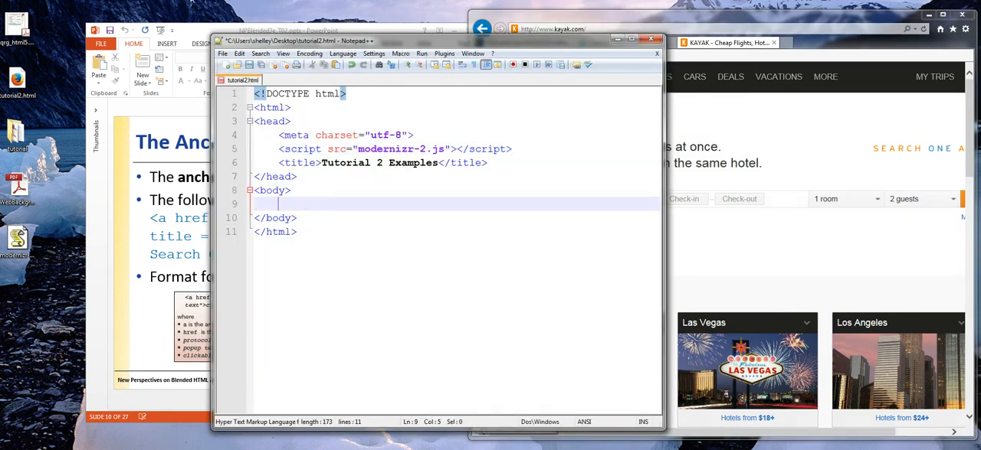
# Step: Add an <h1>External Links</h1> heading to the body
pyautogui.write('<')
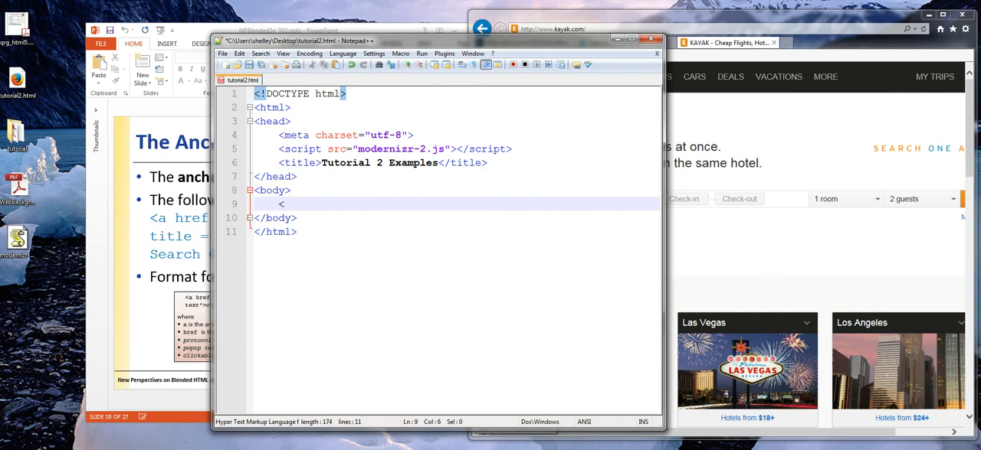
pyautogui.write('h1')
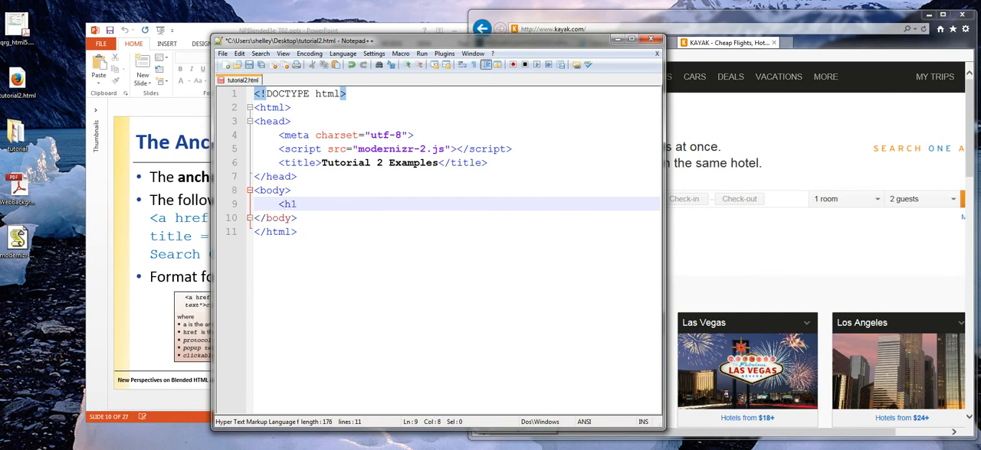
pyautogui.write('External Lin')
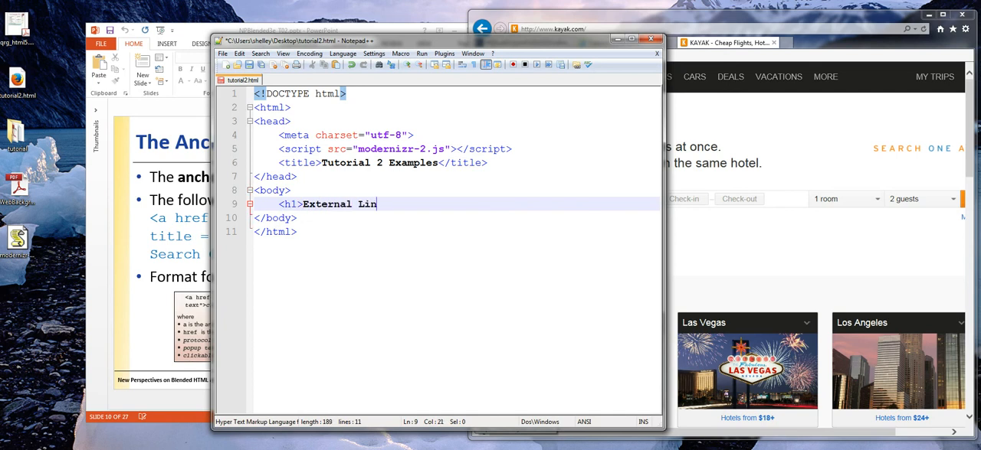
pyautogui.write('ks</')
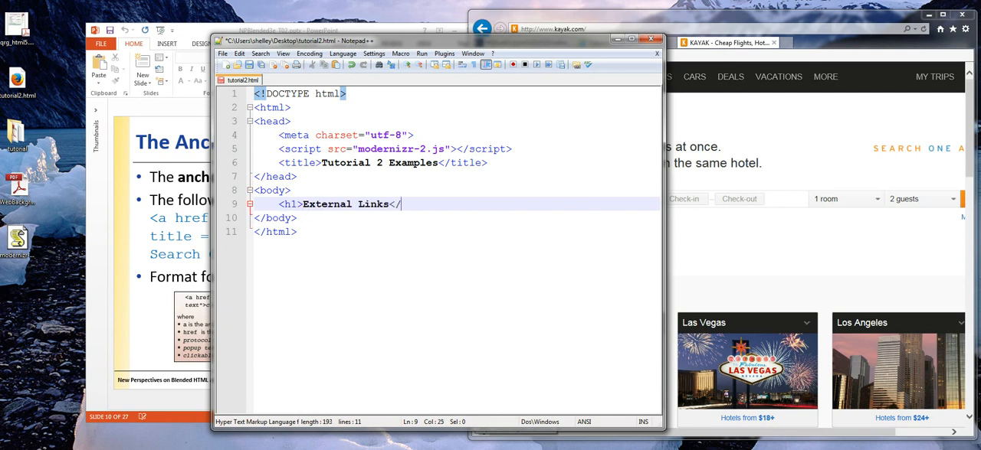
pyautogui.write('h1>')
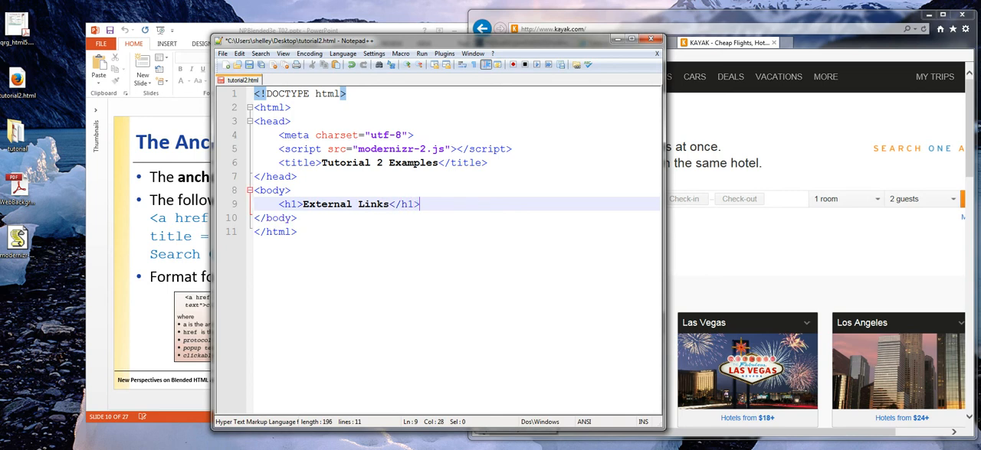
pyautogui.write('<p')
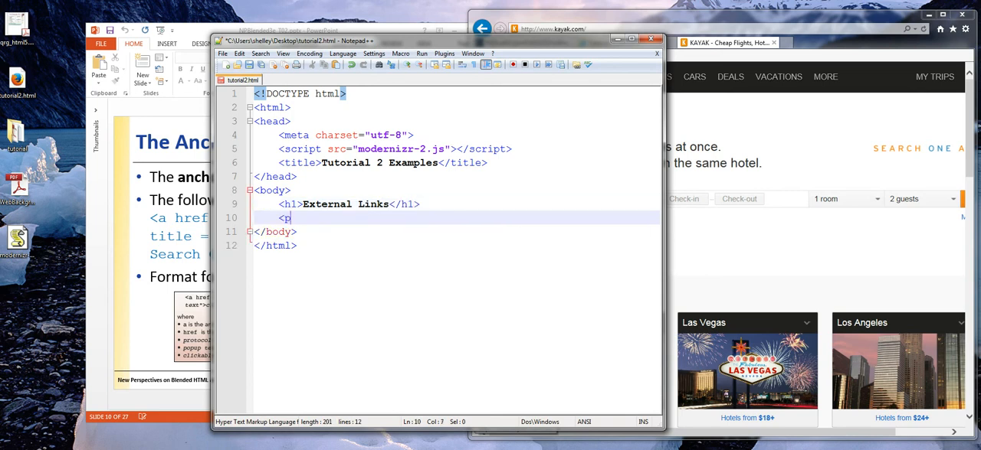
pyautogui.write('>')
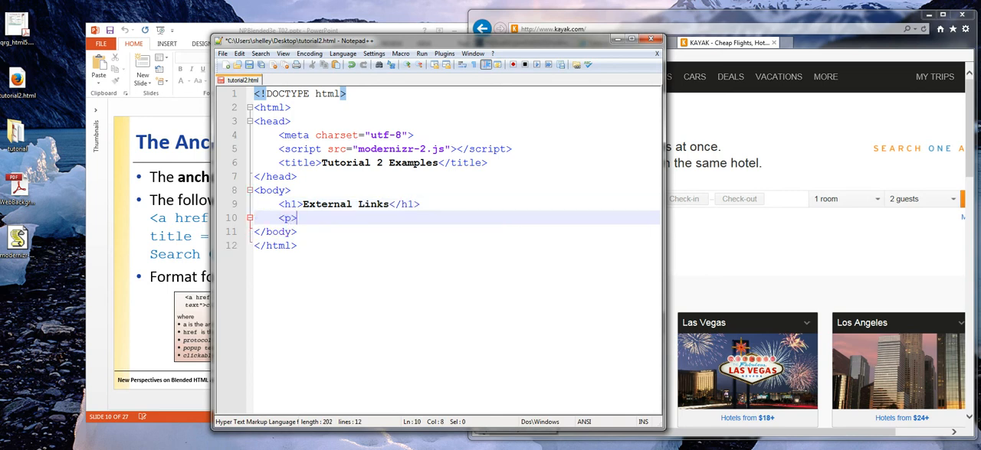
pyautogui.write('<a hr')
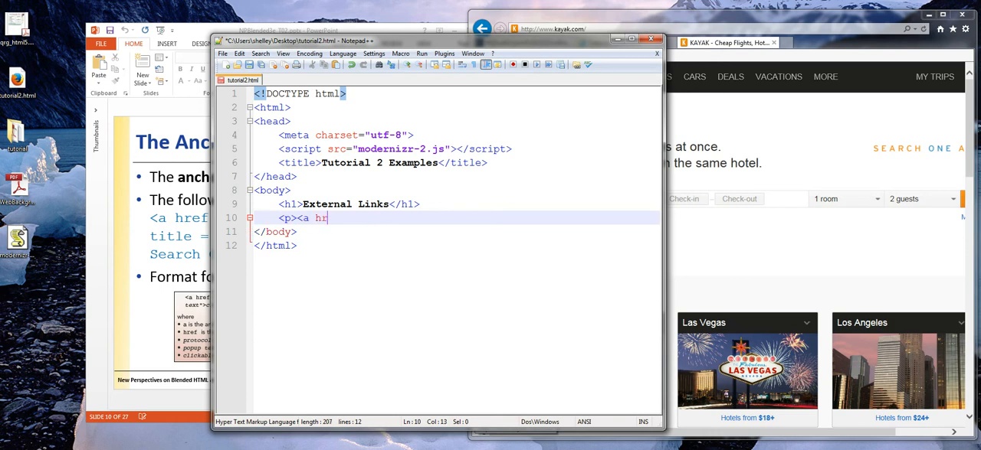
pyautogui.write('ef')
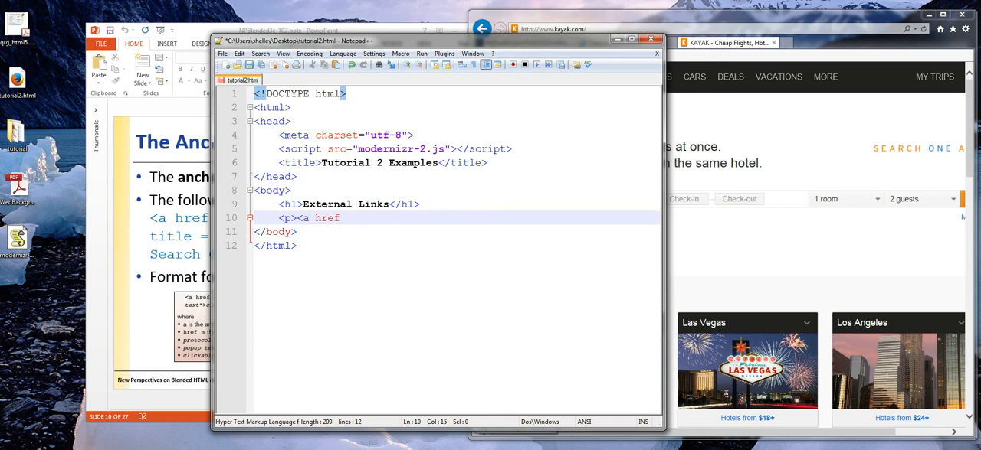
pyautogui.write('=')
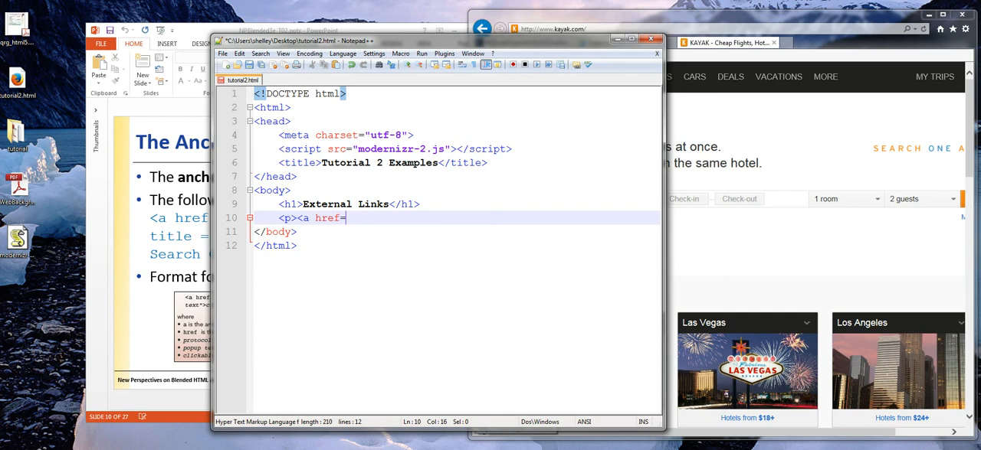
pyautogui.write('"http://www.kayak.com/"')
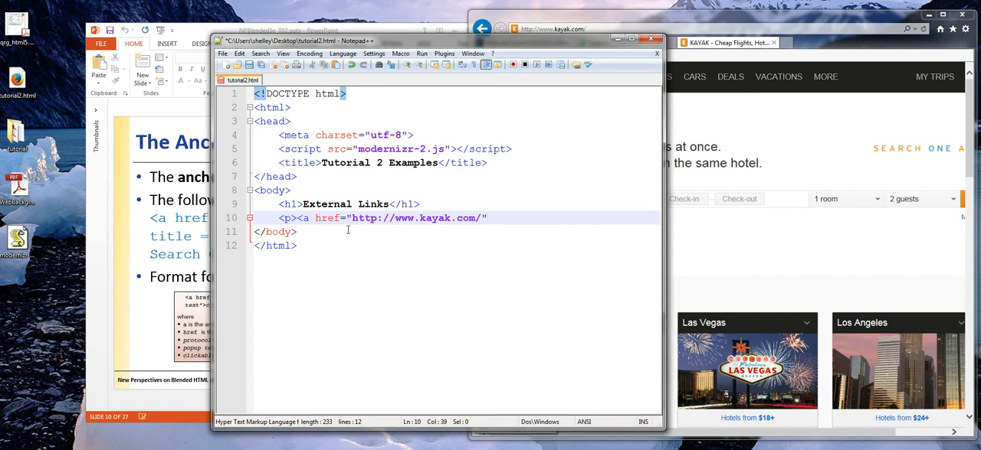
pyautogui.moveTo(381, 290)
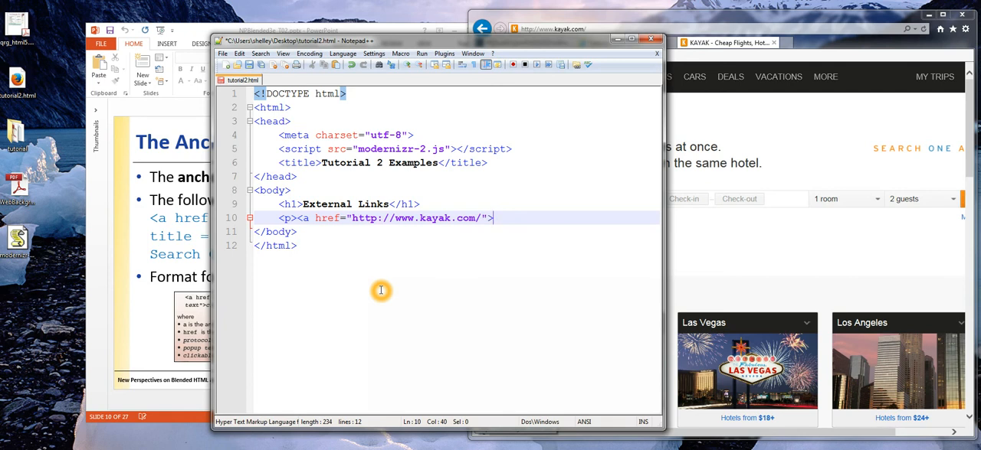
pyautogui.write('K')
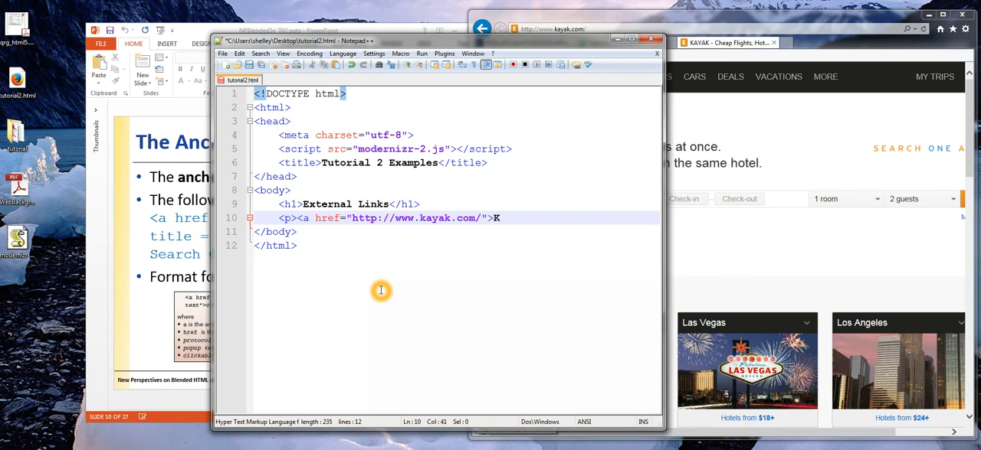
pyautogui.write('AYAK')
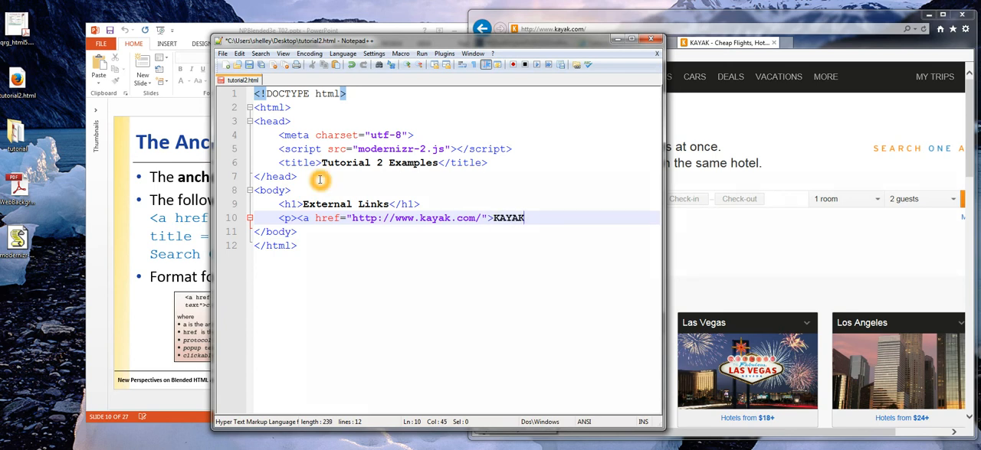
pyautogui.write('</a>')
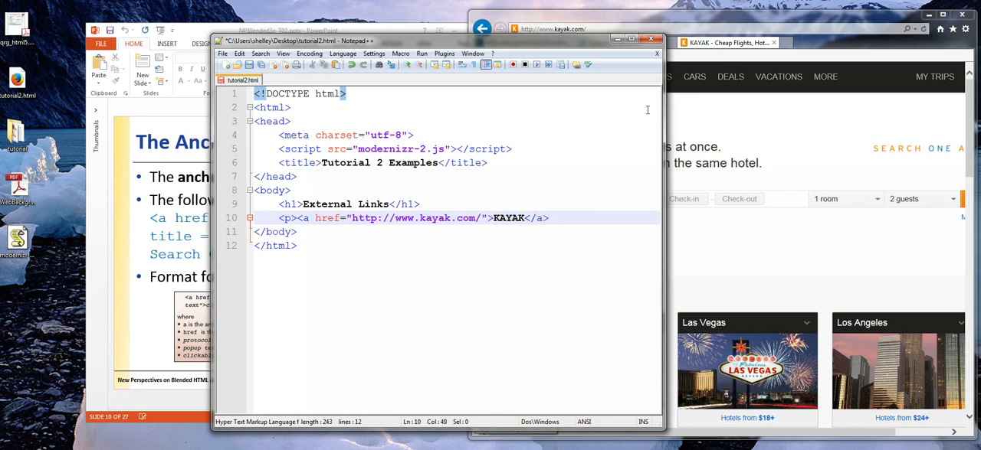
pyautogui.moveTo(369, 101)
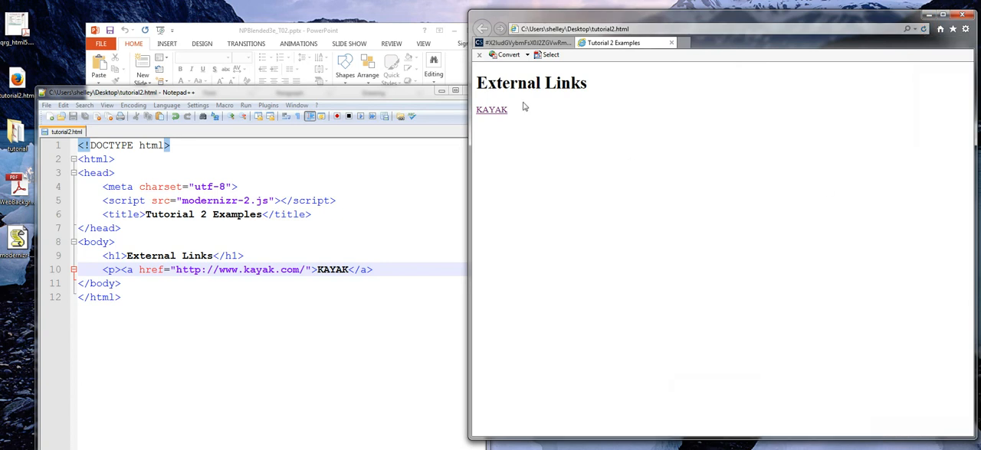
# Step: Reload tutorial2.html in Internet Explorer to show the External Links heading and KAYAK link
pyautogui.click(491, 109)
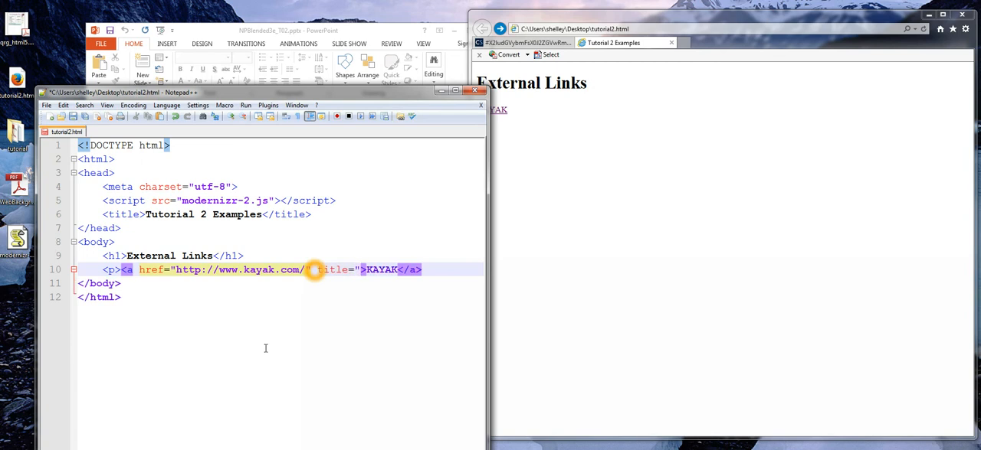
# Step: Set the anchor's title to 'Kayak Title Tag' and put KAYAK on the next line
pyautogui.write('K')
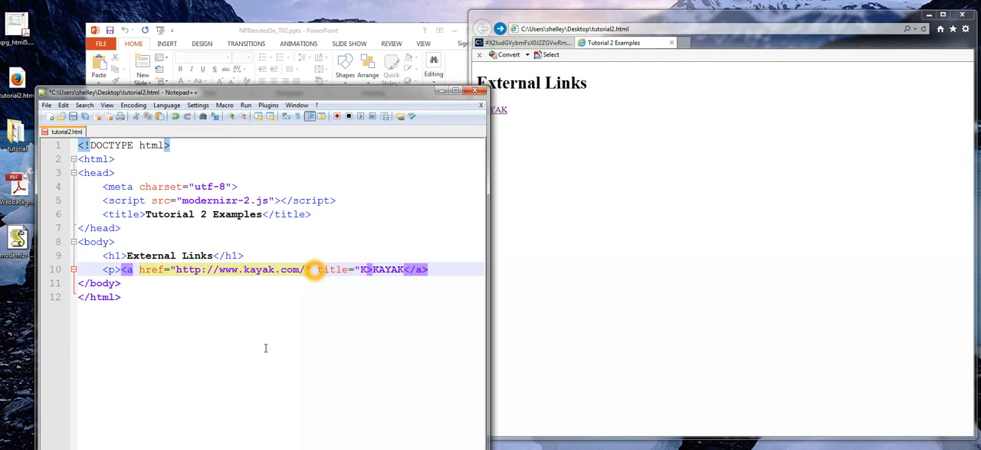
pyautogui.write('ya')
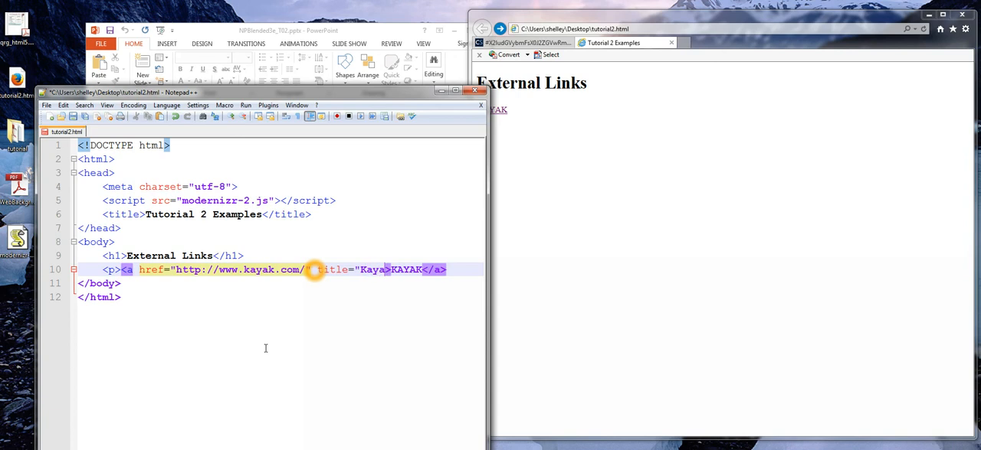
pyautogui.write('k')
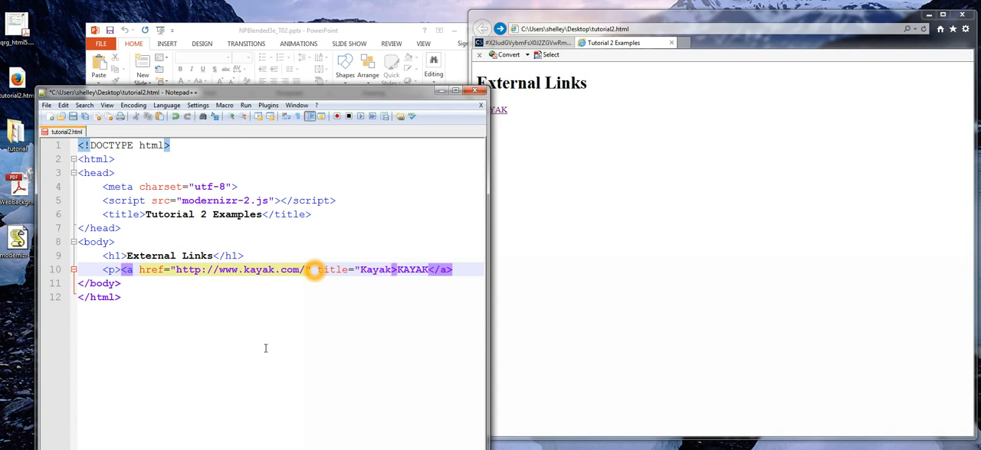
pyautogui.write('Title Tag"')
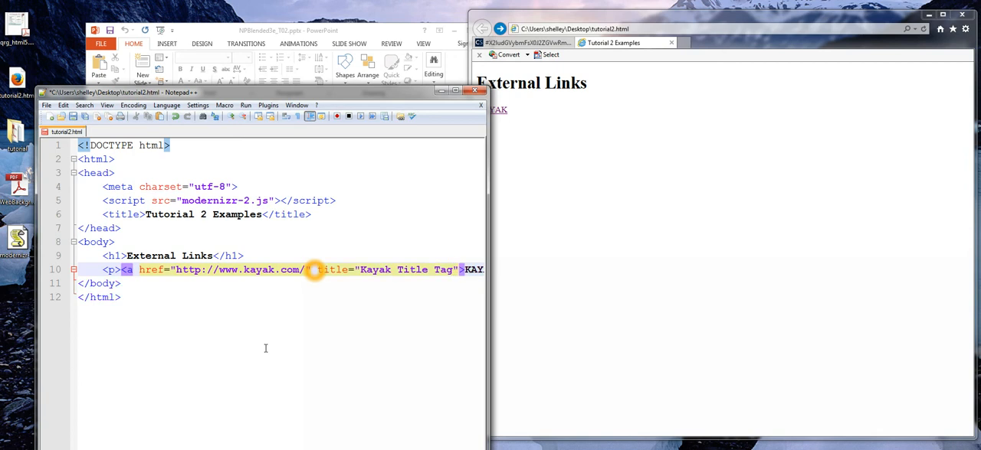
pyautogui.press('enter')
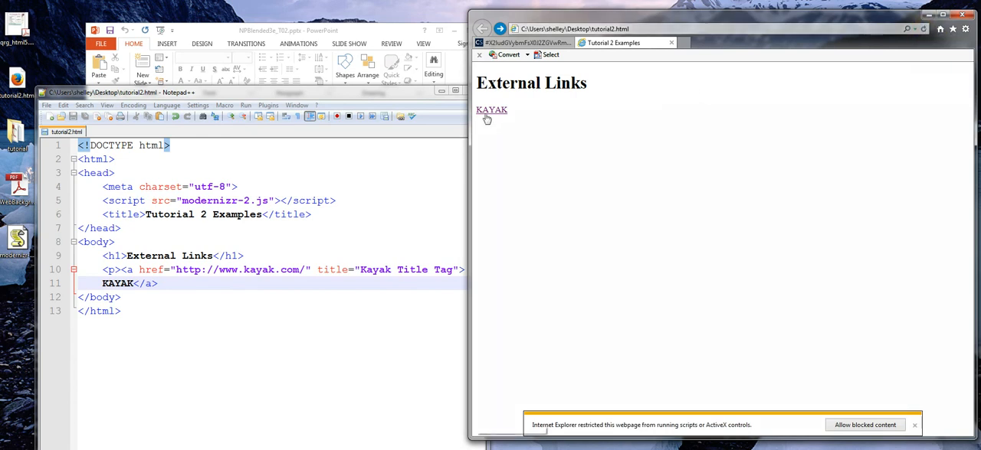
pyautogui.moveTo(491, 109)
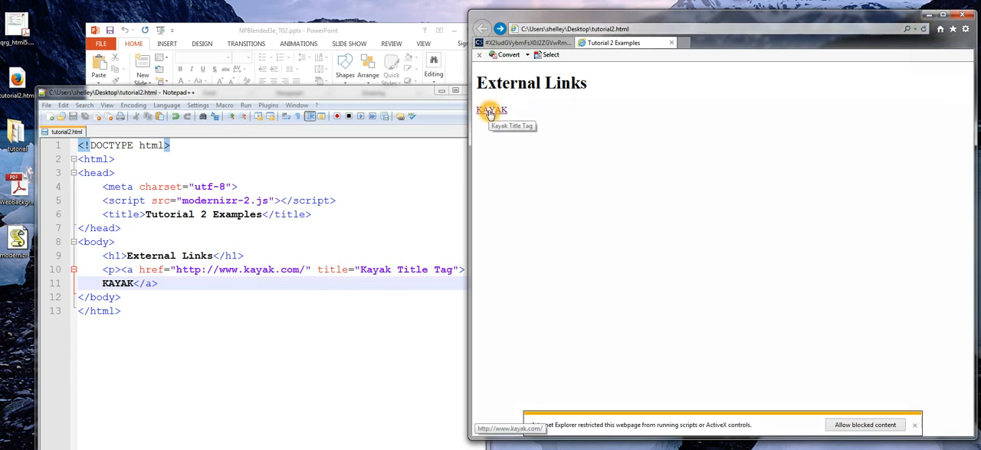
# Step: Hover the KAYAK link to see the 'Kayak Title Tag' tooltip, then click it
pyautogui.click(914, 425)
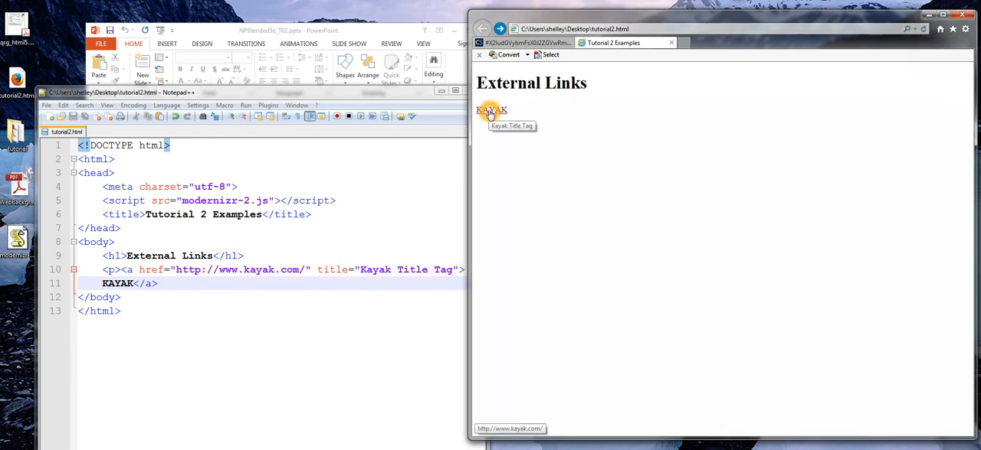
pyautogui.moveTo(448, 274)
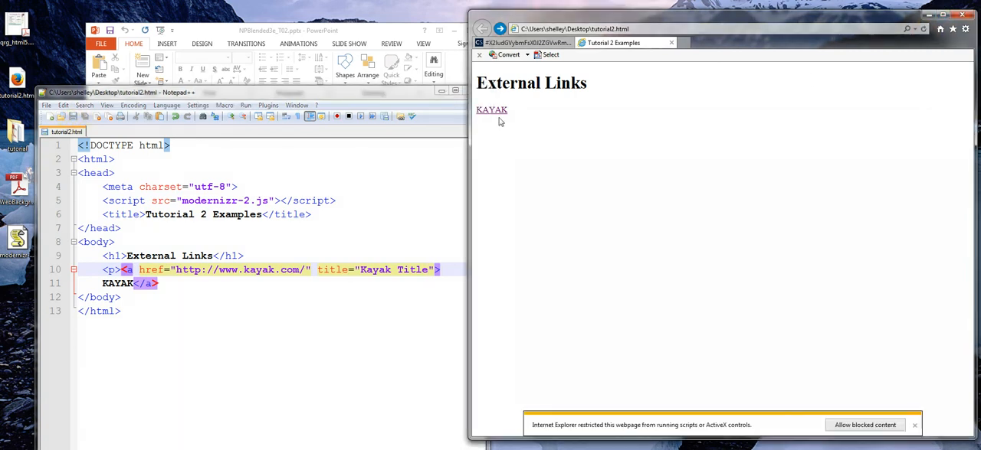
pyautogui.moveTo(492, 109)
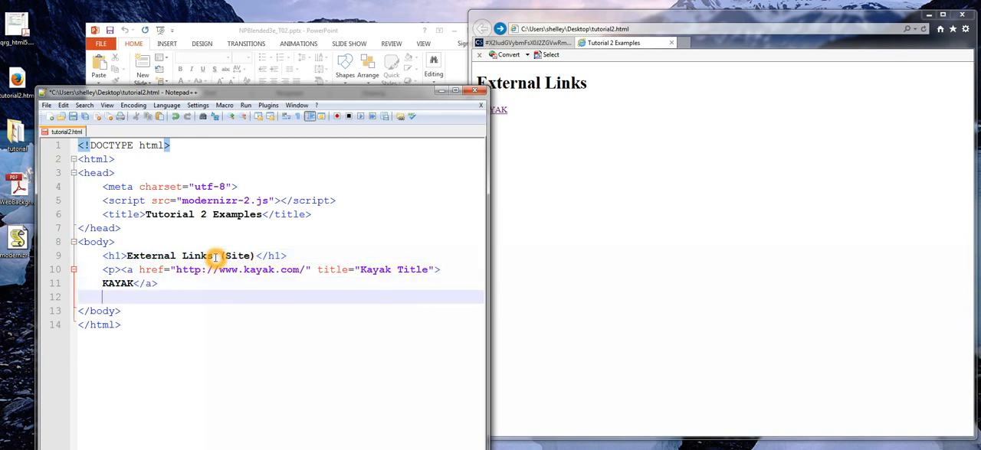
# Step: Add an <h1>Links to Other Resources</h1> heading on line 12 followed by a new line
pyautogui.write('<')
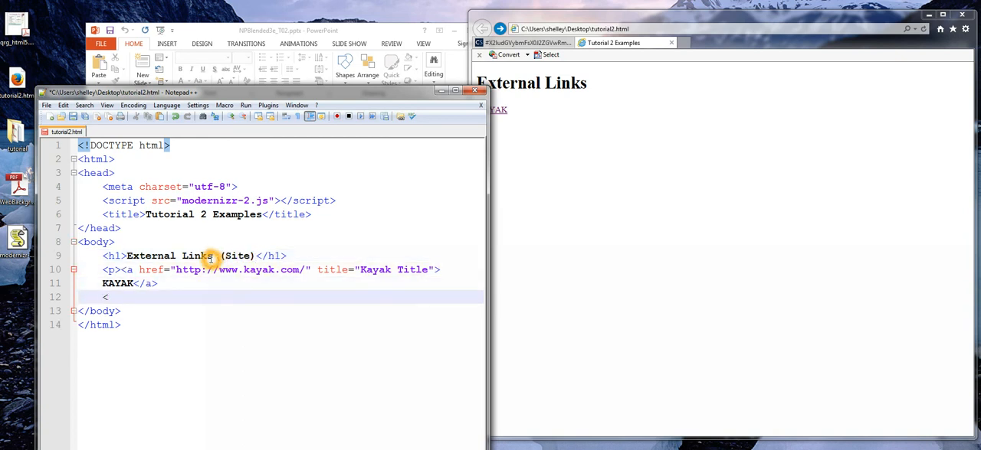
pyautogui.write('h1>')
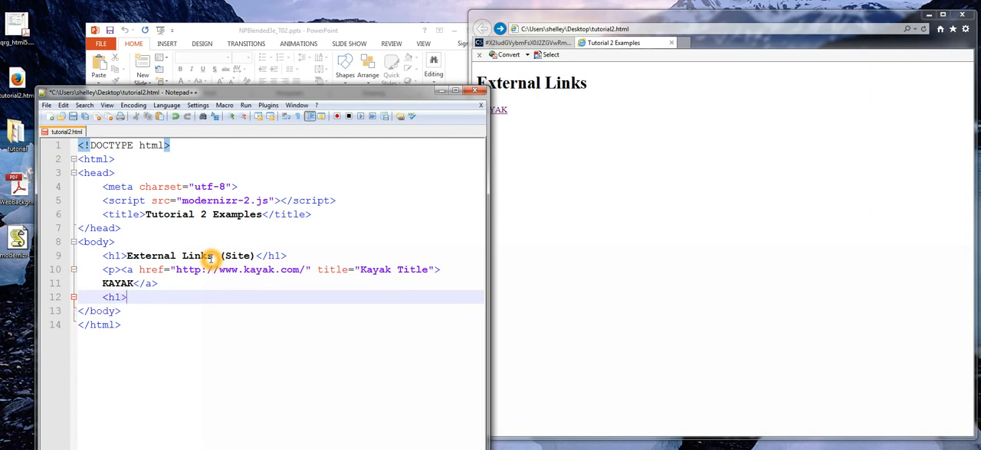
pyautogui.write('Links to')
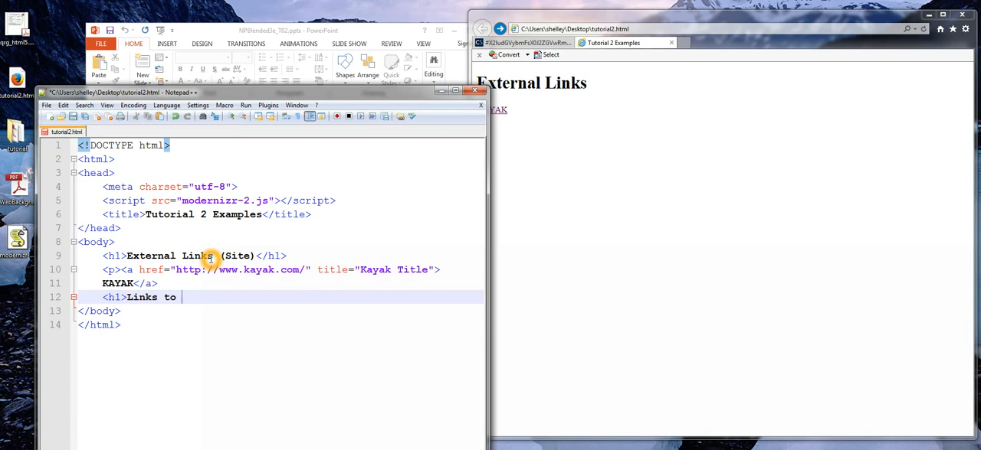
pyautogui.write('Other Resour')
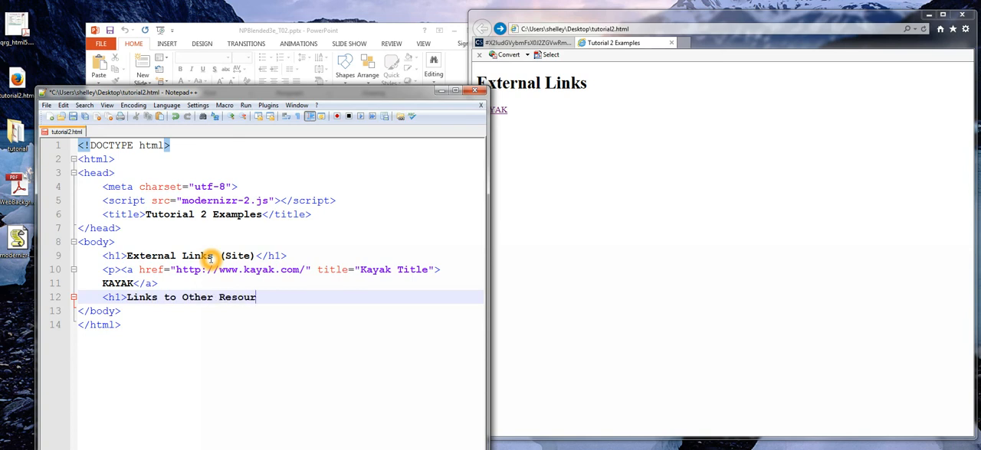
pyautogui.write('ces</')
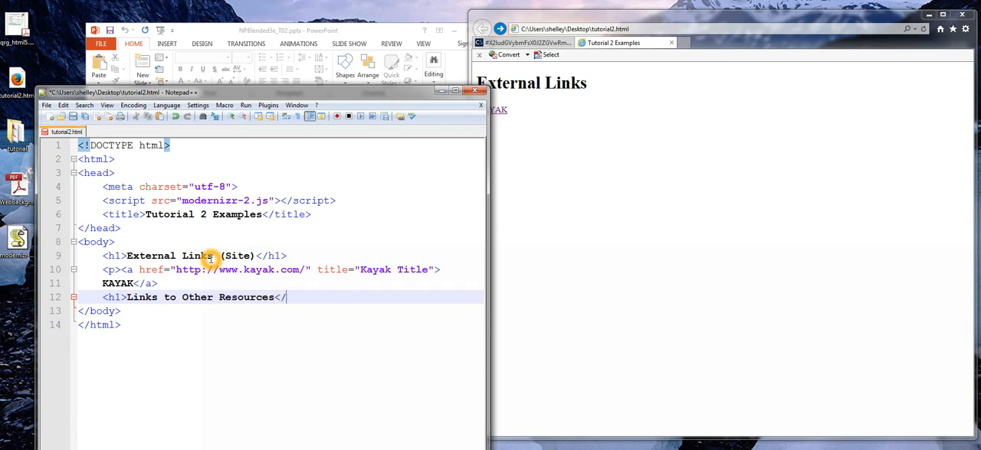
pyautogui.write('h1>')
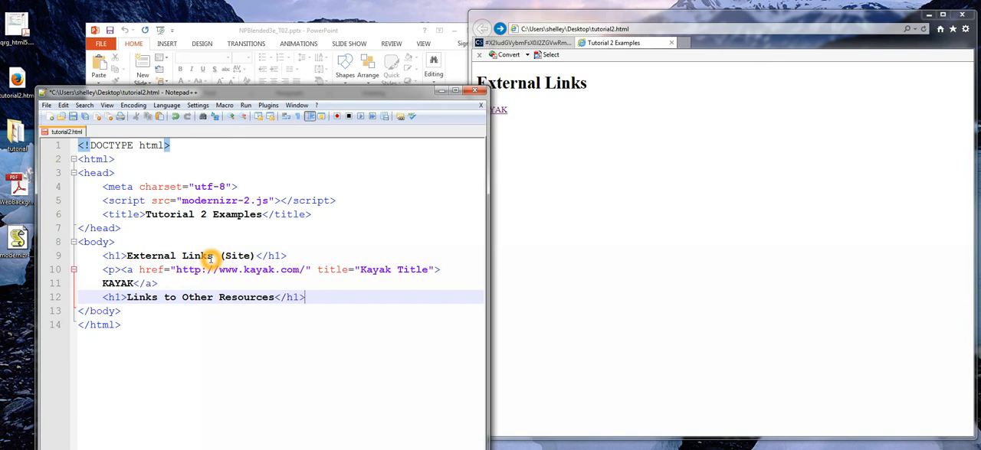
pyautogui.press('enter')
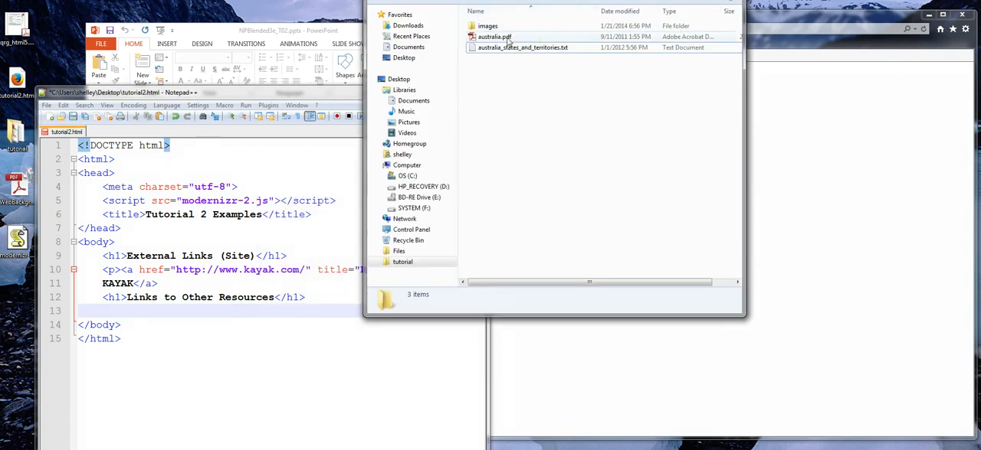
pyautogui.click(495, 37)
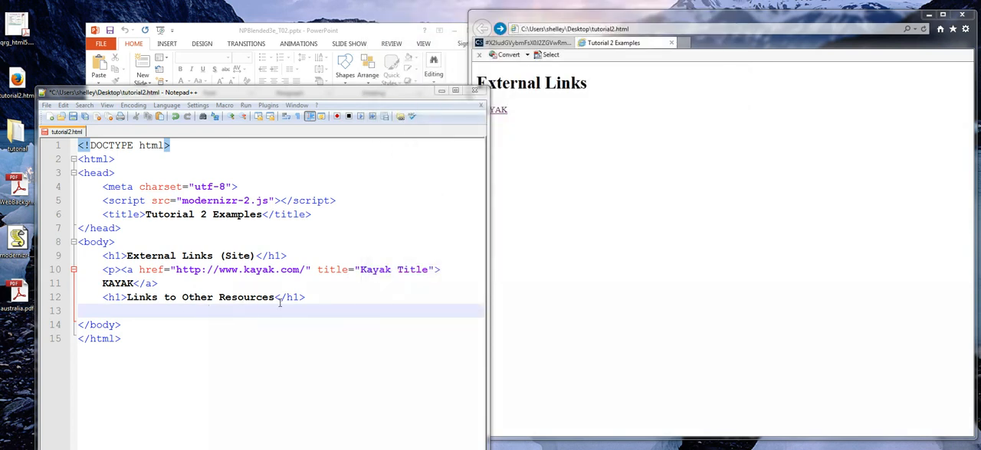
# Step: Start a new paragraph with an anchor whose href is australia.pdf
pyautogui.press('enter')
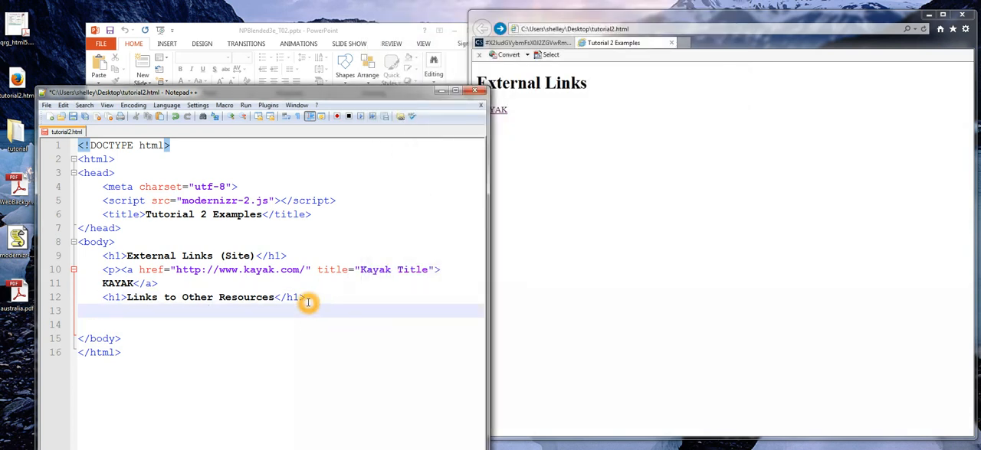
pyautogui.write('<p>')
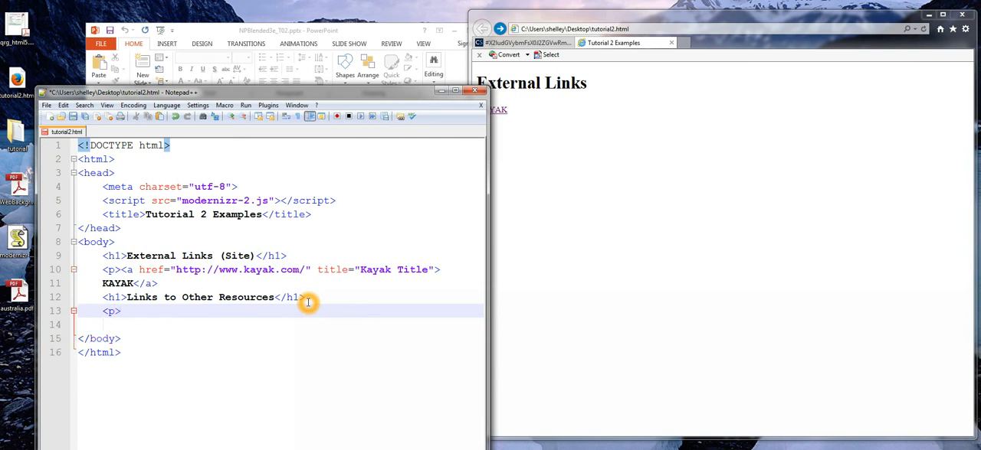
pyautogui.write('<a')
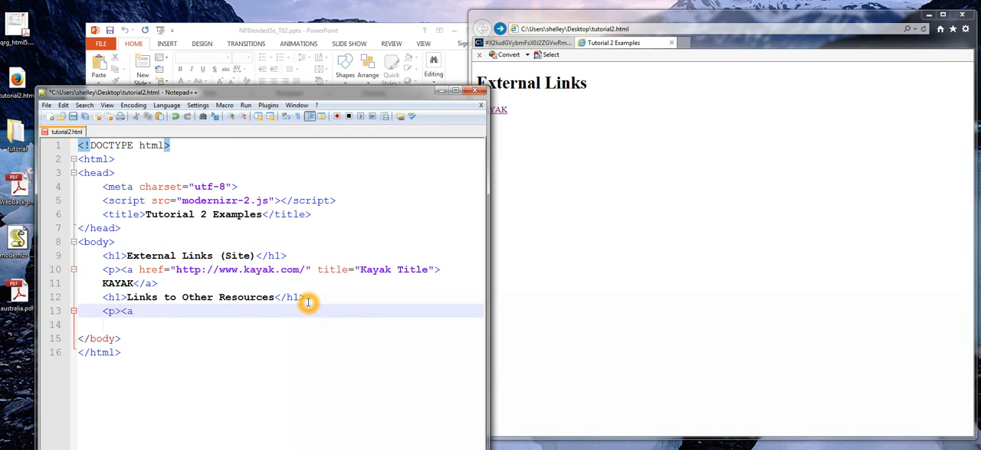
pyautogui.write('hre')
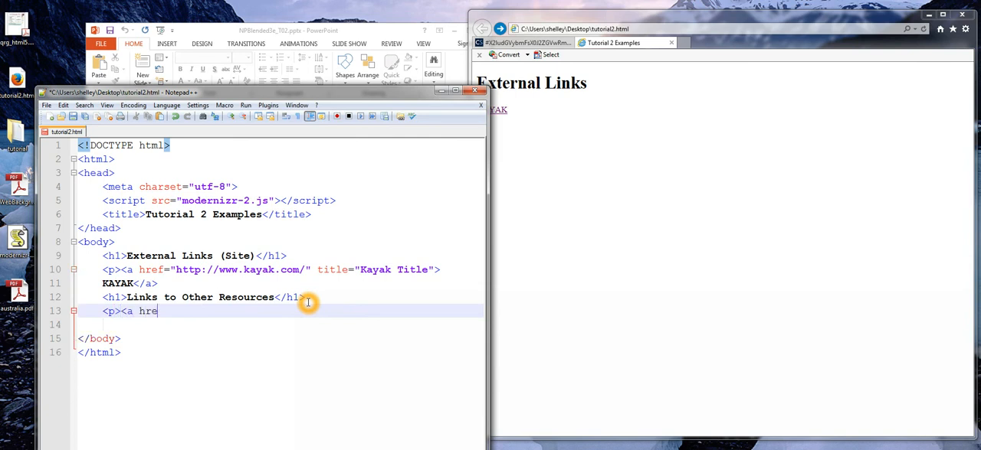
pyautogui.write('f=')
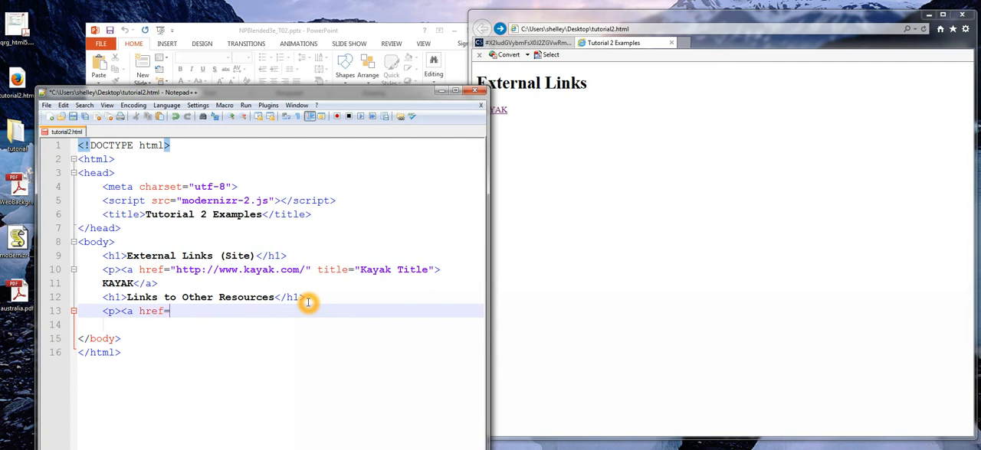
pyautogui.write('"')
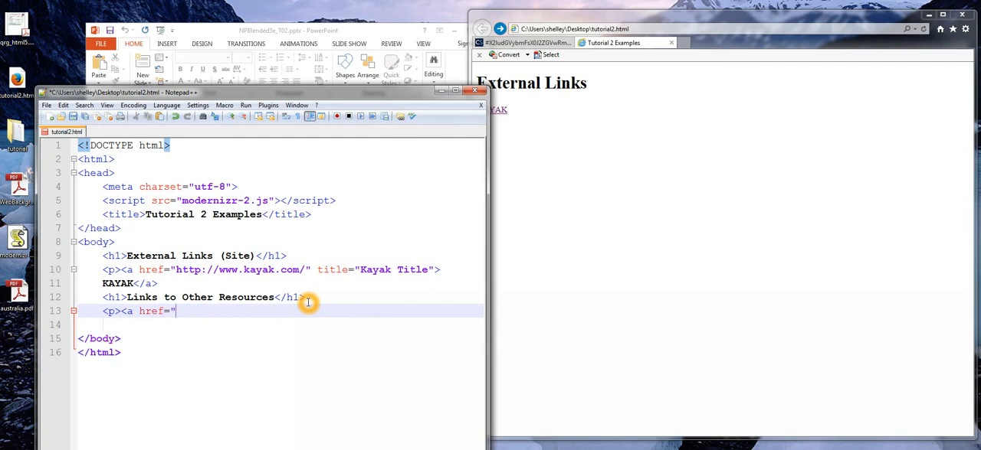
pyautogui.write('a')
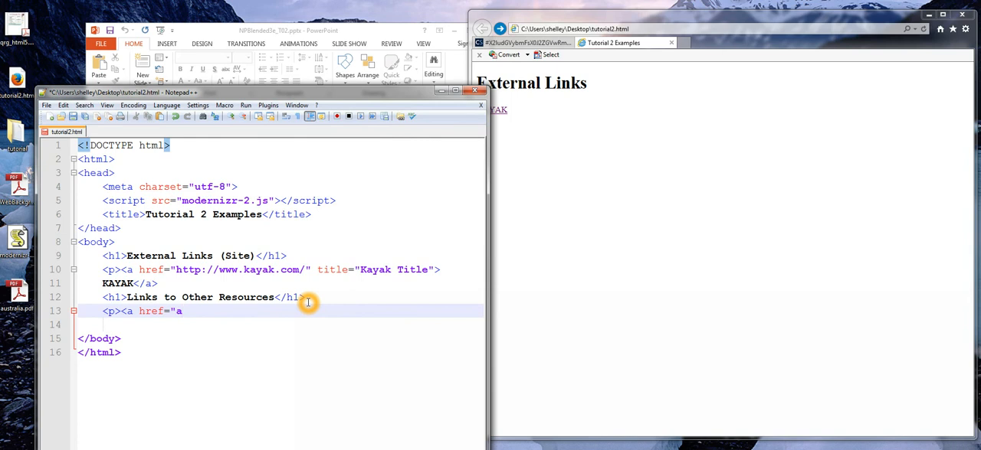
pyautogui.write('ustrali')
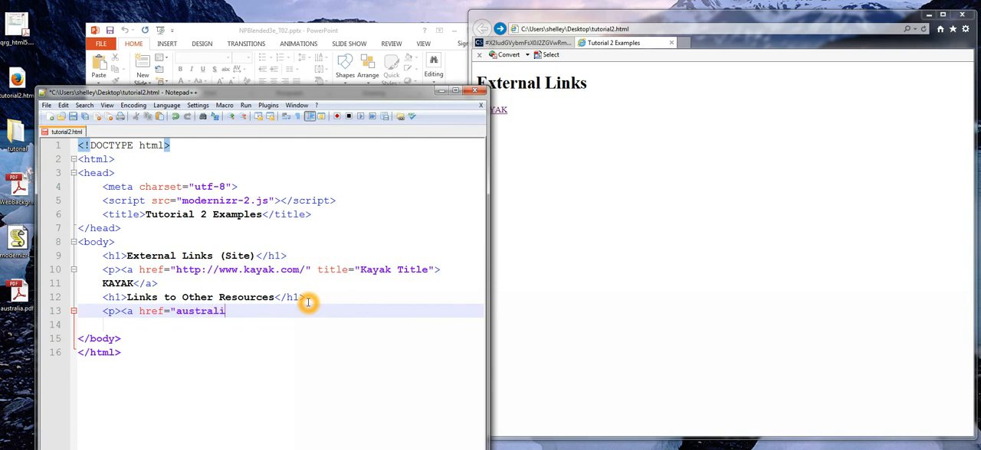
pyautogui.write('.p')
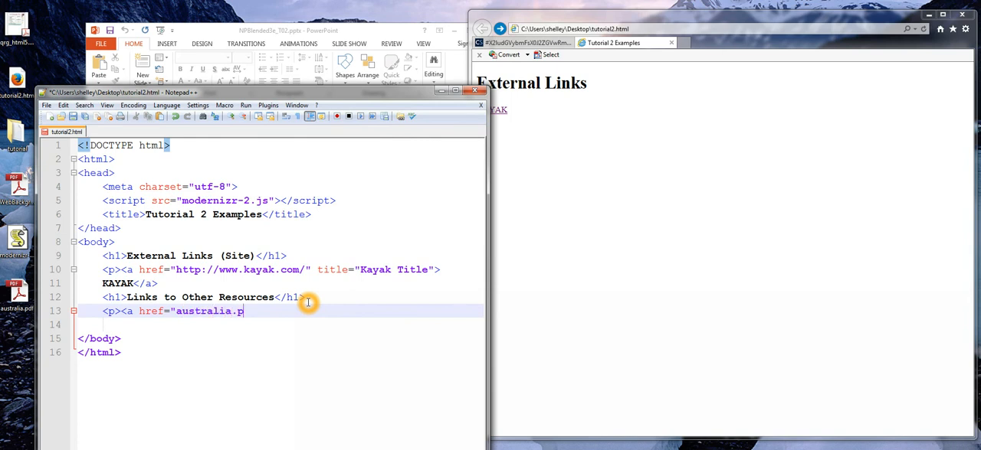
pyautogui.write('df')
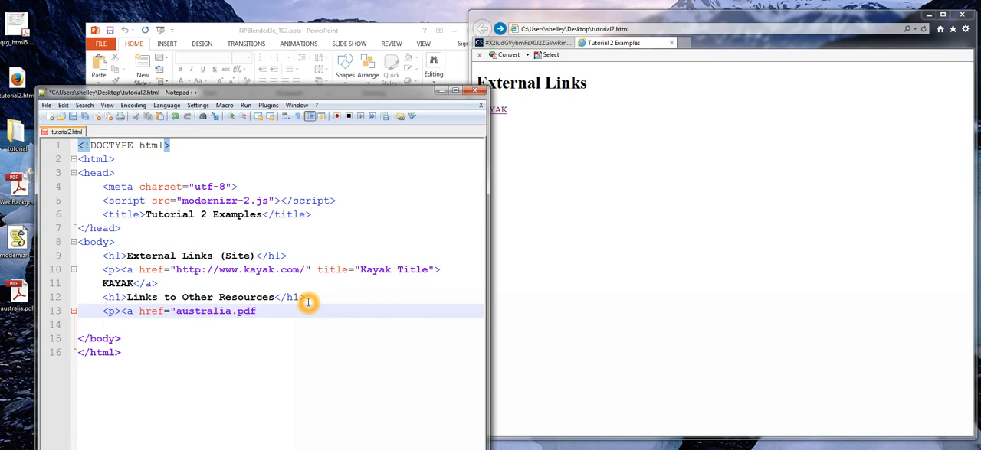
pyautogui.write('"')
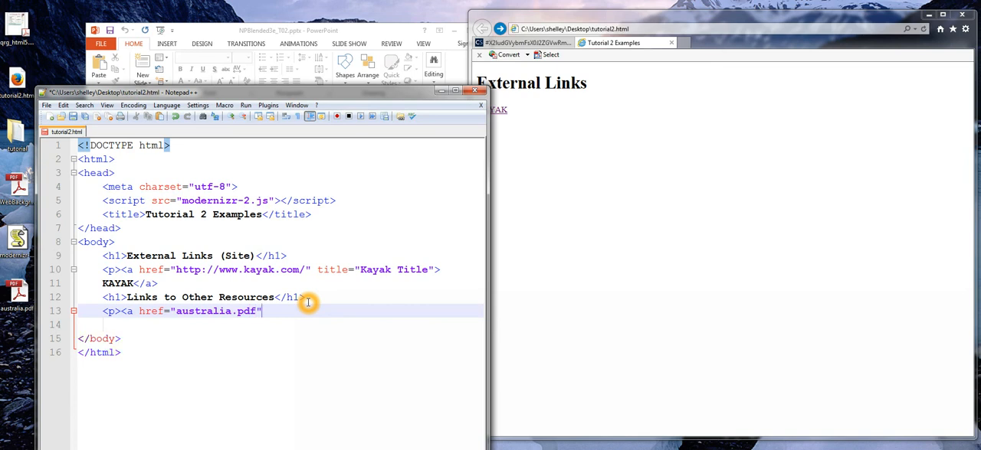
# Step: Give the link title 'Title example' and text 'PDF File', closing it with </a>
pyautogui.write('title')
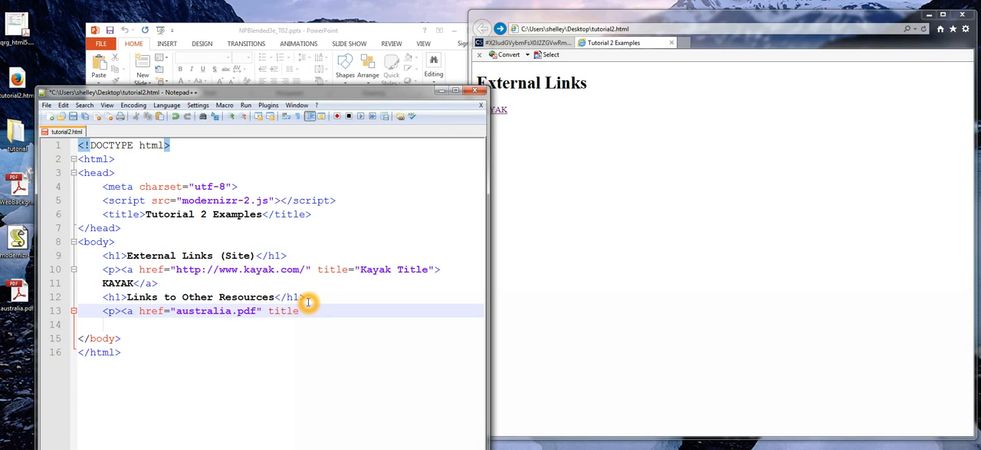
pyautogui.write('="T')
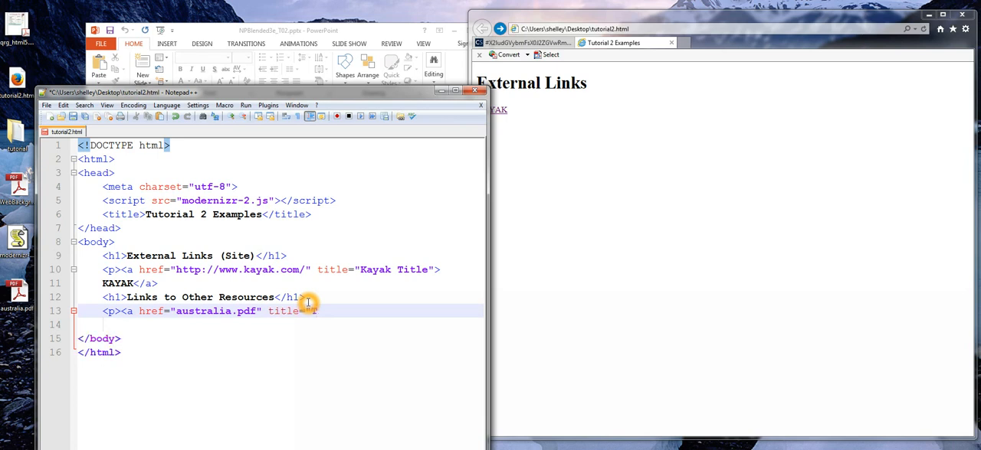
pyautogui.write('Title example')
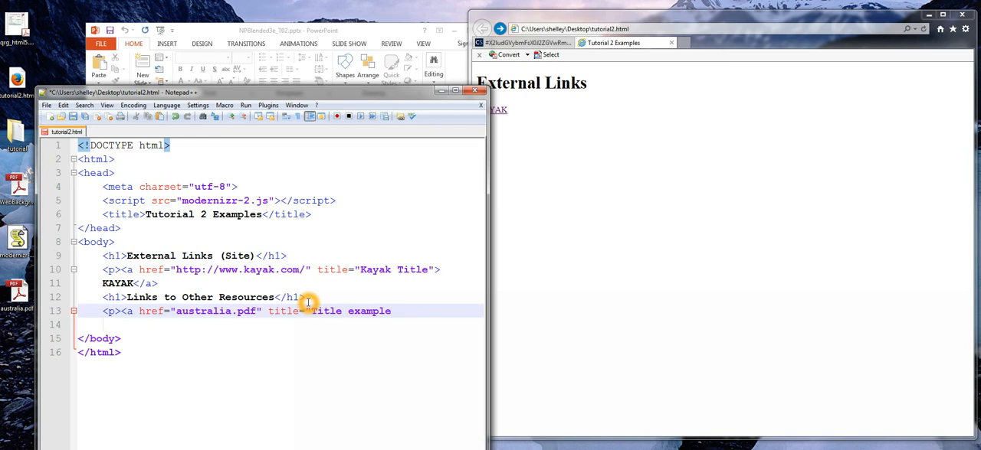
pyautogui.write('"')
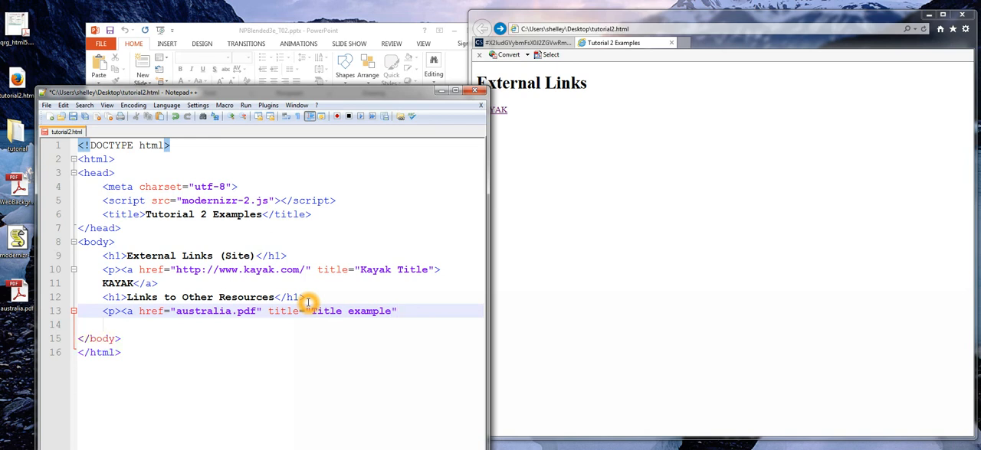
pyautogui.write('>')
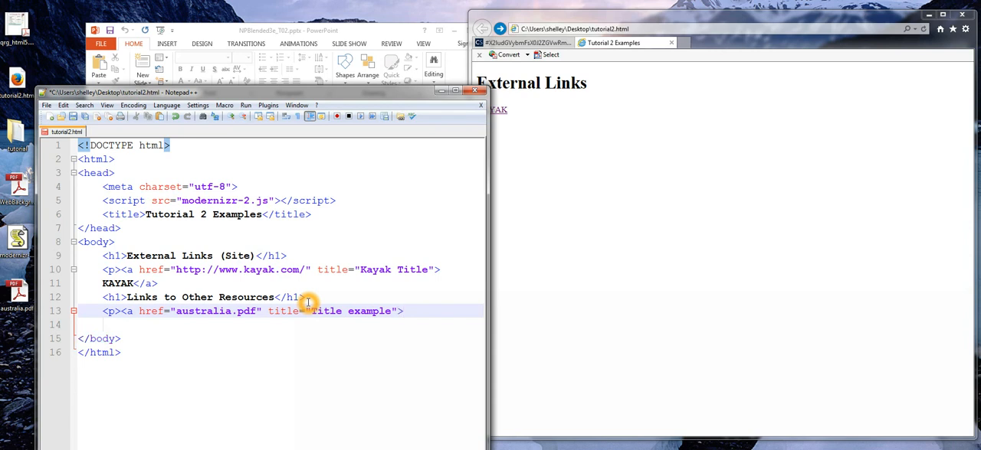
pyautogui.write('Au')
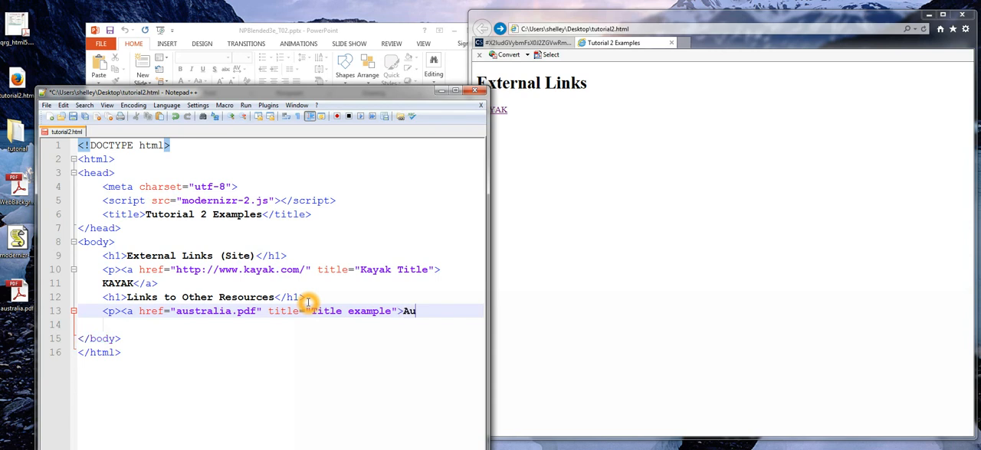
pyautogui.write('PDF')
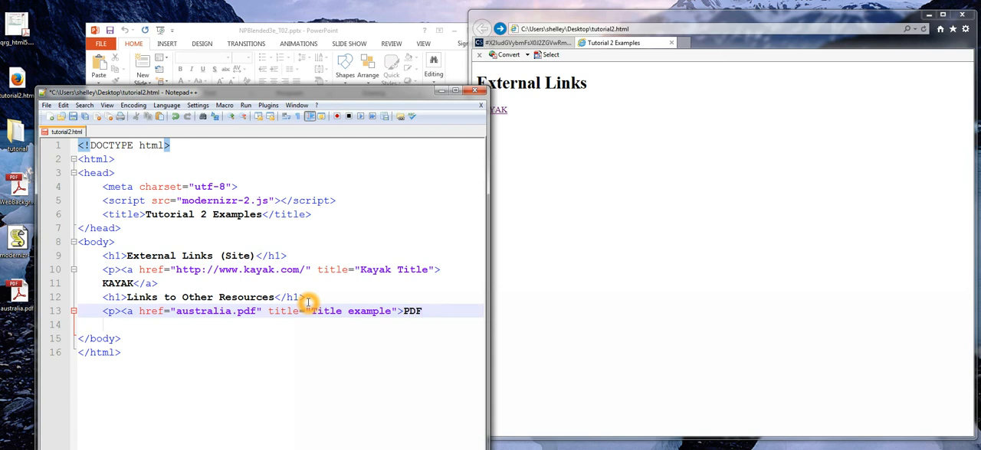
pyautogui.write('File')
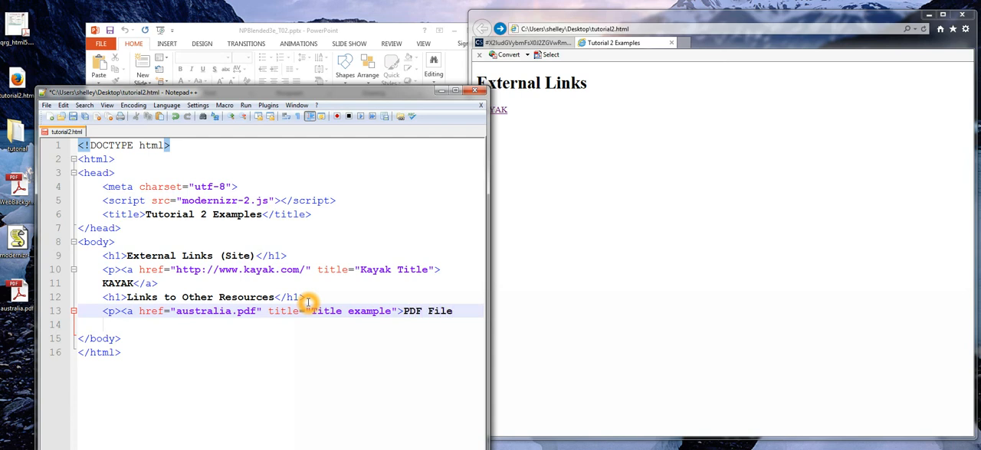
pyautogui.write('</a>')
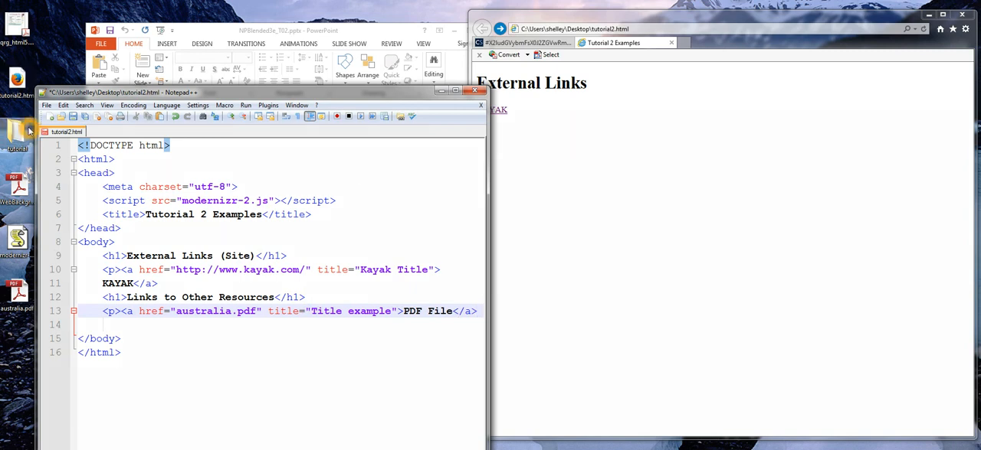
# Step: Close both link paragraphs with </p> and move 'PDF File' onto its own line
pyautogui.write('<')
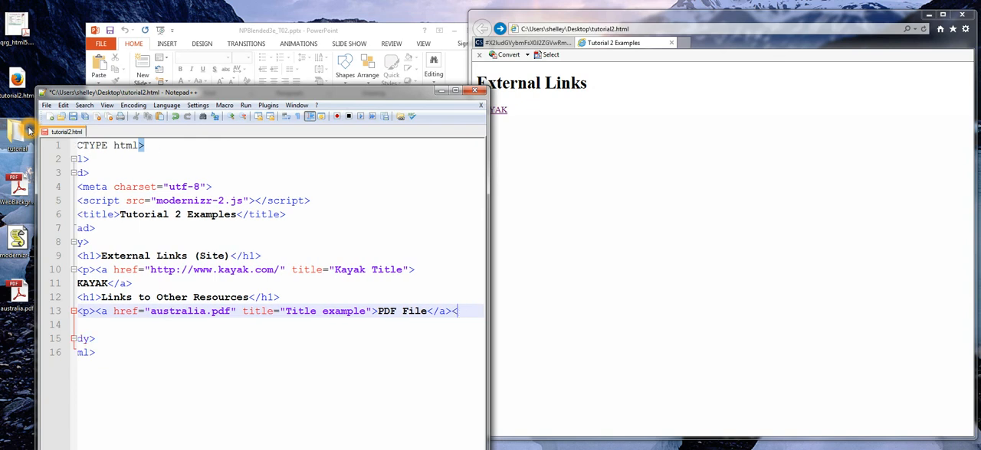
pyautogui.write('</p>')
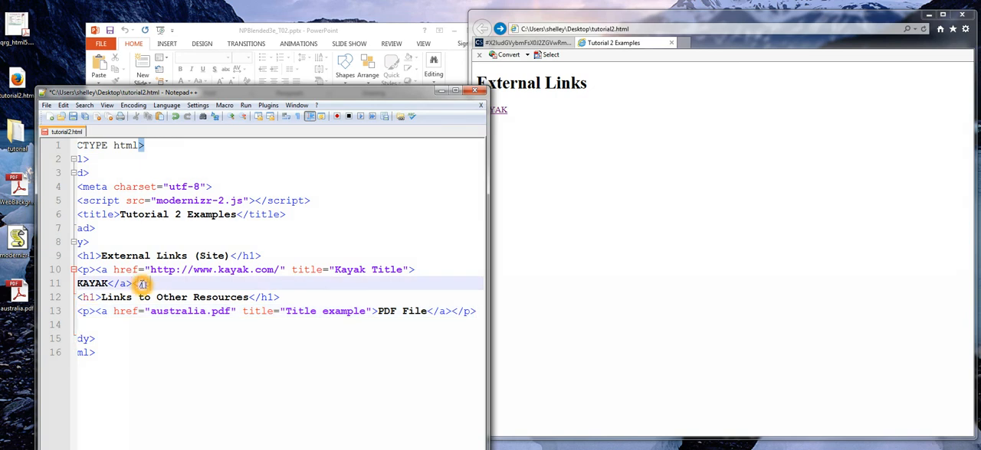
pyautogui.write('</p>')
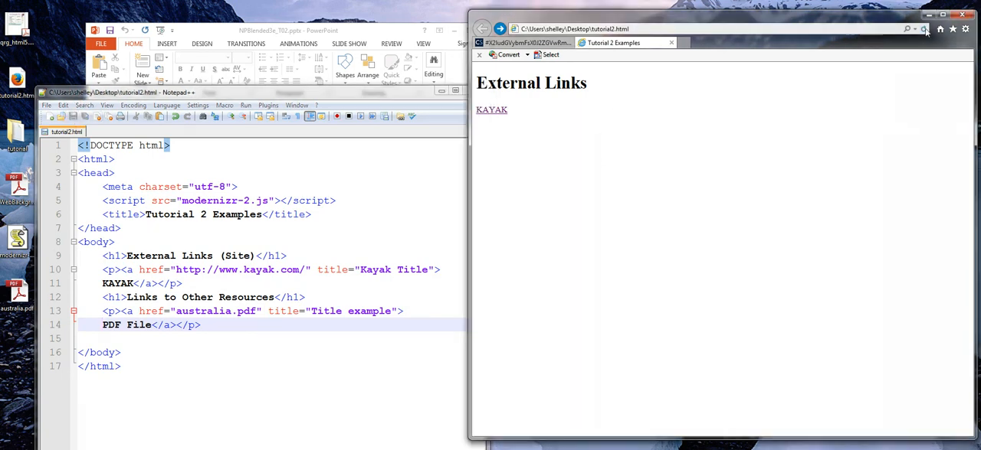
# Step: Refresh the preview, follow the PDF File link to australia.pdf, and return to tutorial2.html
pyautogui.click(499, 29)
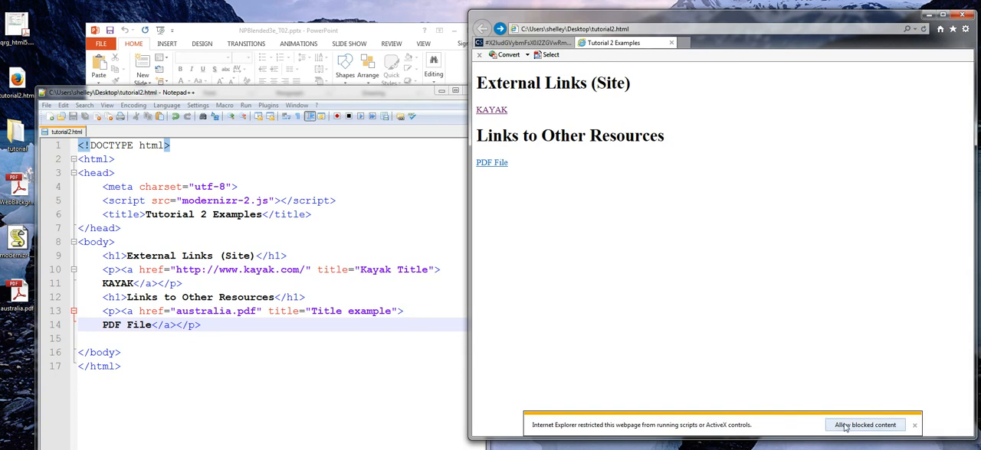
pyautogui.moveTo(491, 162)
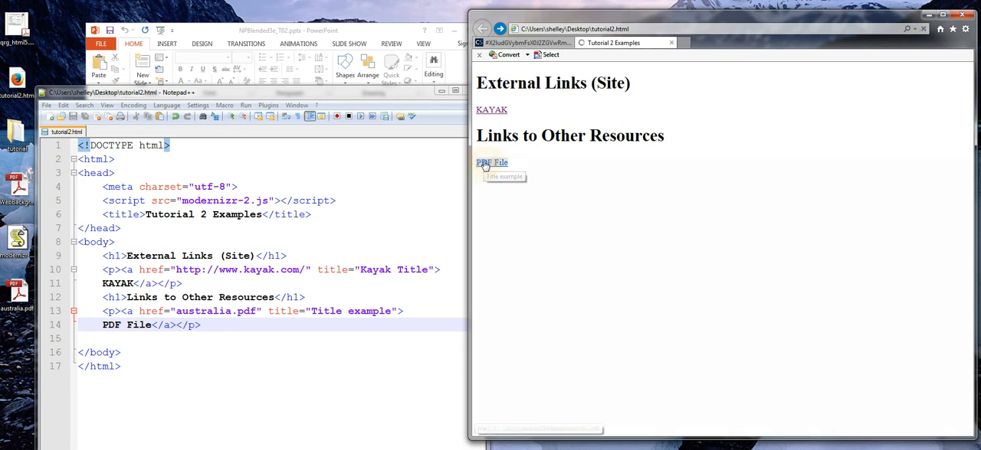
pyautogui.click(492, 162)
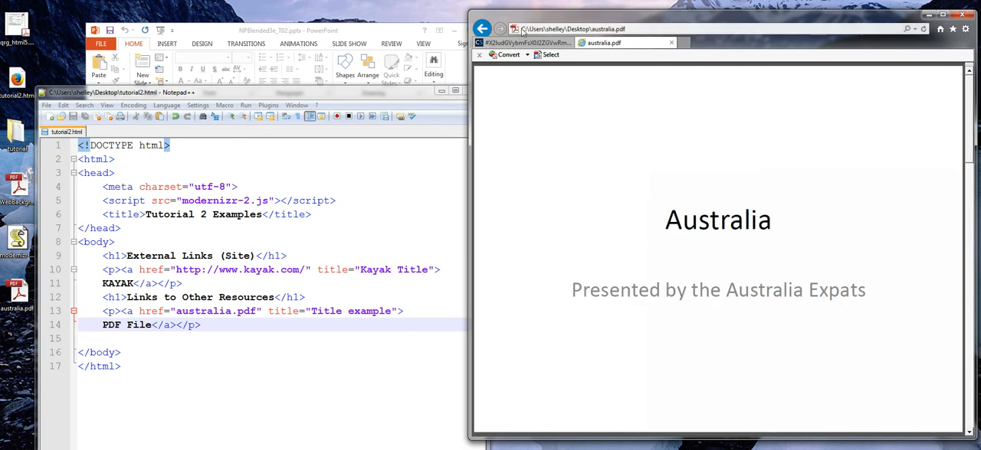
pyautogui.click(483, 28)
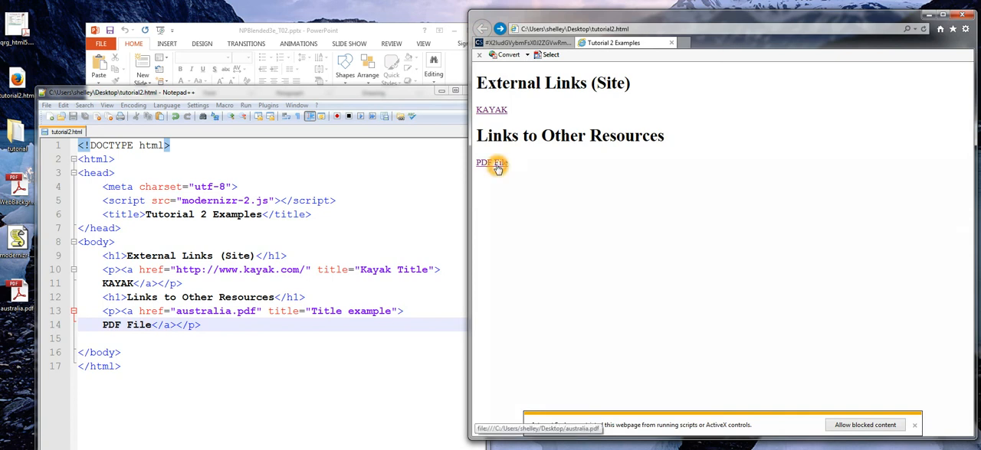
pyautogui.click(914, 425)
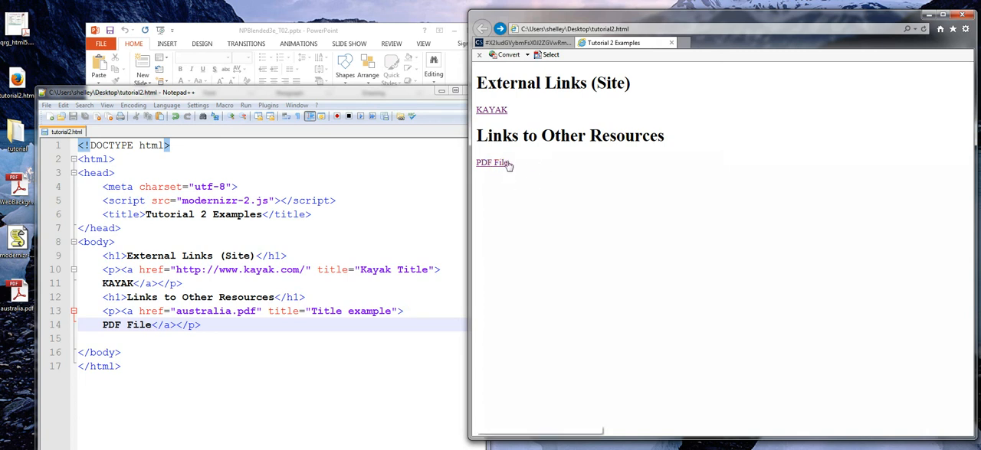
pyautogui.moveTo(494, 162)
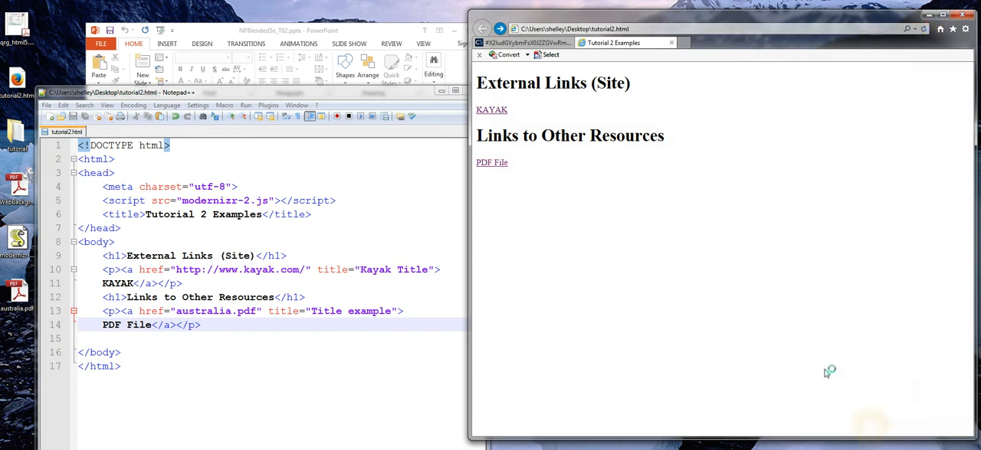
pyautogui.moveTo(492, 162)
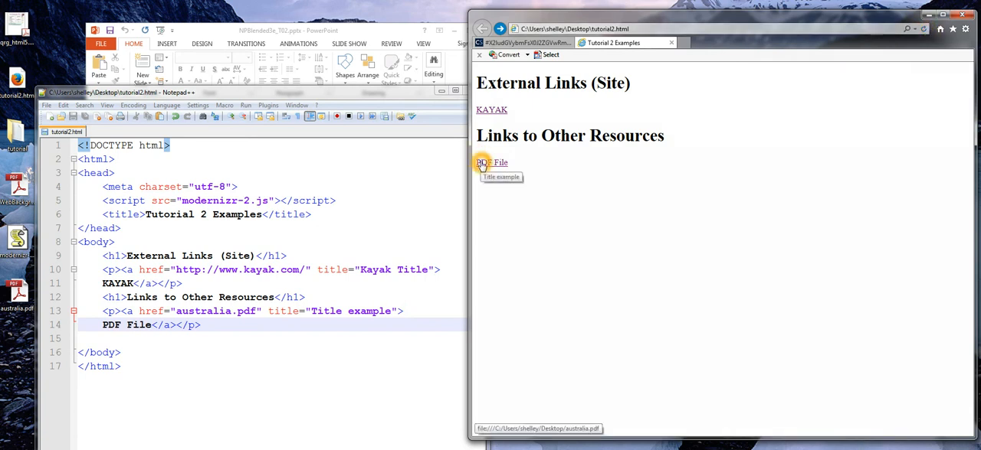
pyautogui.moveTo(490, 110)
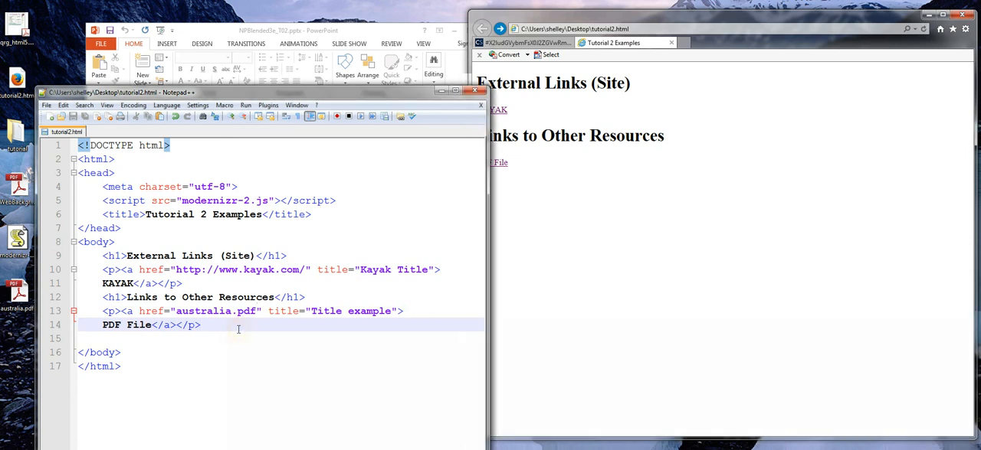
# Step: Add the E-mail Link heading as an h1
pyautogui.write('<')
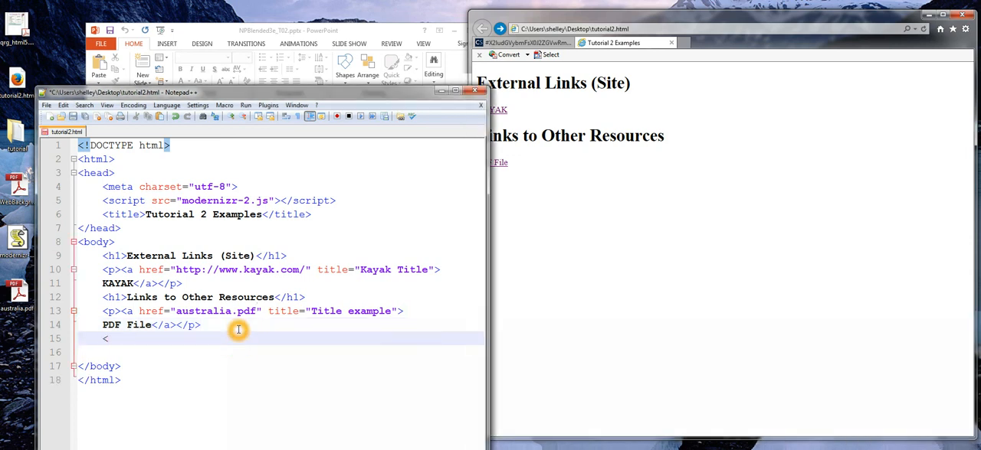
pyautogui.write('h1>E-mail Link')
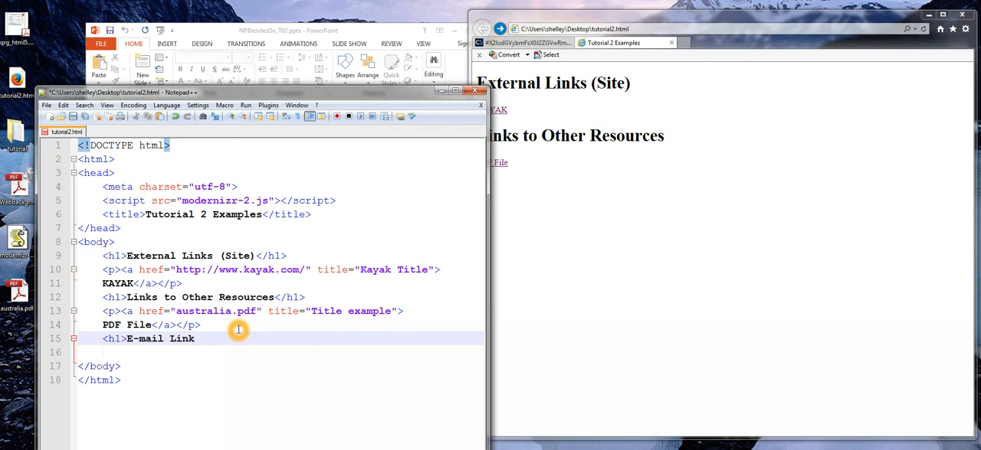
pyautogui.write('</h1>')
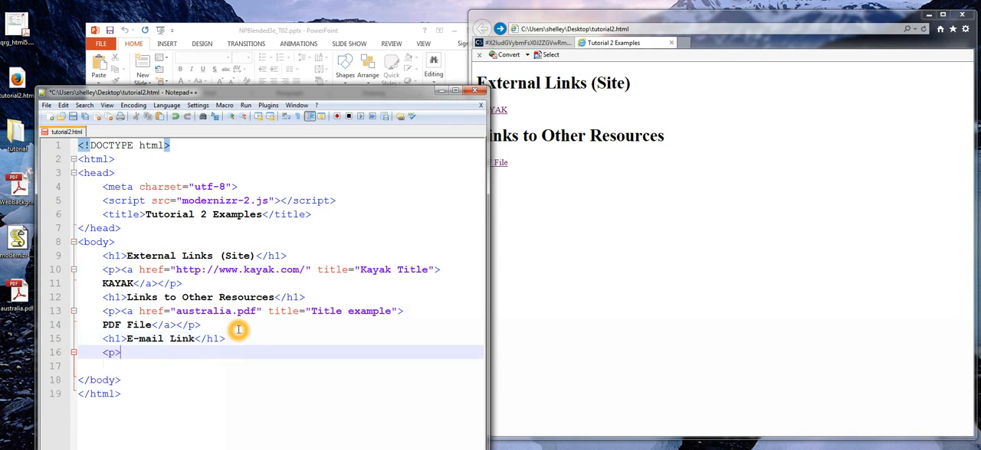
pyautogui.write('<a href')
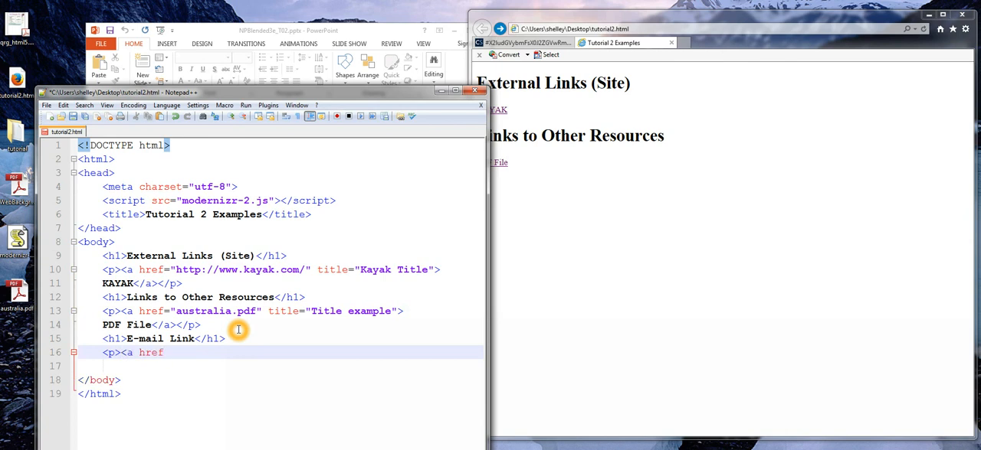
pyautogui.write('="')
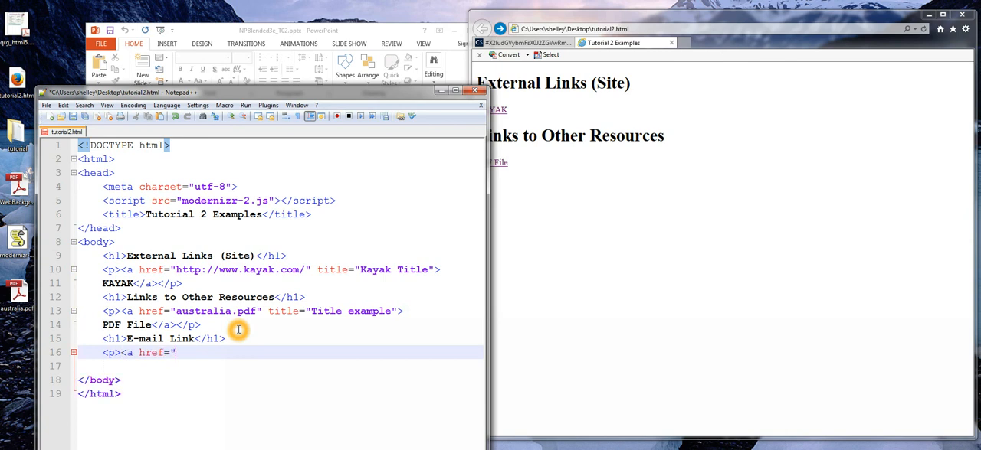
pyautogui.write('mail')
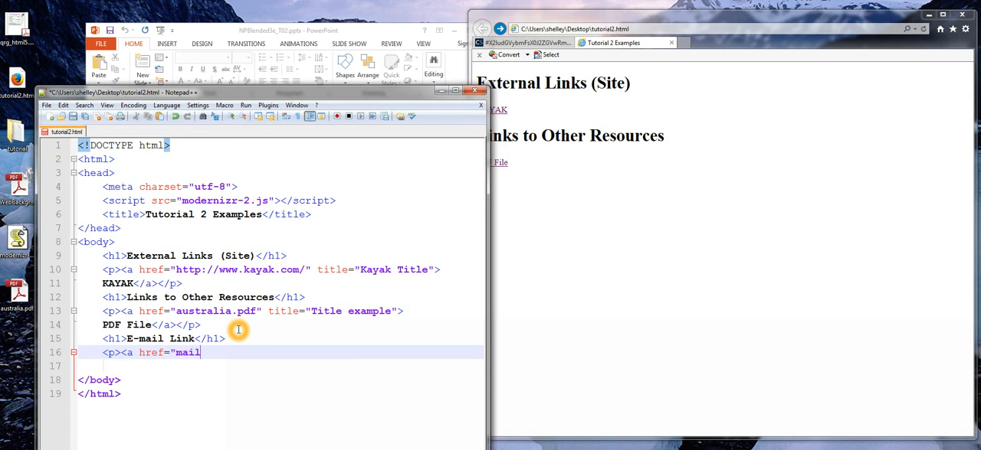
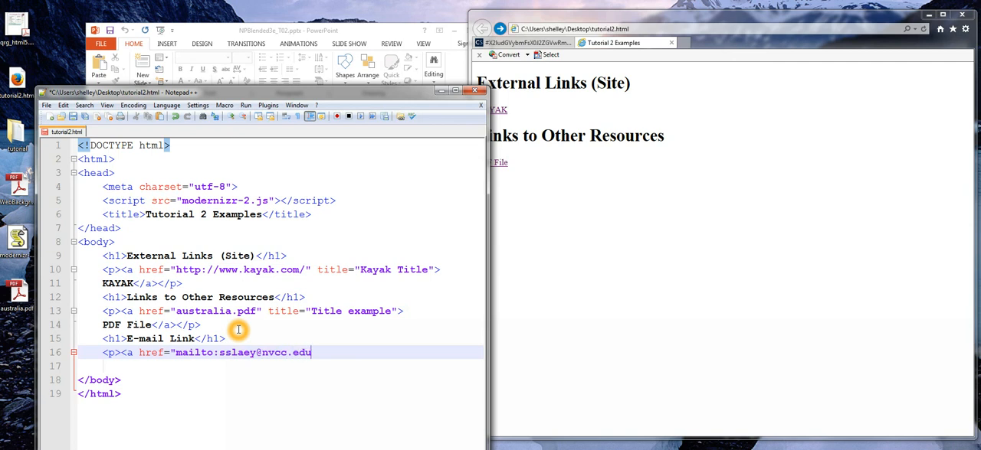
pyautogui.write('"')
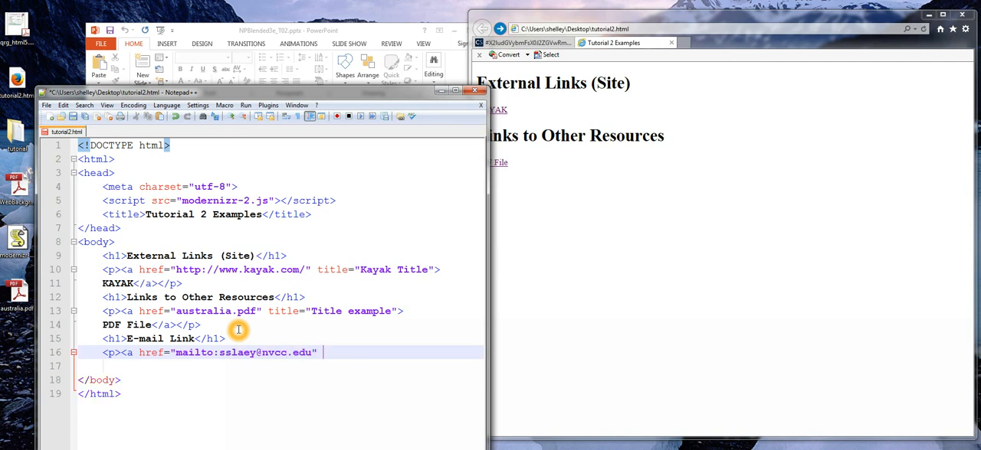
pyautogui.write('title')
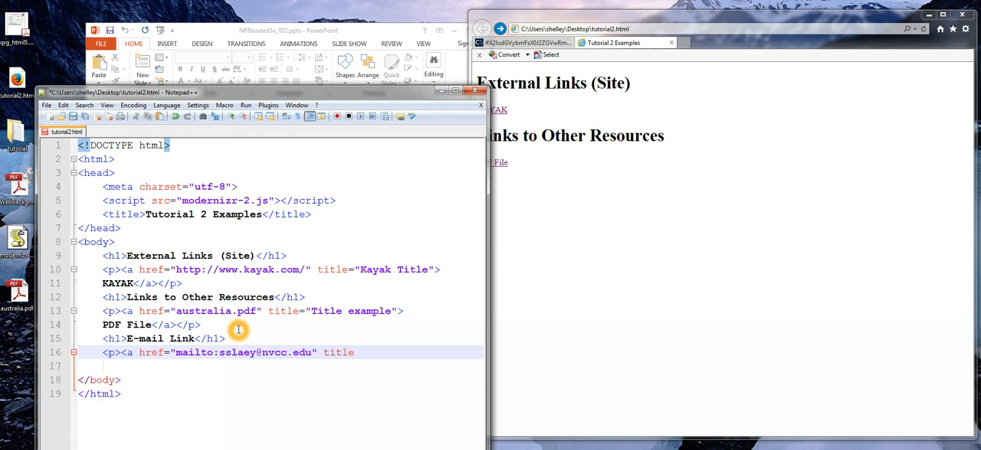
pyautogui.write('="')
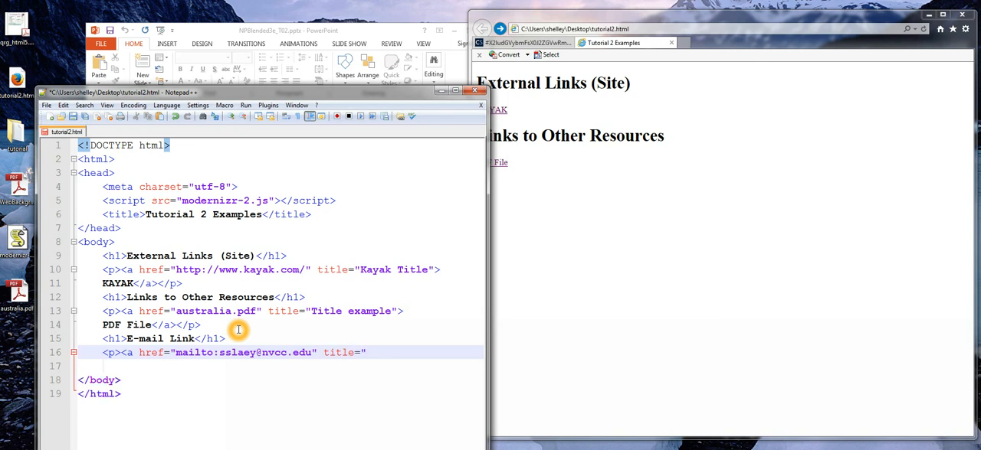
pyautogui.write('Title')
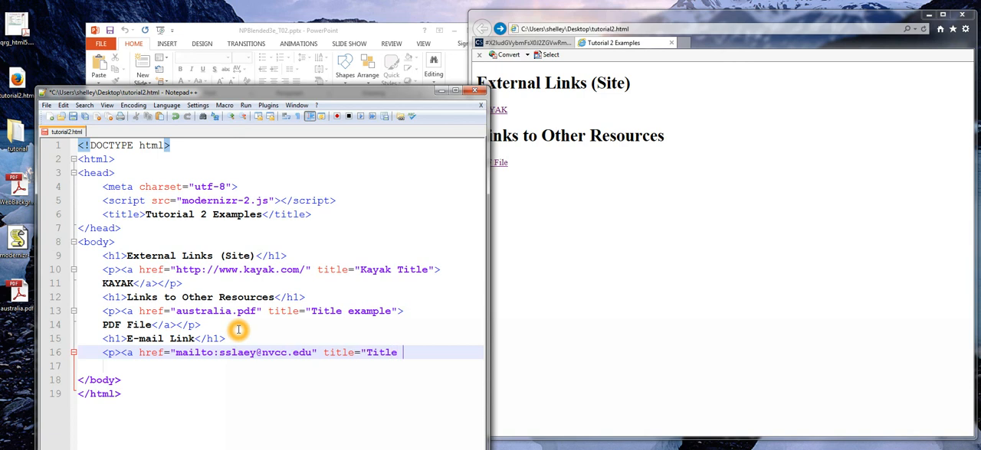
pyautogui.write('example')
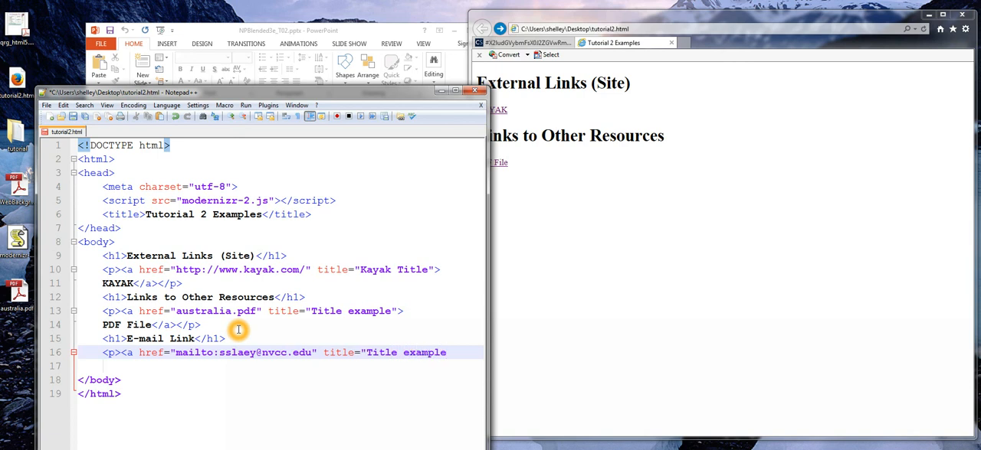
pyautogui.write('">')
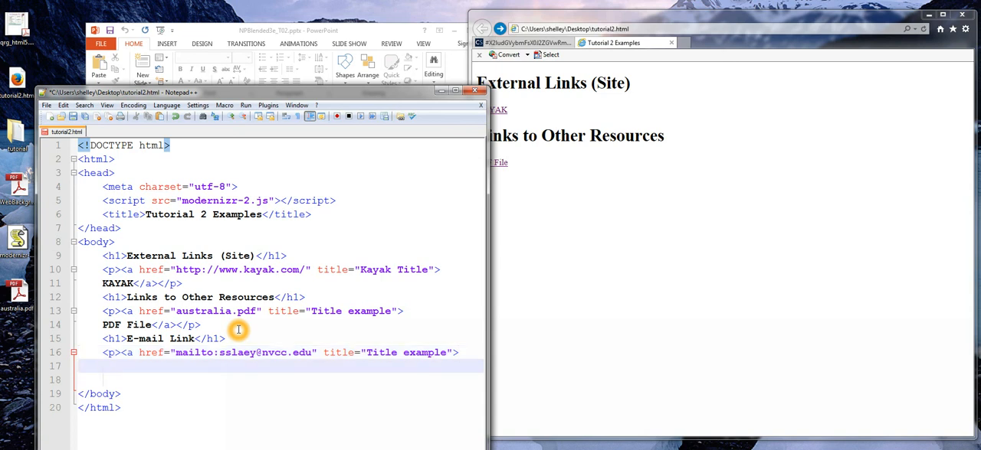
# Step: Give the link the text 'Send me an e-mail!' and close the a and p tags
pyautogui.write('Sen')
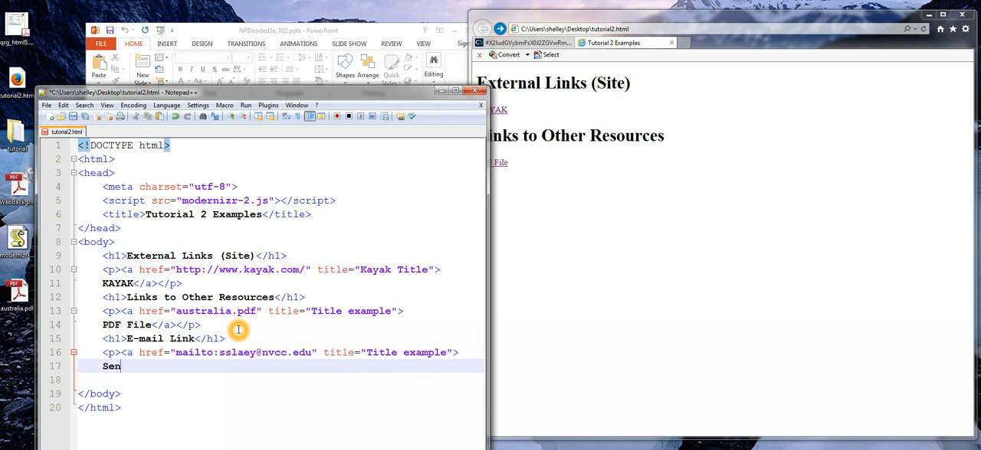
pyautogui.write('d me an e')
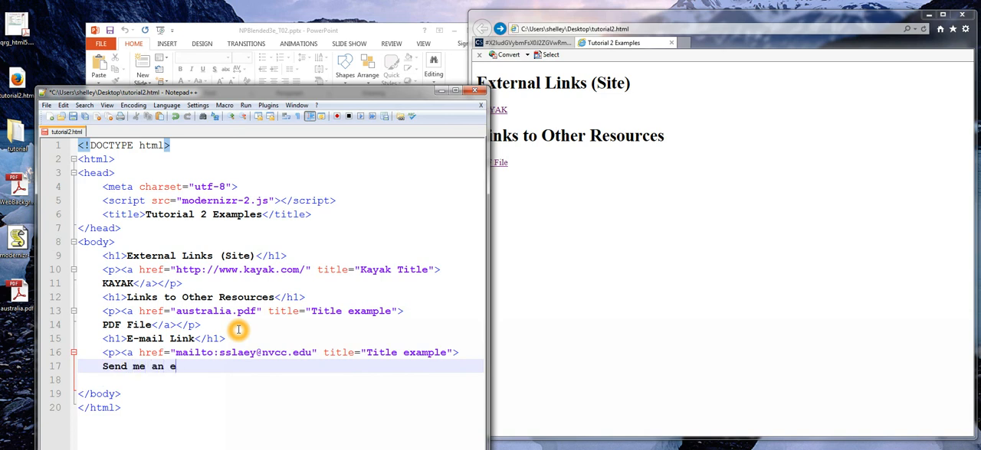
pyautogui.write('-mail')
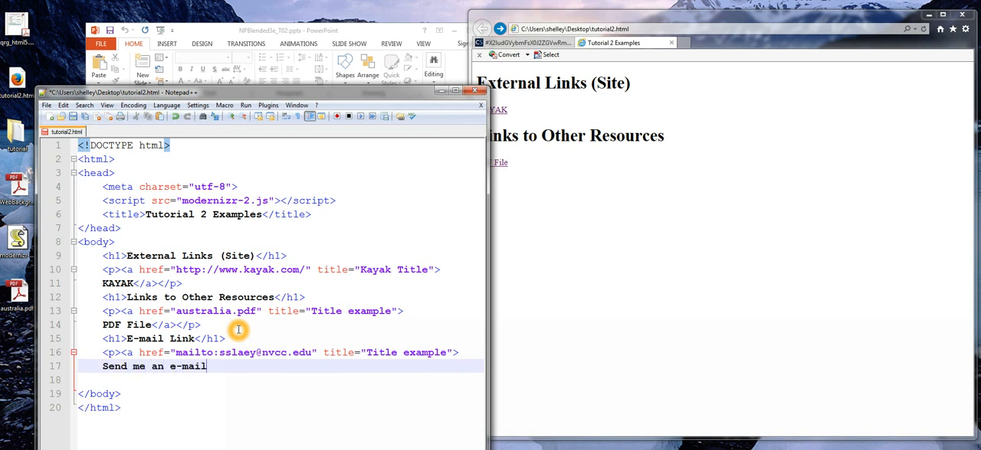
pyautogui.write('!</a')
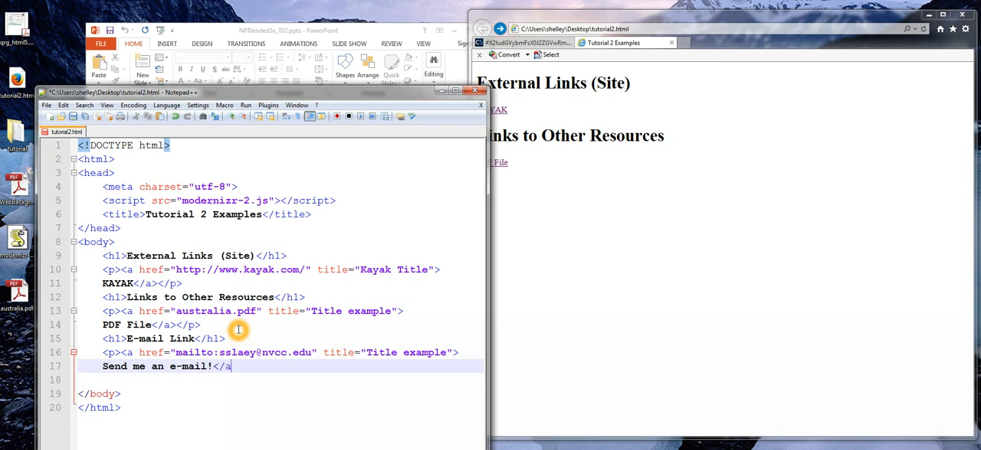
pyautogui.write('>')
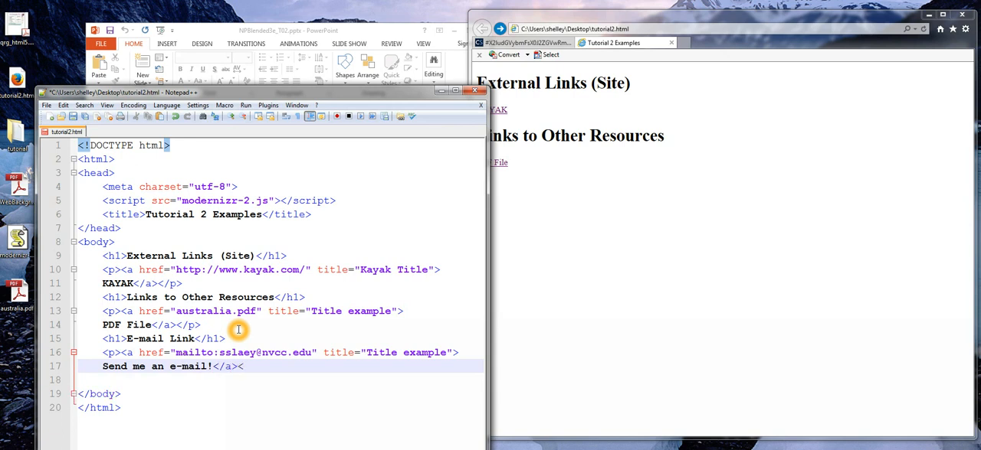
pyautogui.write('</p>')
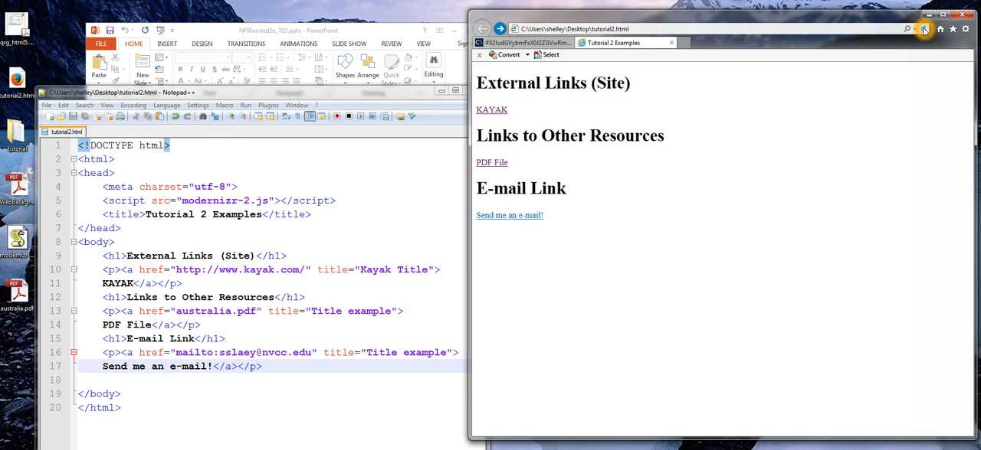
pyautogui.moveTo(510, 215)
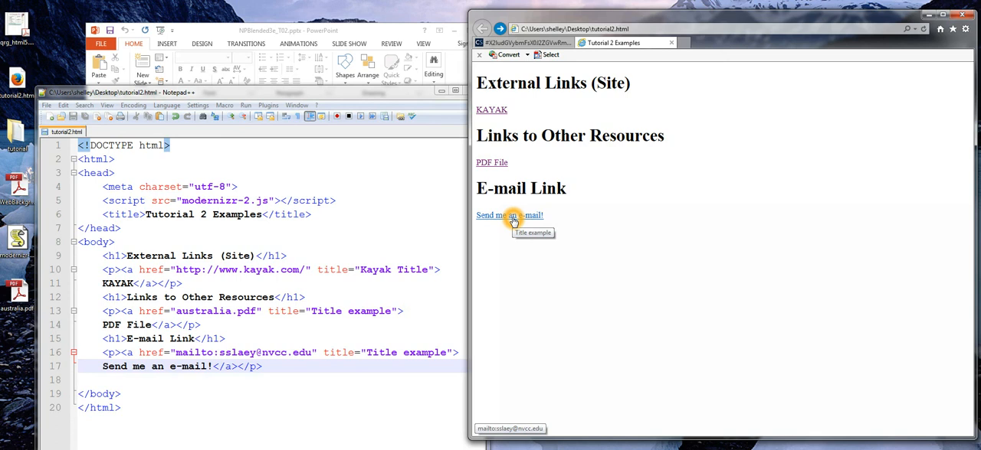
pyautogui.moveTo(510, 215)
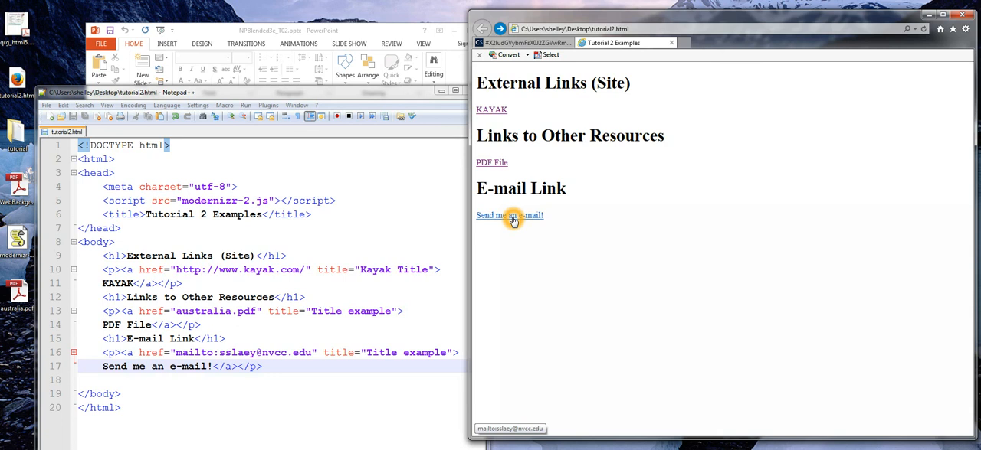
pyautogui.moveTo(867, 373)
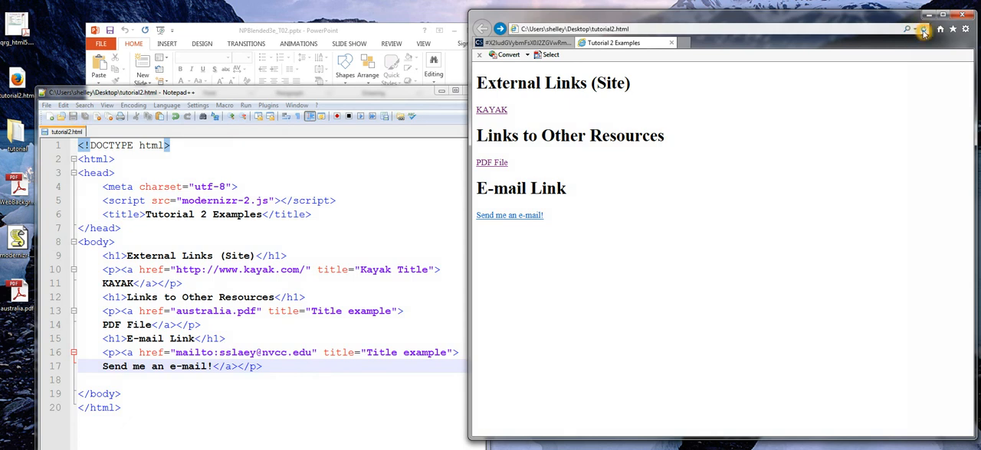
pyautogui.moveTo(510, 215)
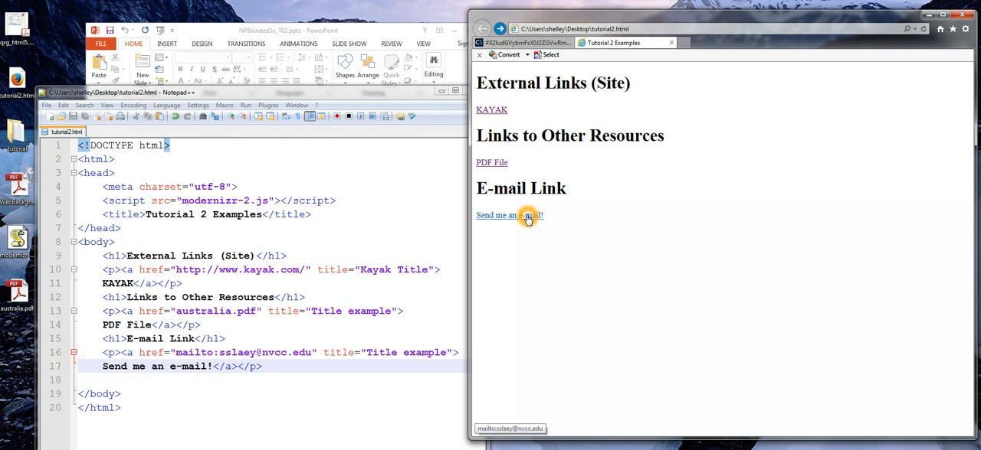
pyautogui.moveTo(523, 215)
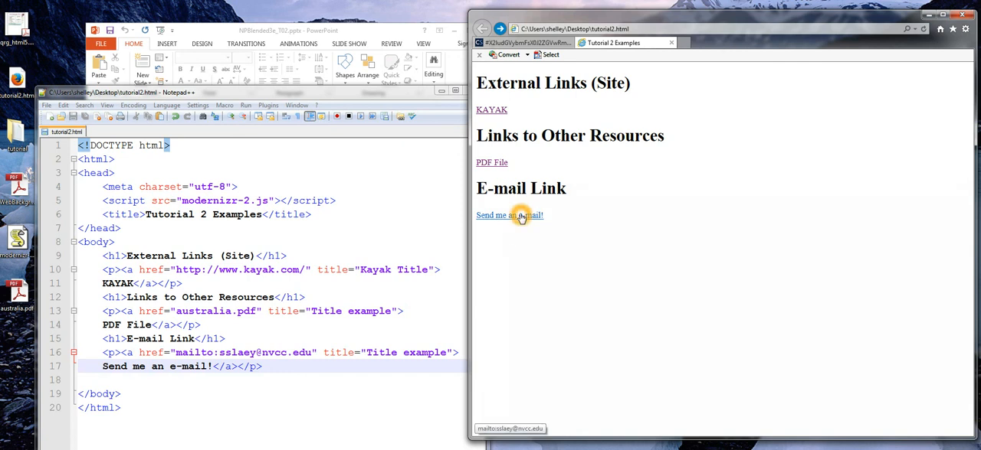
pyautogui.moveTo(509, 215)
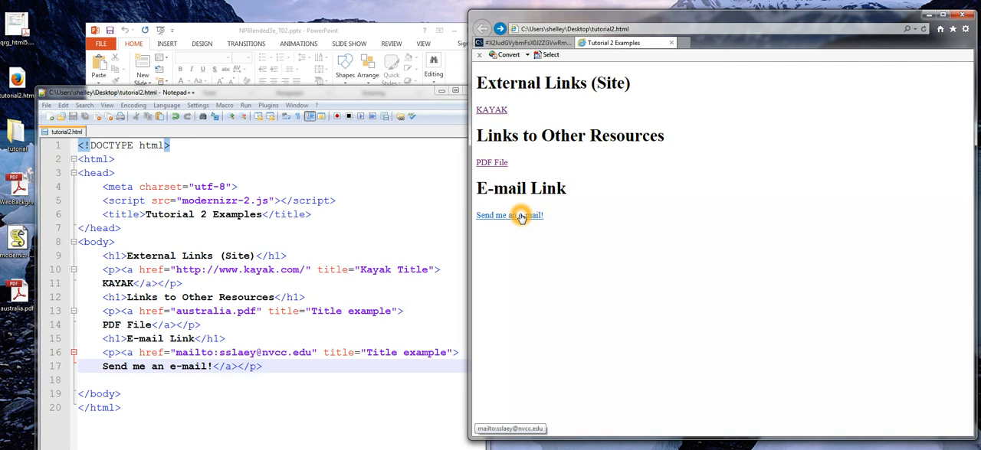
pyautogui.moveTo(611, 427)
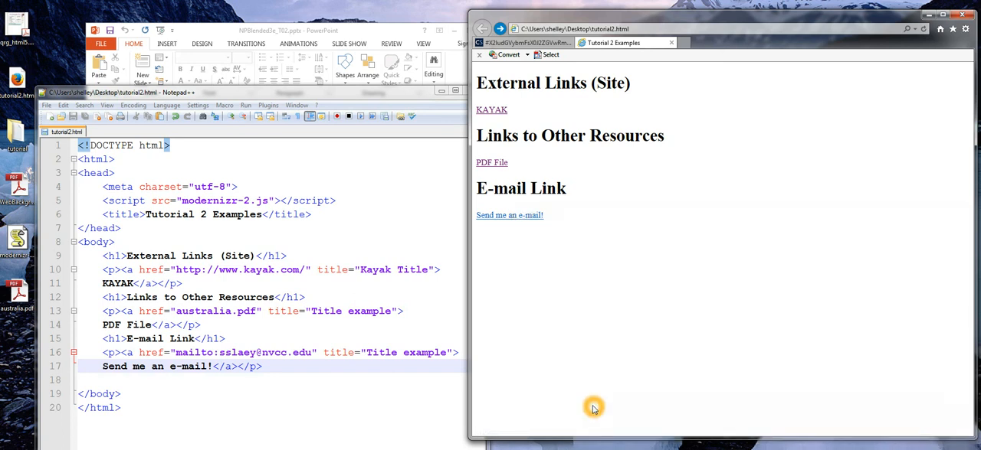
pyautogui.moveTo(580, 98)
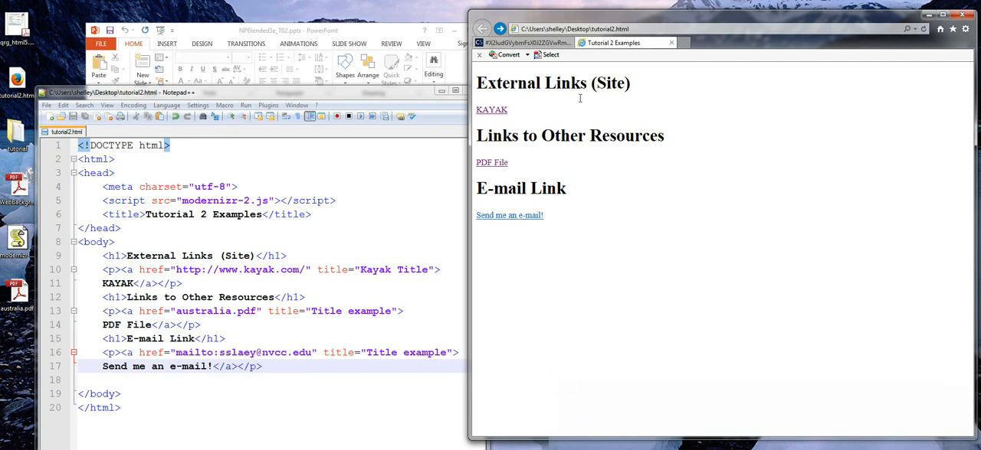
pyautogui.moveTo(311, 367)
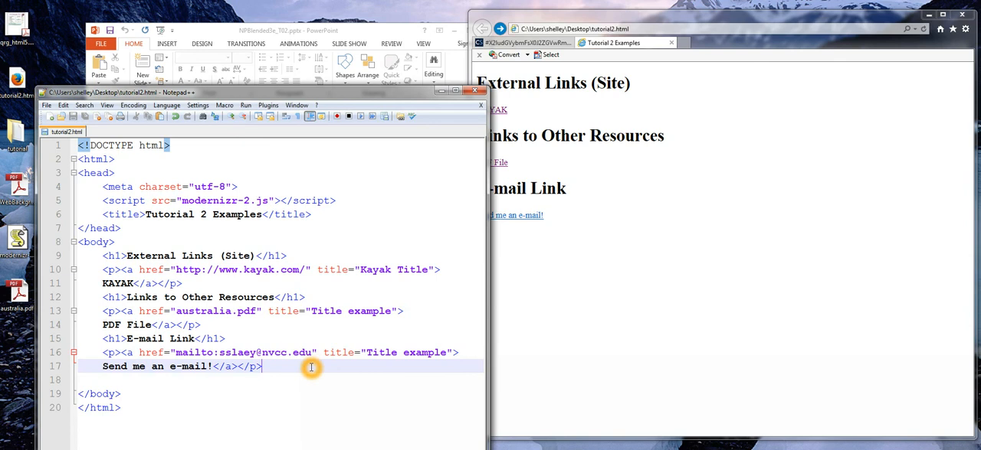
# Step: Add an Internal Link h1 heading on a new line below the e-mail link
pyautogui.press('enter')
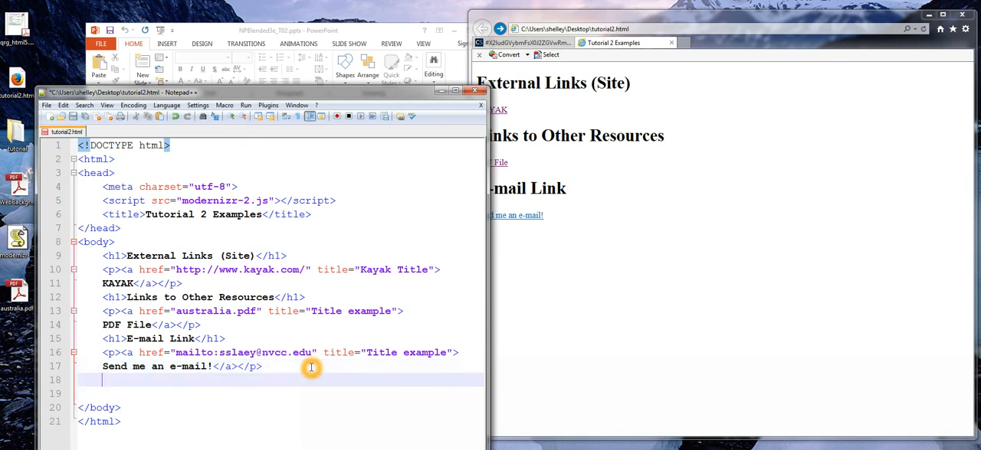
pyautogui.write('<h1')
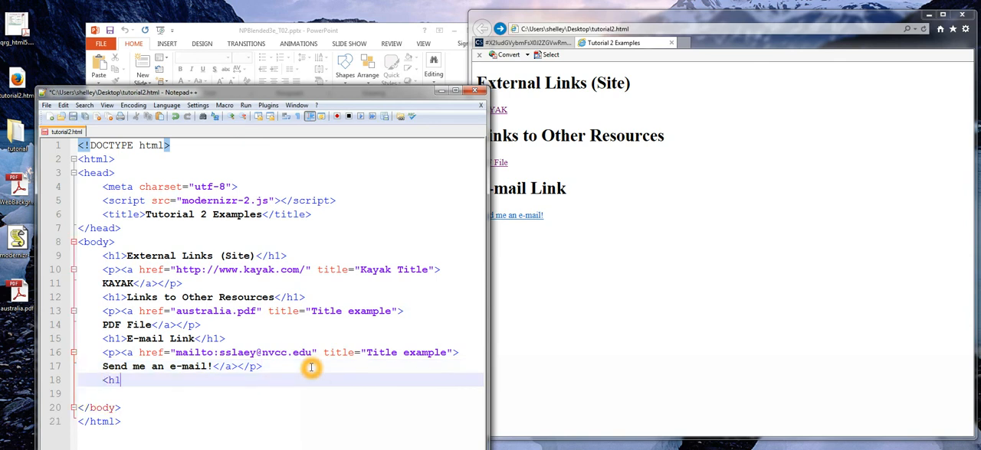
pyautogui.write('Internal Link')
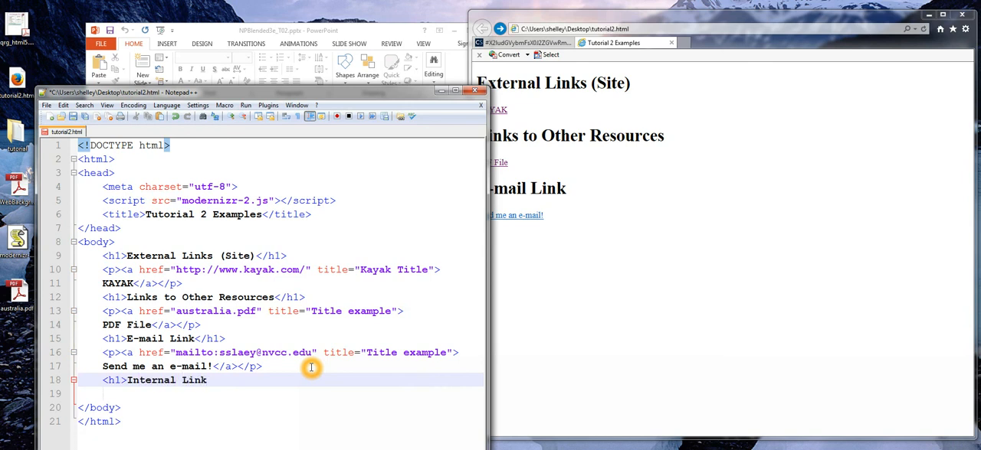
pyautogui.write('</')
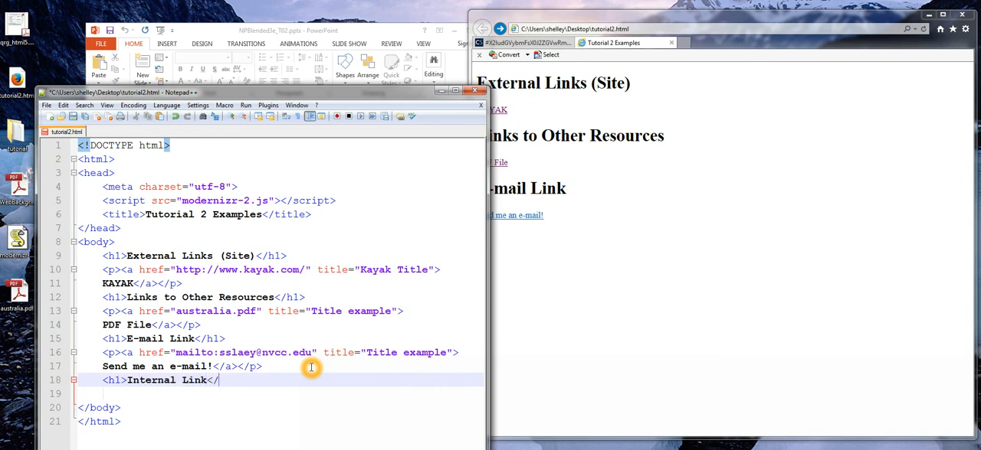
pyautogui.write('h1>')
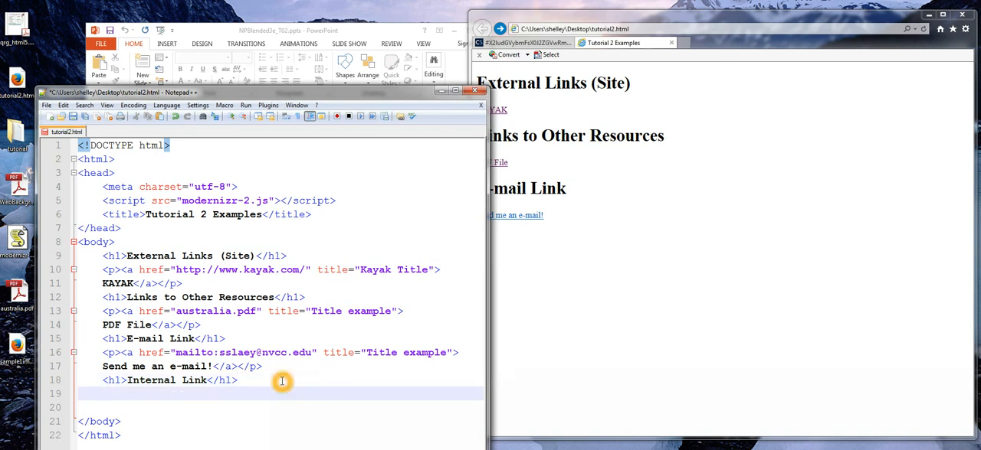
# Step: Add a paragraph linking 'Tutorial 1 Page' to sample1img.html, titled 'Last Week'
pyautogui.write('<p>')
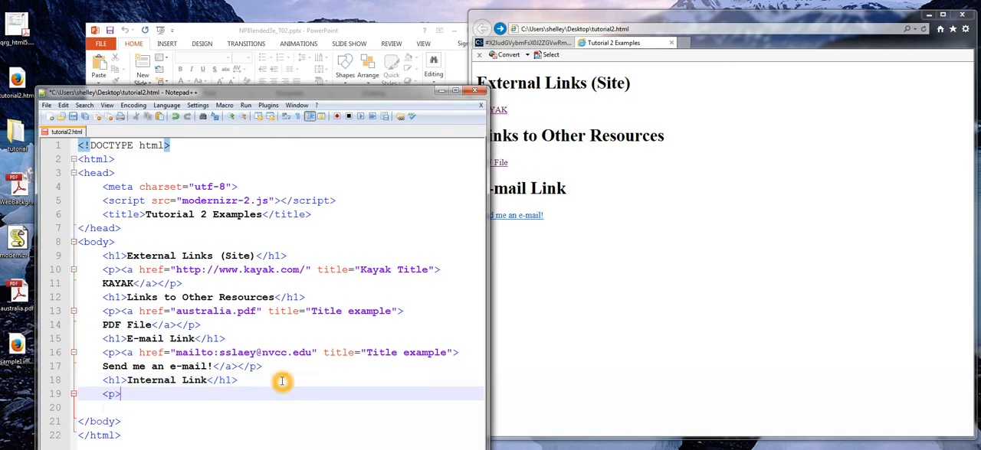
pyautogui.write('<a h')
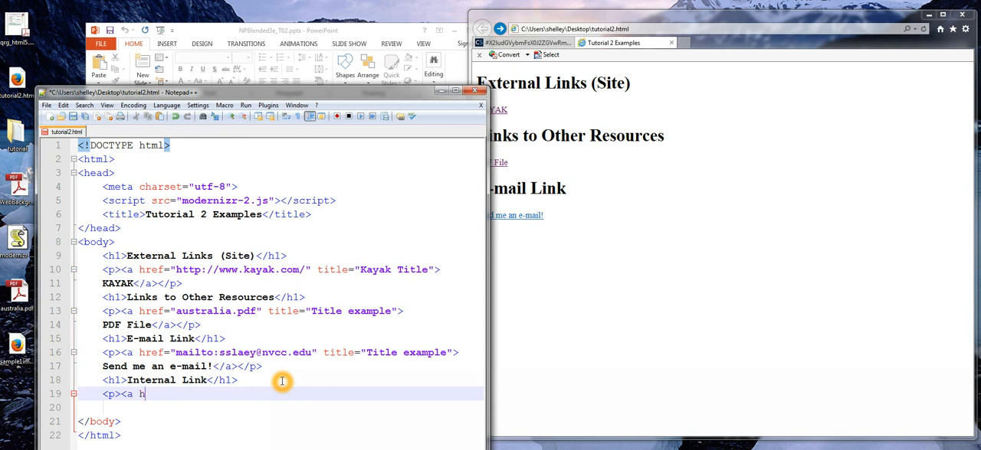
pyautogui.write('ref="')
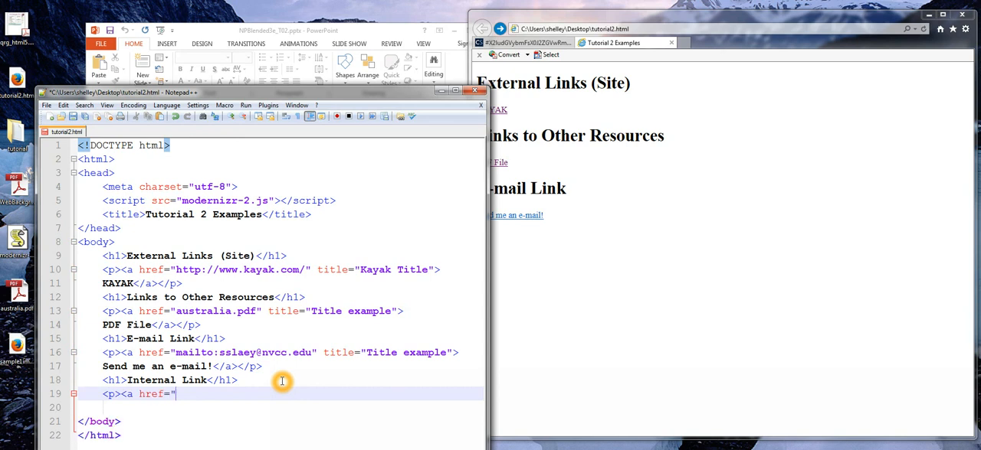
pyautogui.write('sample1.')
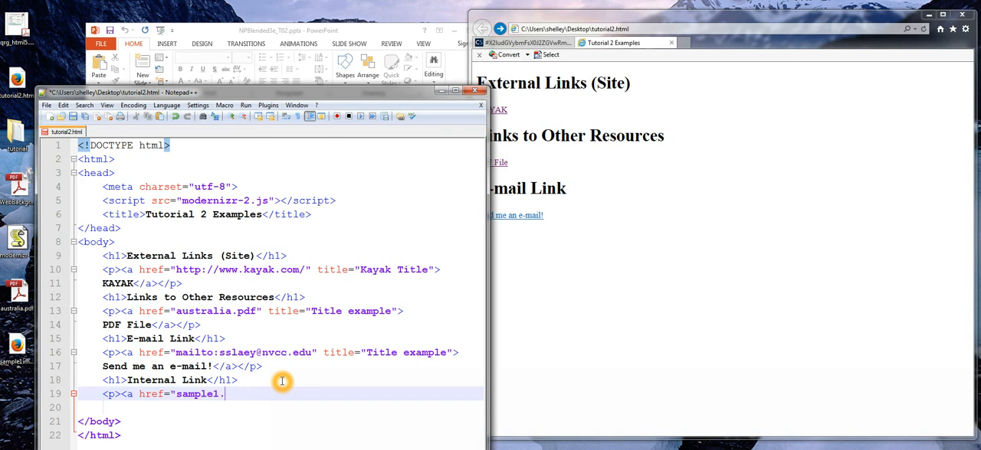
pyautogui.write('im')
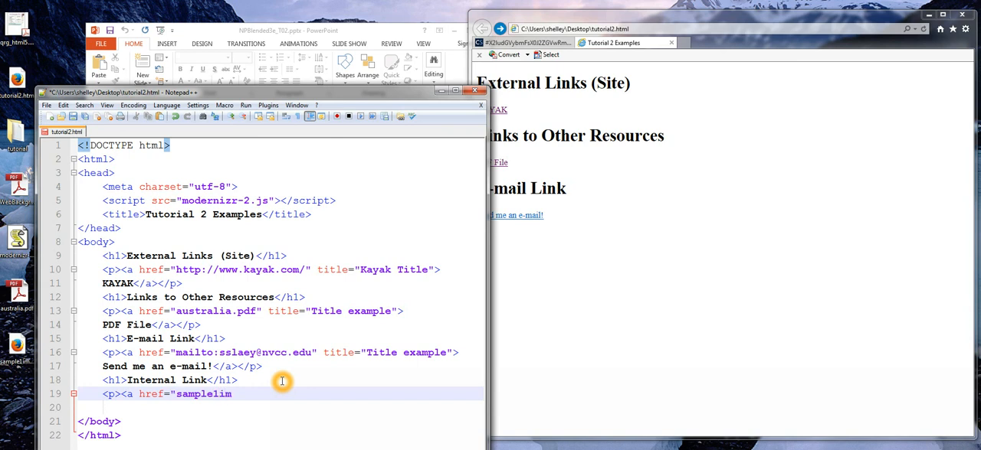
pyautogui.write('g.html')
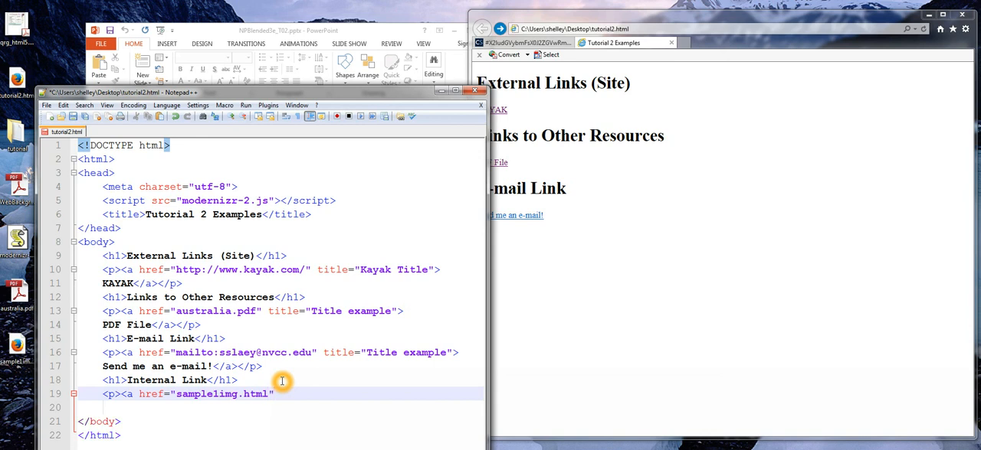
pyautogui.write('title="Last W')
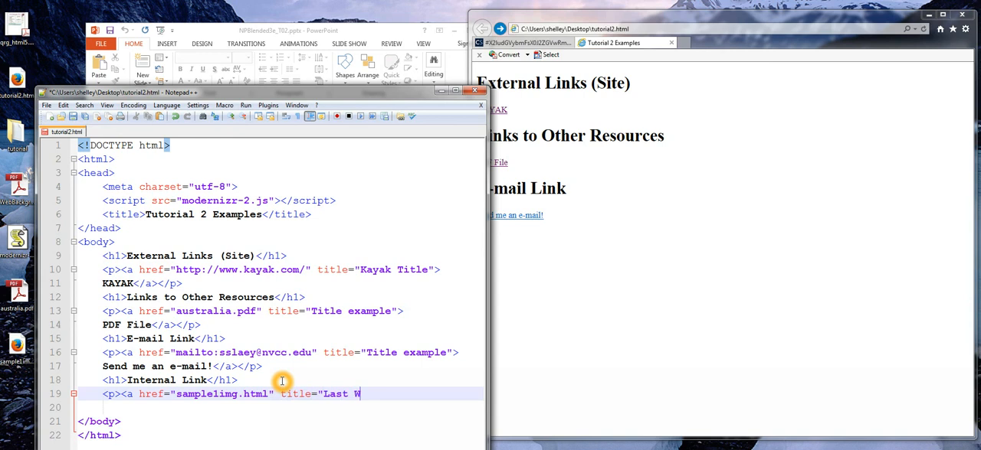
pyautogui.write('eek')
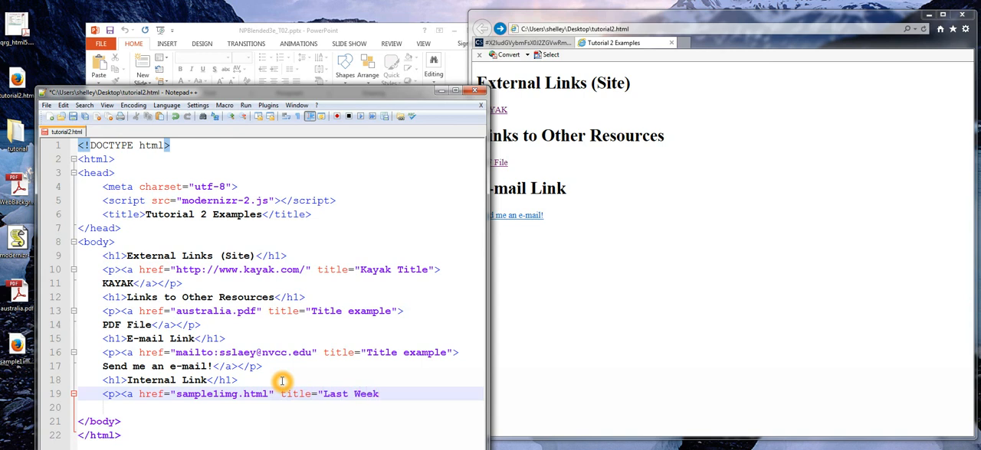
pyautogui.write('>')
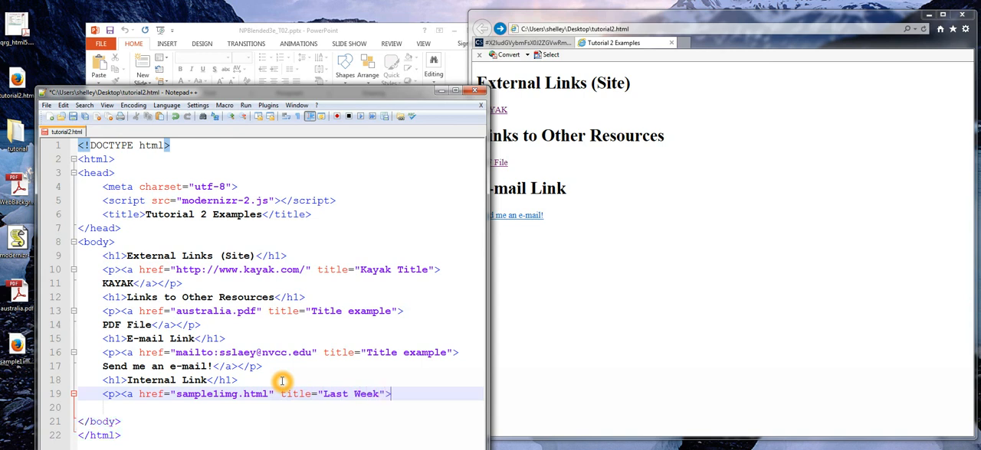
pyautogui.write('Tutorial 1')
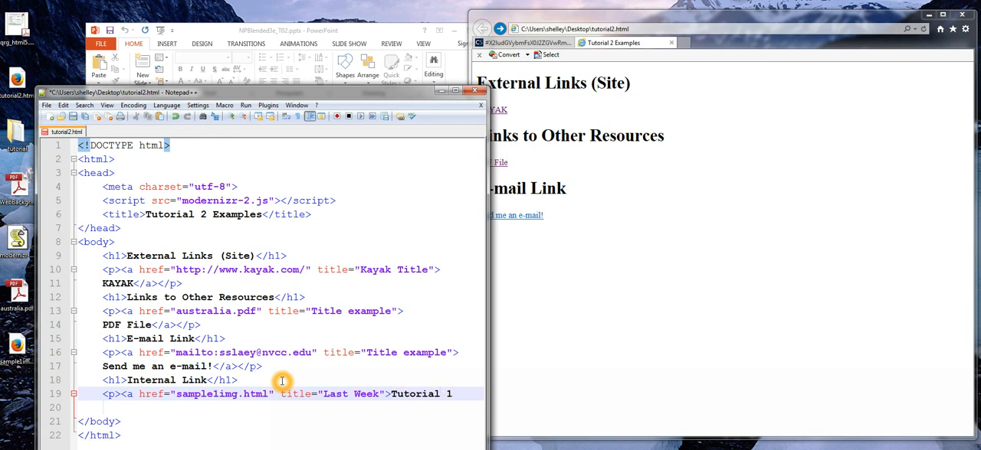
pyautogui.write('Page')
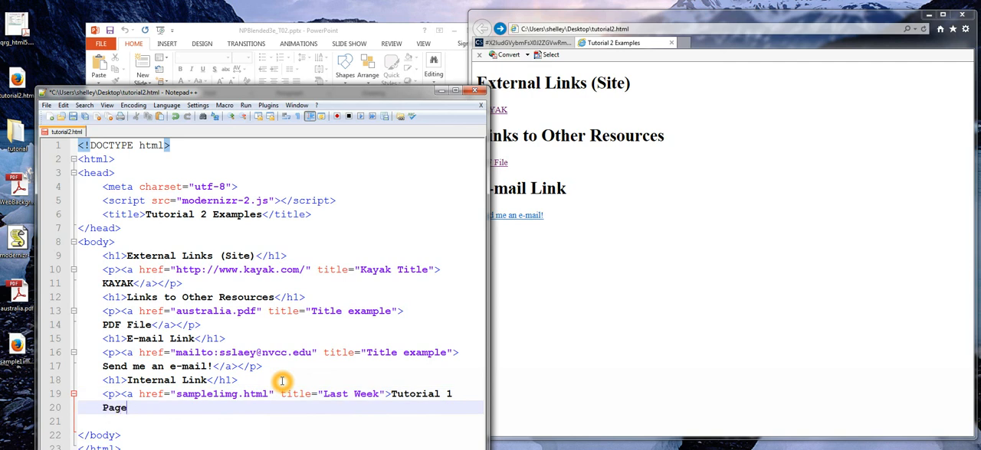
pyautogui.write('</a>')
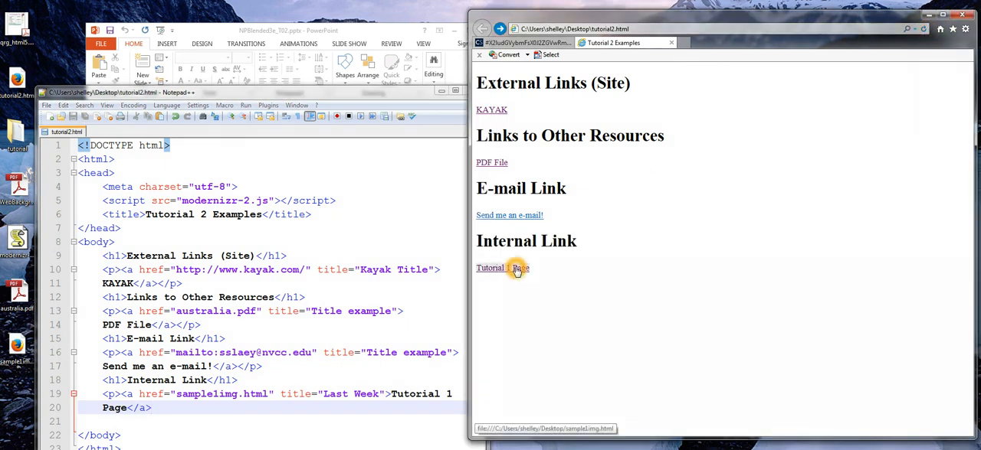
# Step: Follow the Tutorial 1 Page link to My Sample Page, then go back
pyautogui.click(496, 269)
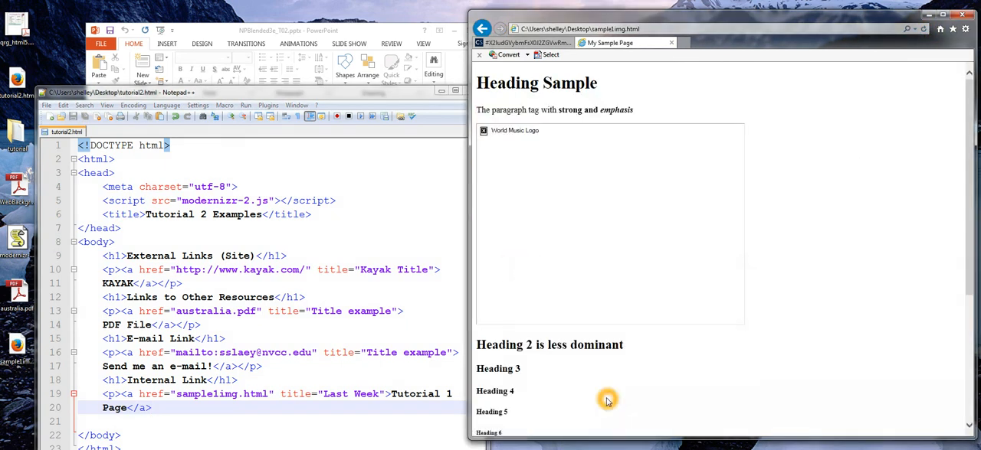
pyautogui.moveTo(455, 343)
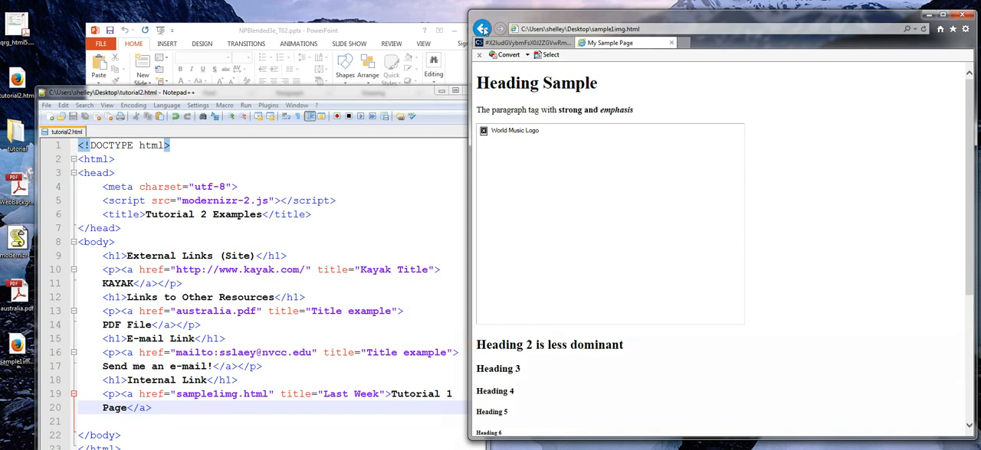
pyautogui.click(482, 28)
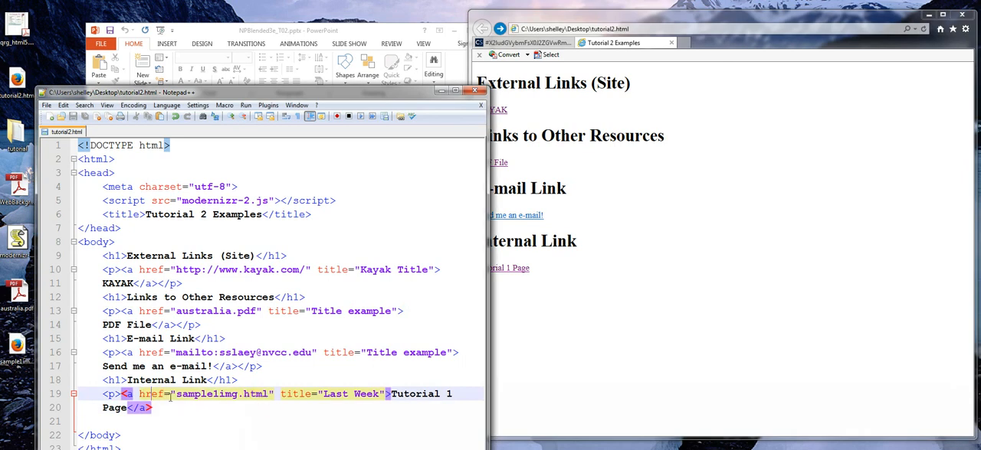
pyautogui.moveTo(262, 407)
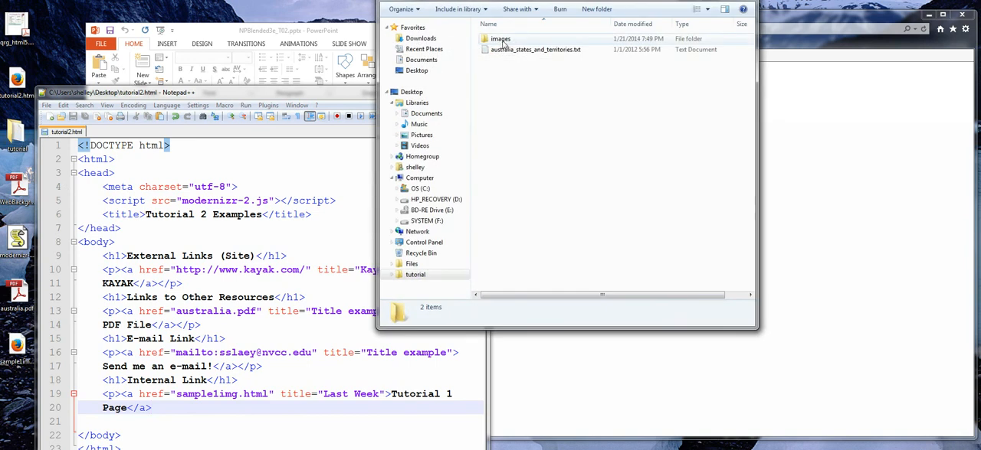
# Step: Open the images folder to show the Australian landmark thumbnails
pyautogui.click(500, 38)
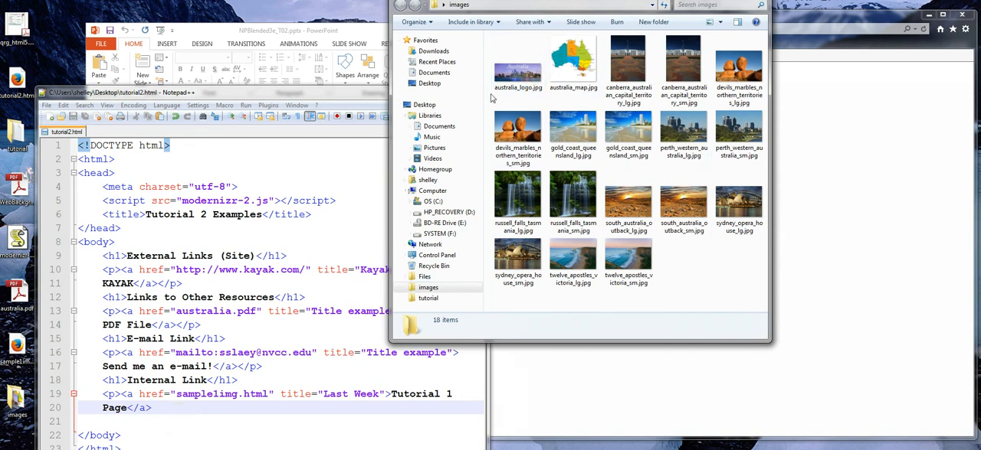
pyautogui.moveTo(540, 97)
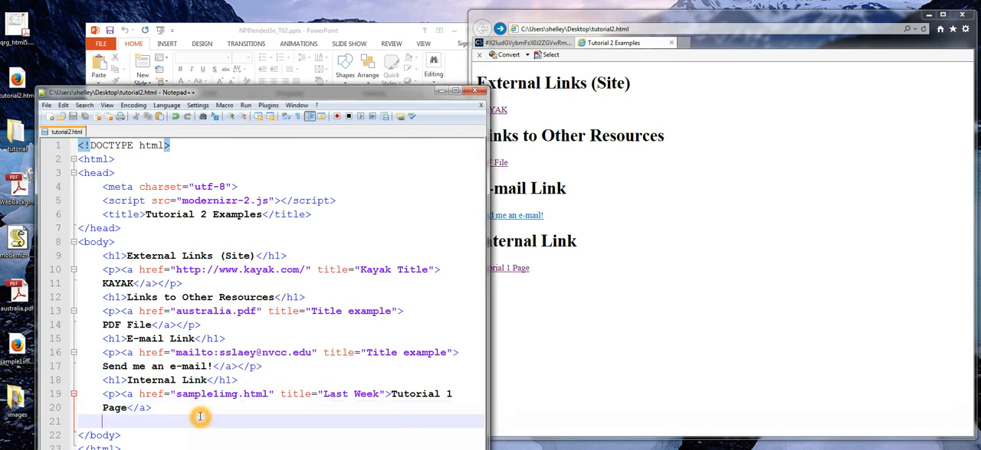
# Step: Add the 'Image as a Link' h1 heading
pyautogui.write('<h1')
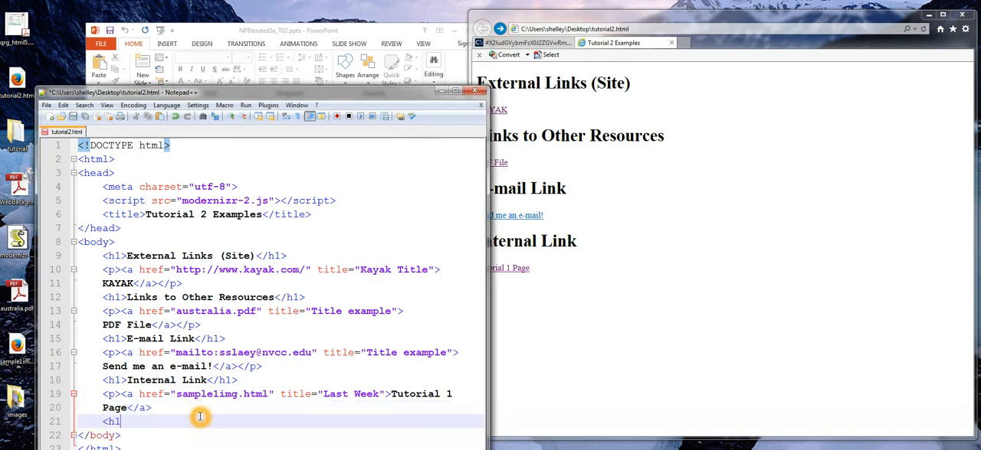
pyautogui.write('>I')
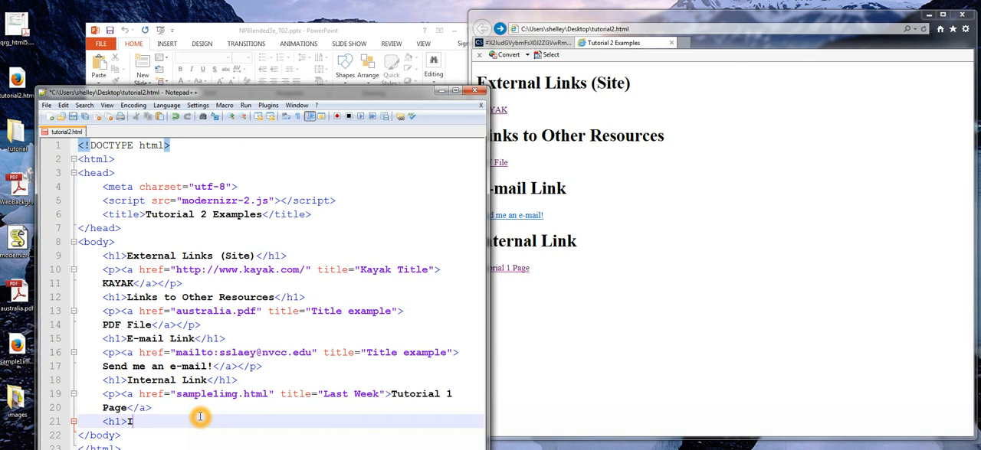
pyautogui.write('mage as a LIn')
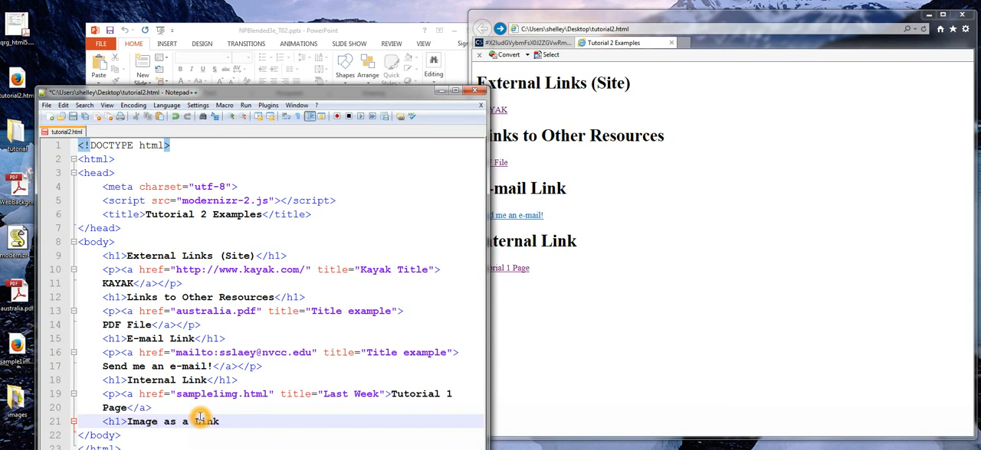
pyautogui.write('</h1>')
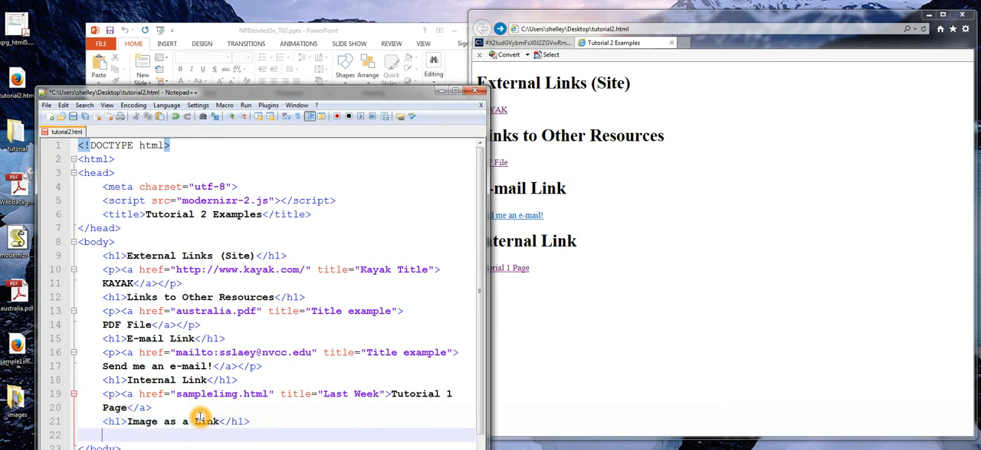
# Step: Add a paragraph with an img tag sourcing images/australia_logo.jpg
pyautogui.write('<p')
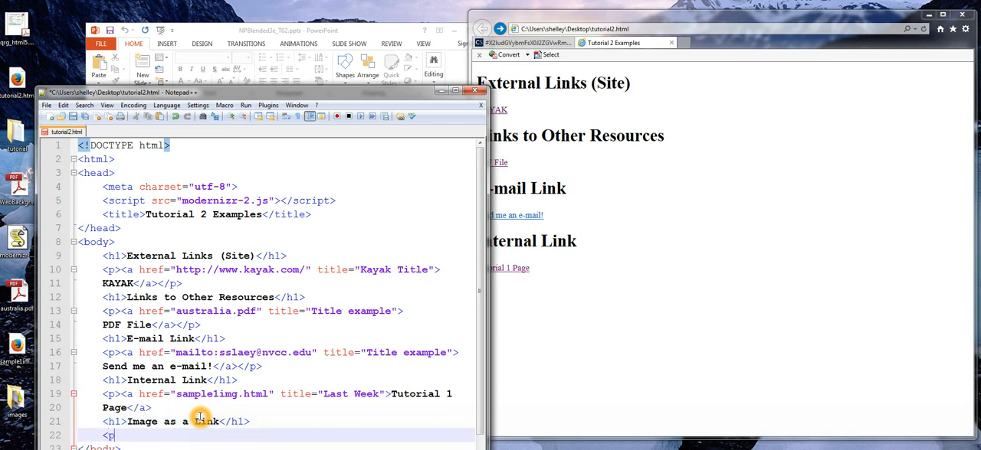
pyautogui.write('<img')
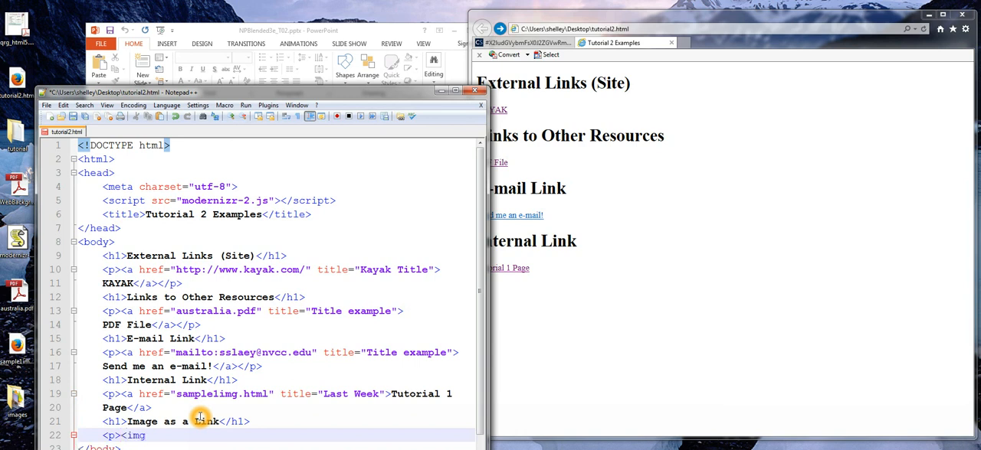
pyautogui.write('src')
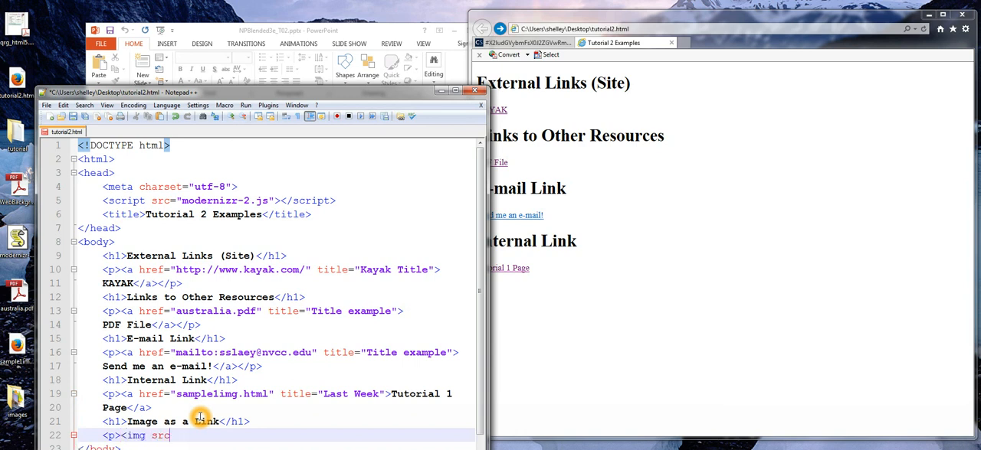
pyautogui.write('aus')
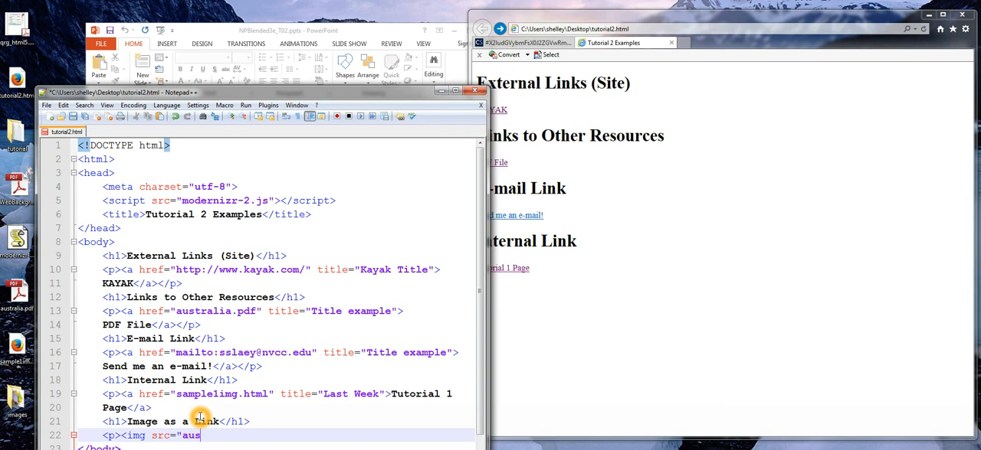
pyautogui.write('tralia')
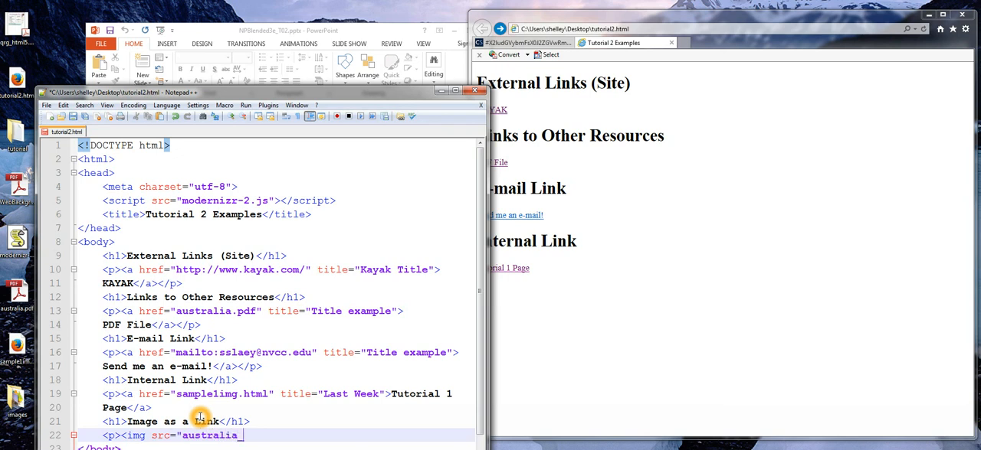
pyautogui.write('_logo.j')
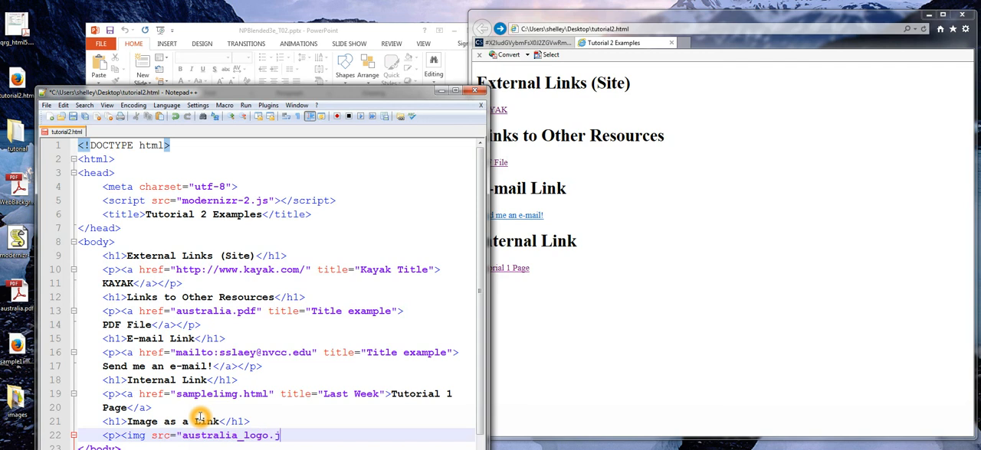
pyautogui.write('pg"')
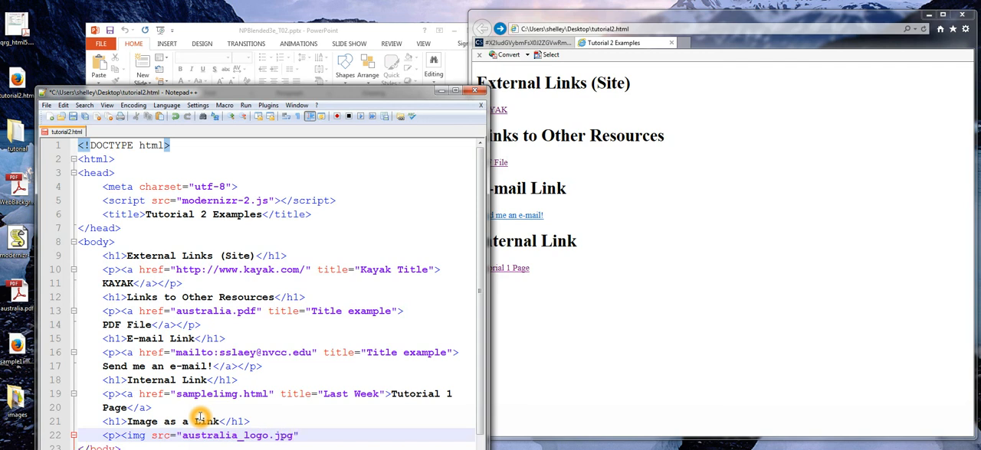
pyautogui.write('/')
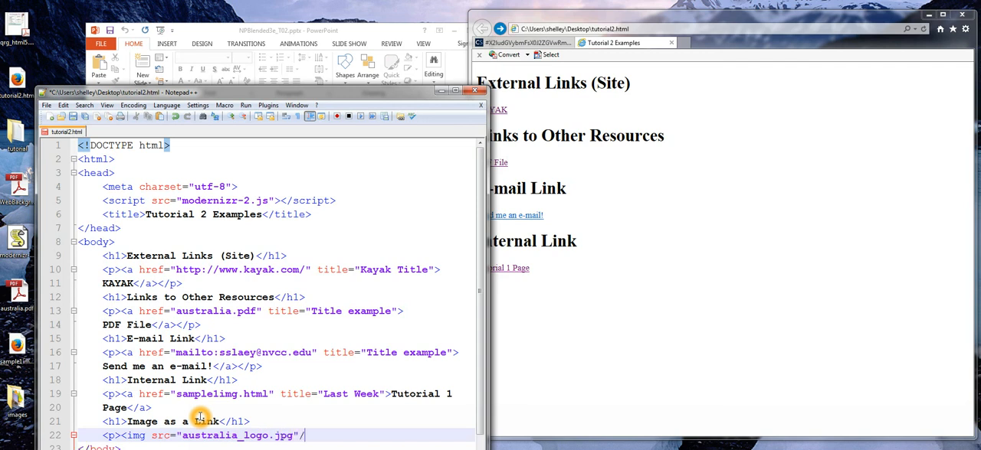
pyautogui.write('></p>')
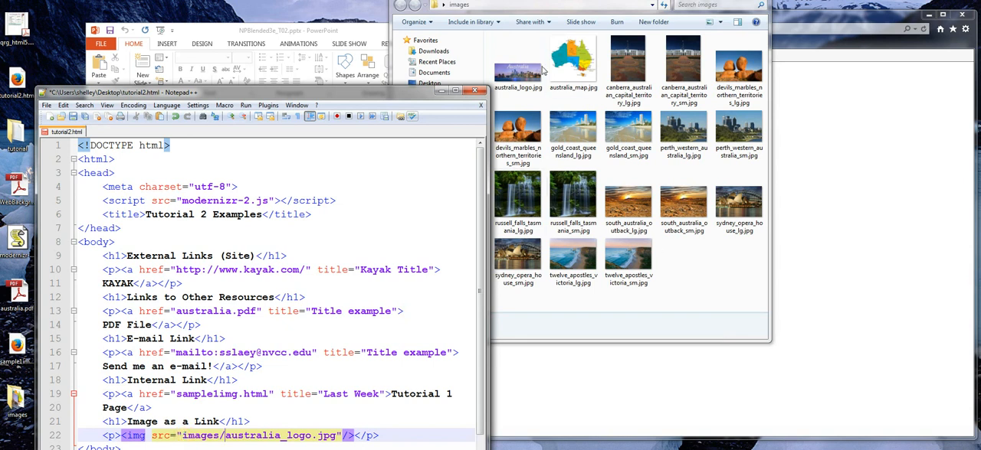
# Step: Read australia_logo.jpg's dimensions (800 × 307) in Properties, then cancel
pyautogui.click(518, 63)
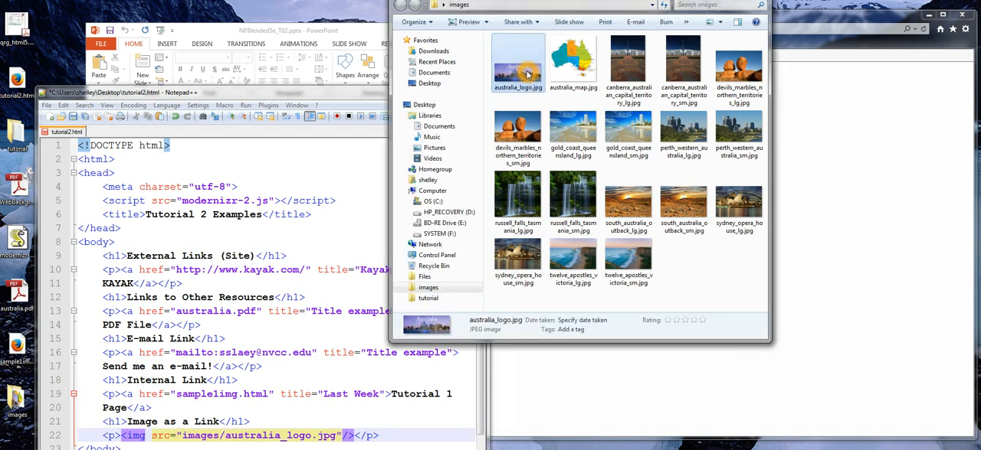
pyautogui.rightClick(517, 62)
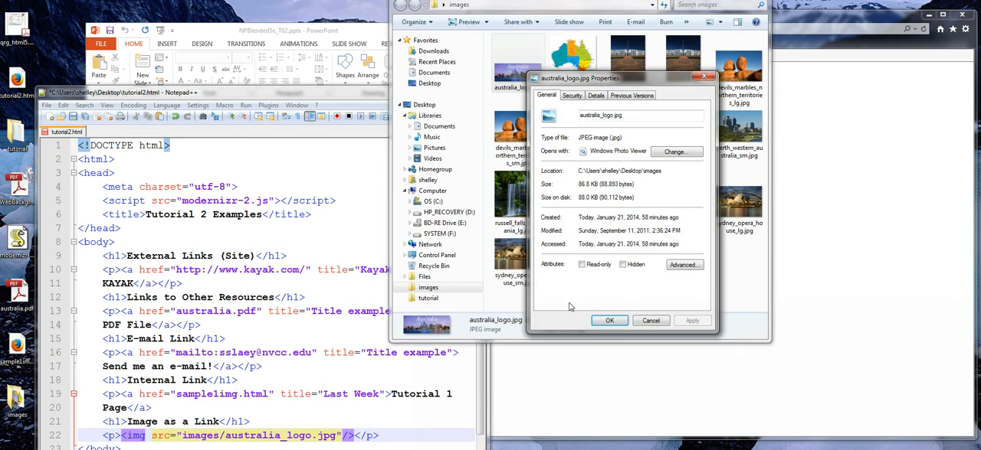
pyautogui.click(596, 95)
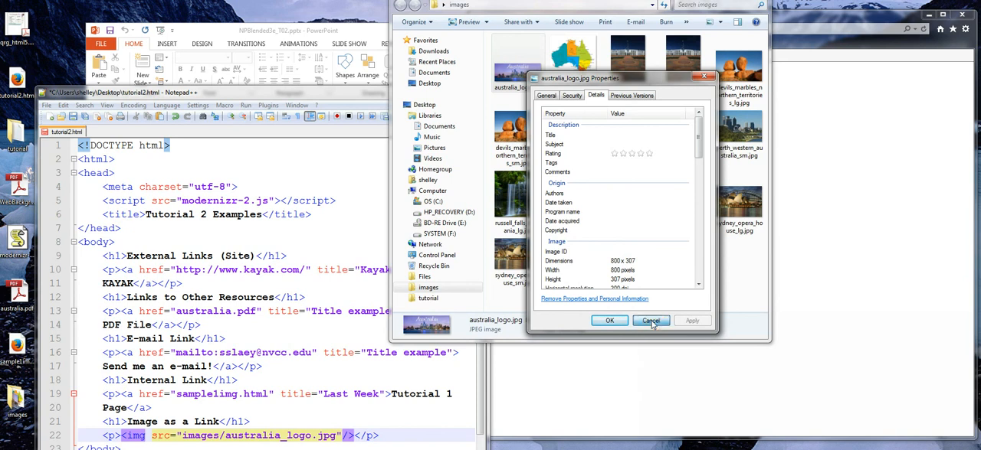
pyautogui.click(650, 320)
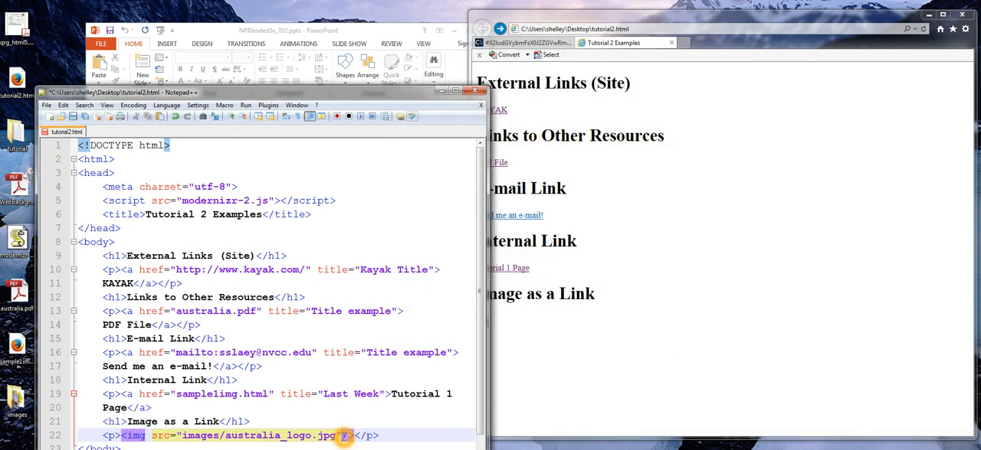
# Step: Add width="800" and height="307" attributes to the logo's img tag
pyautogui.write('width=')
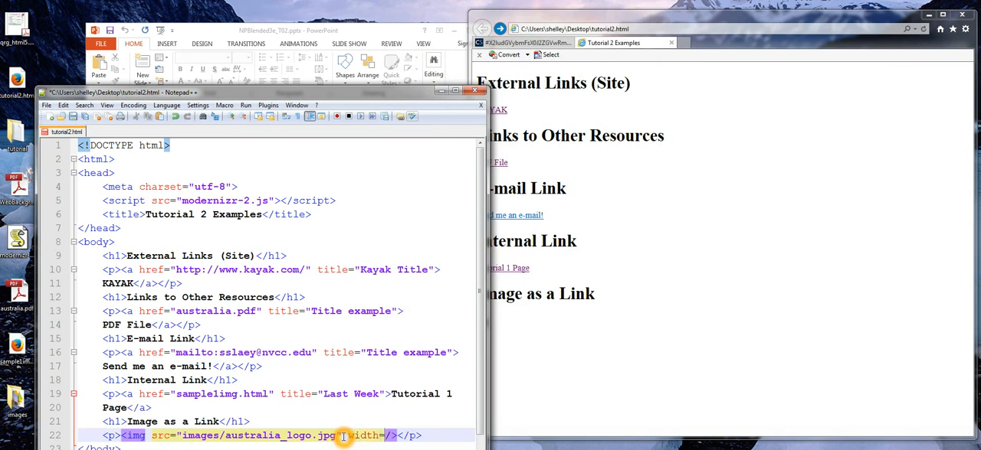
pyautogui.write('80')
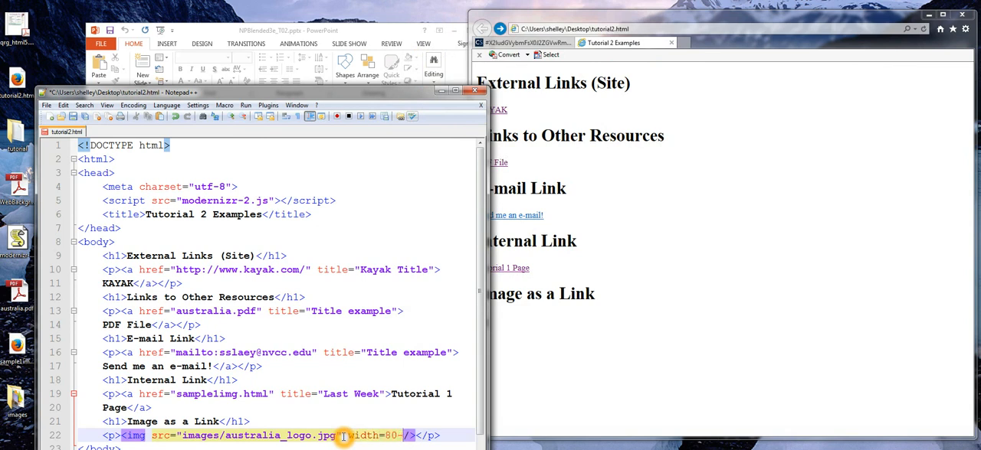
pyautogui.write('00"')
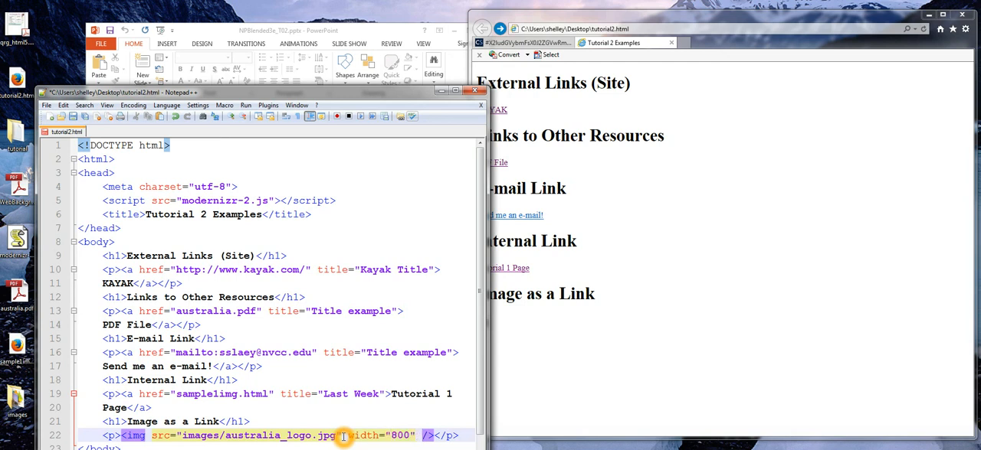
pyautogui.write('height="307')
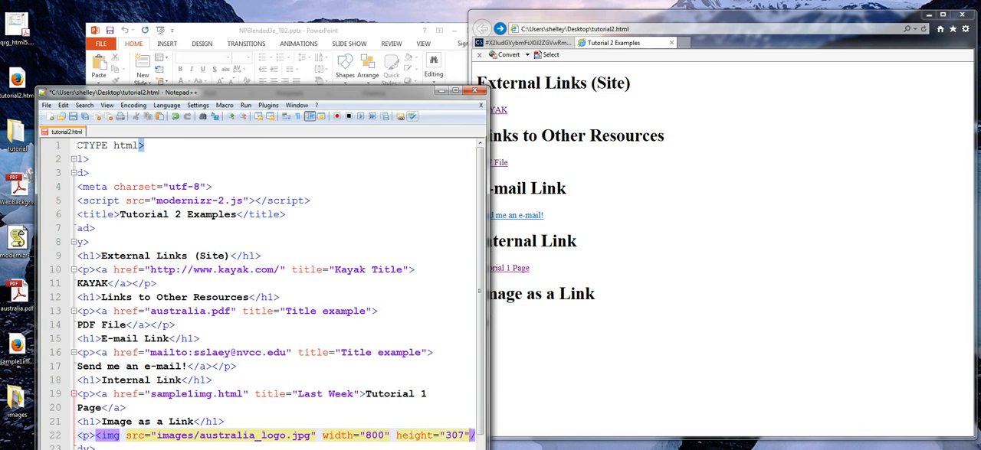
pyautogui.scroll(-3)
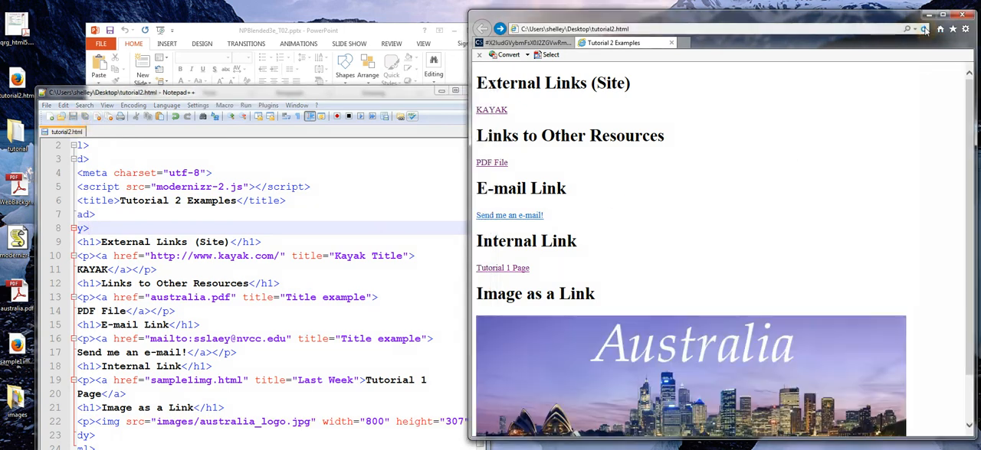
# Step: Scroll the preview down to view the Australia logo under its heading
pyautogui.scroll(-3)
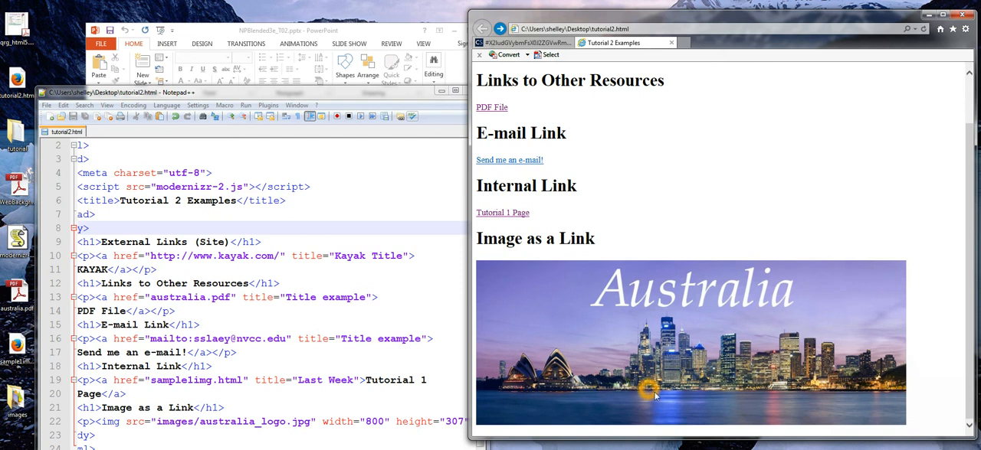
pyautogui.moveTo(711, 383)
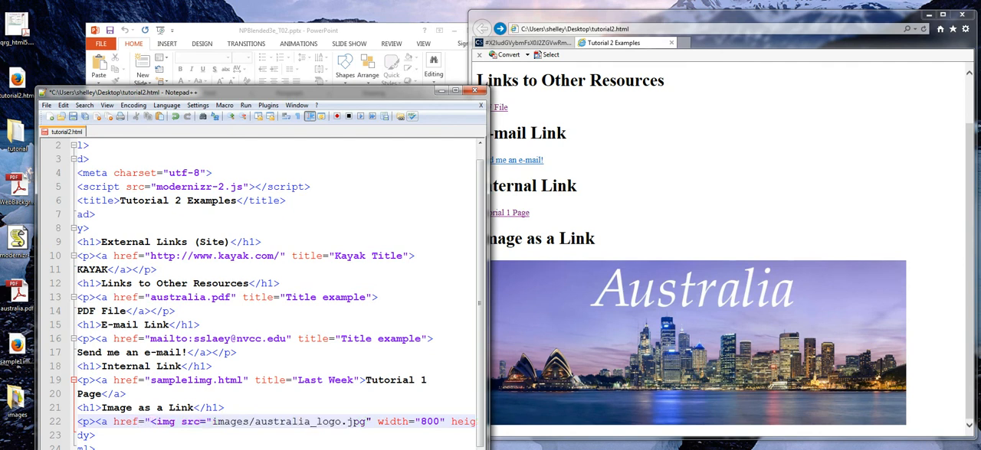
pyautogui.write('htt')
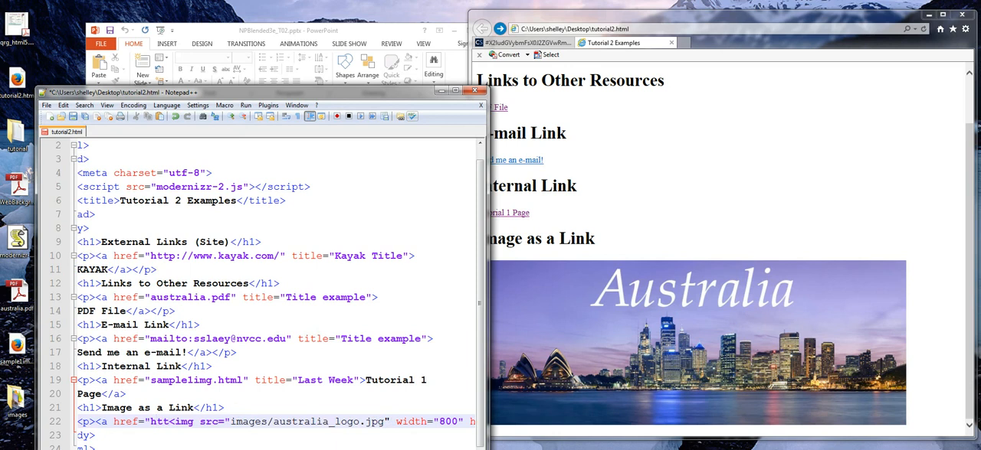
pyautogui.write('p://www.google.com" title')
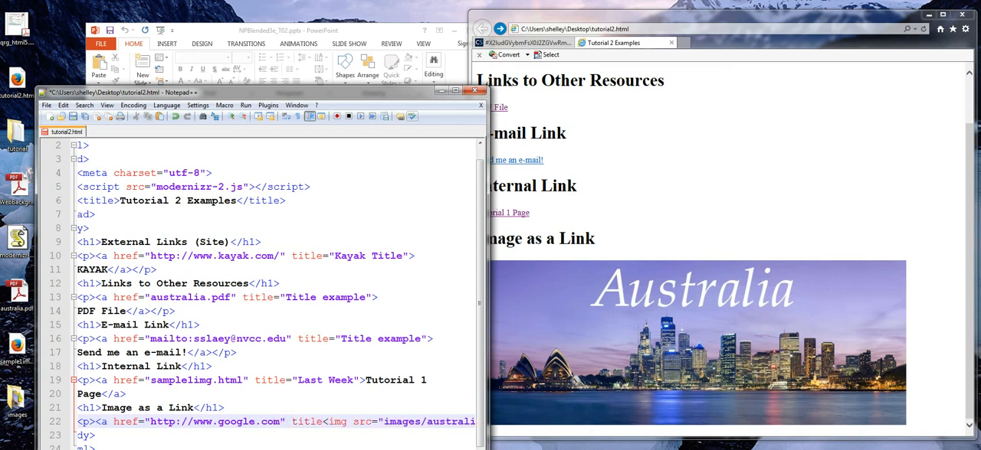
pyautogui.write('Google')
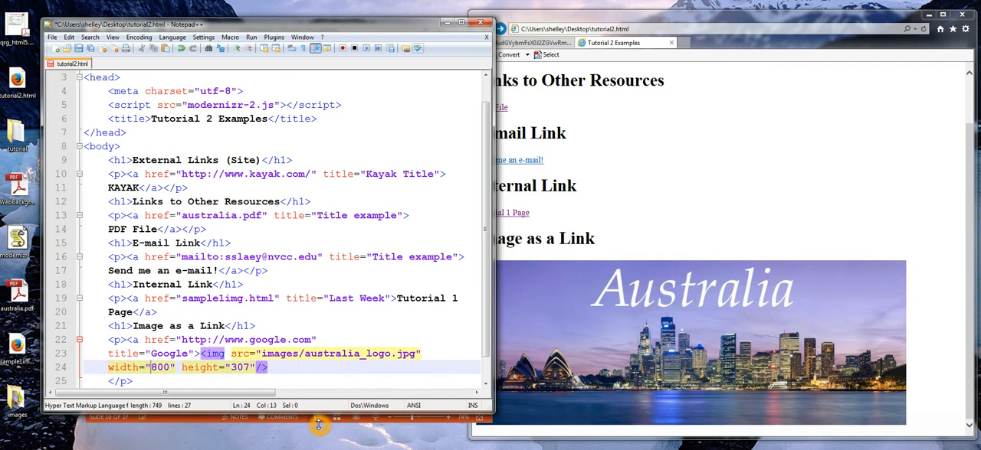
pyautogui.write('</a>')
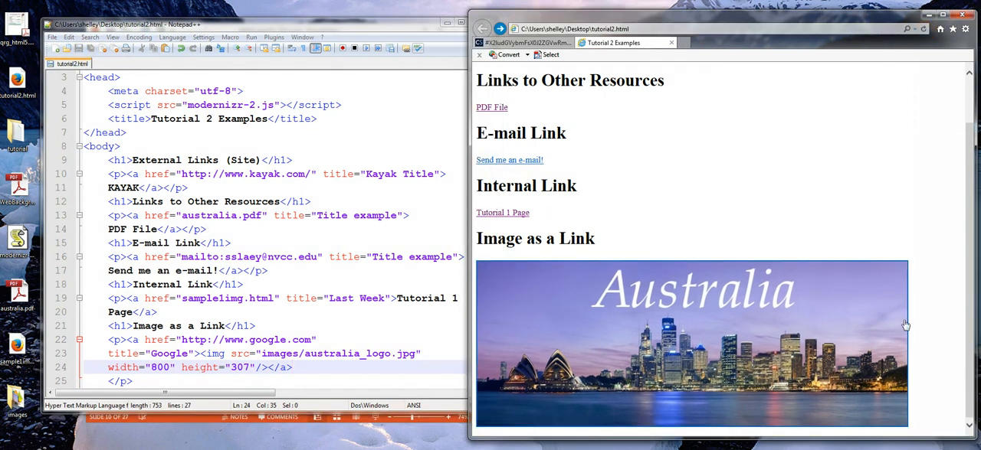
# Step: Click the Australia logo in Internet Explorer to test its Google link
pyautogui.click(689, 345)
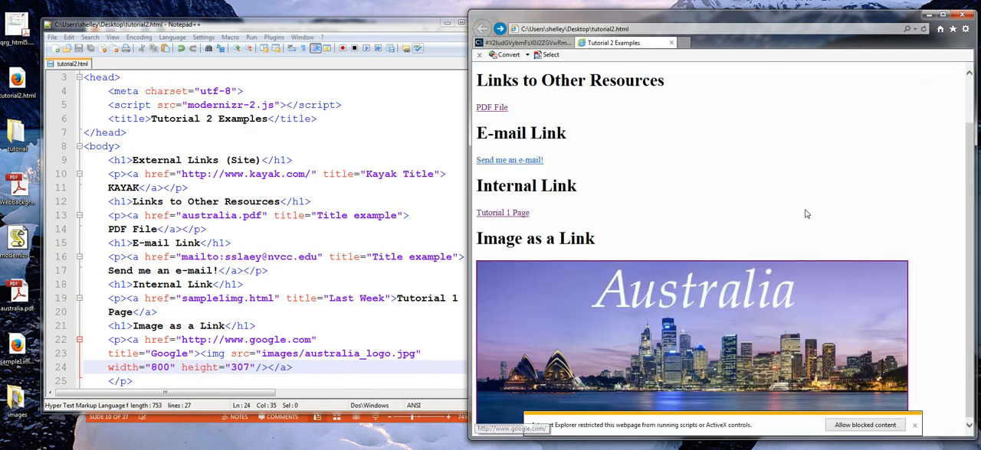
pyautogui.moveTo(804, 212)
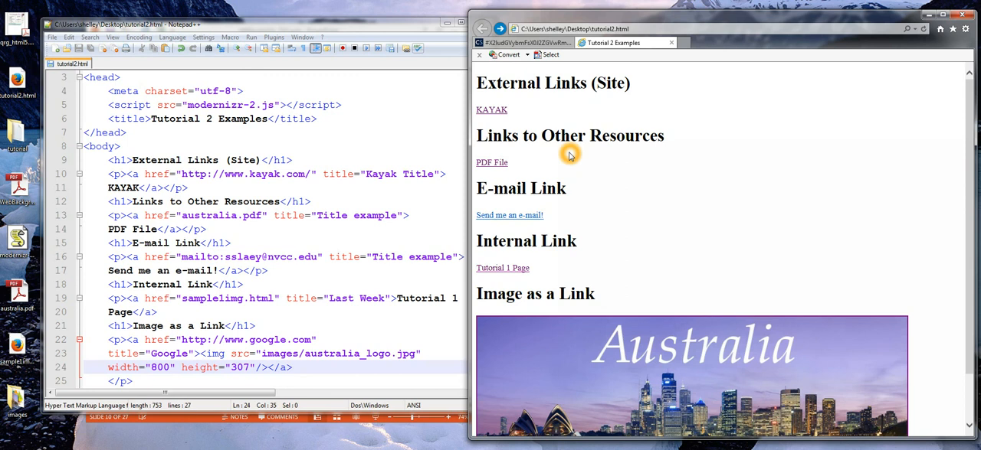
pyautogui.moveTo(526, 272)
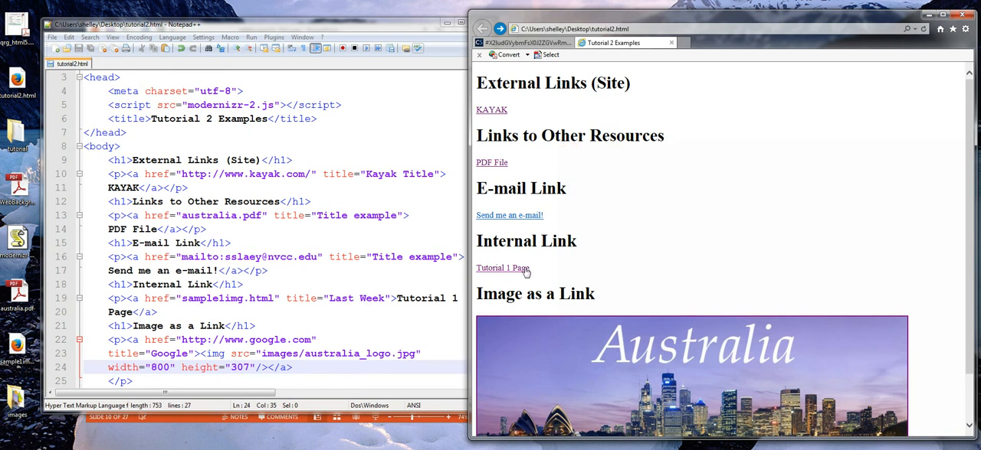
pyautogui.scroll(-3)
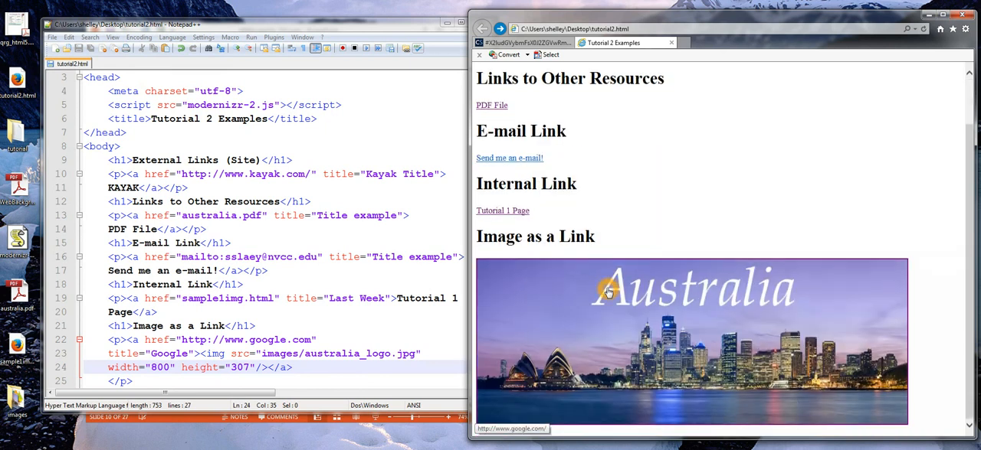
pyautogui.moveTo(576, 224)
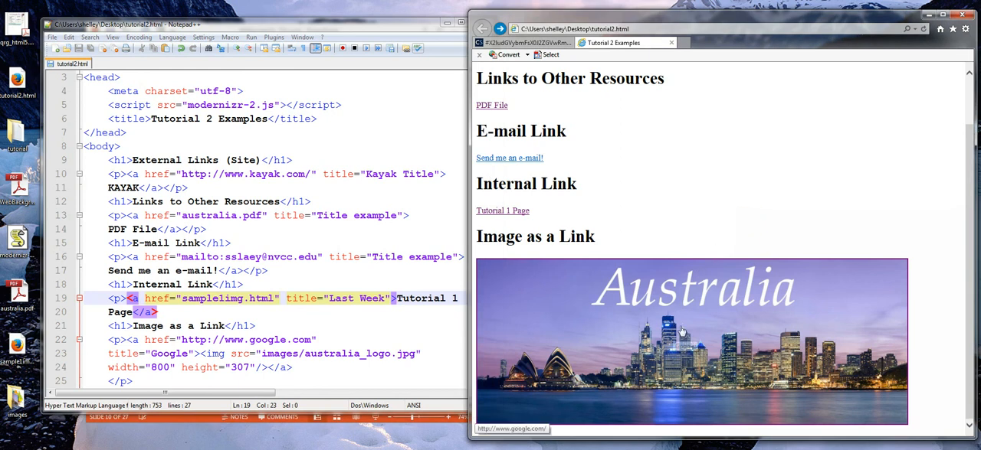
pyautogui.moveTo(682, 337)
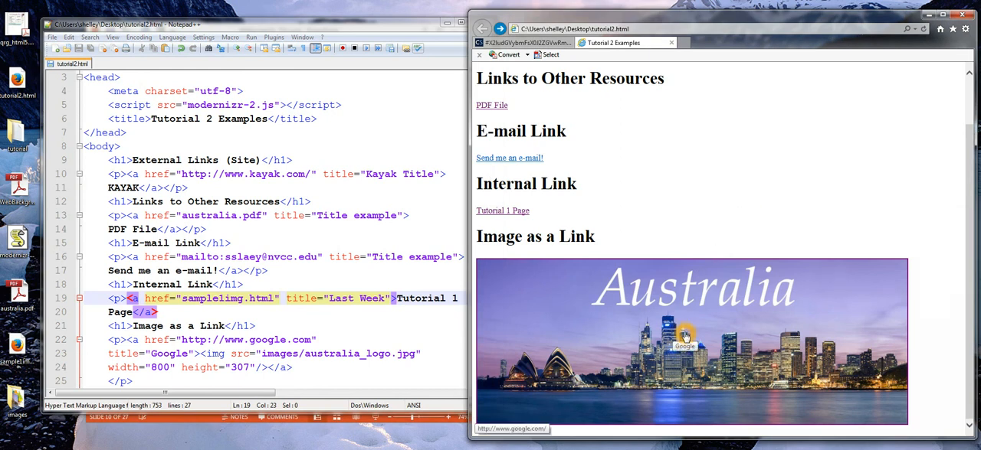